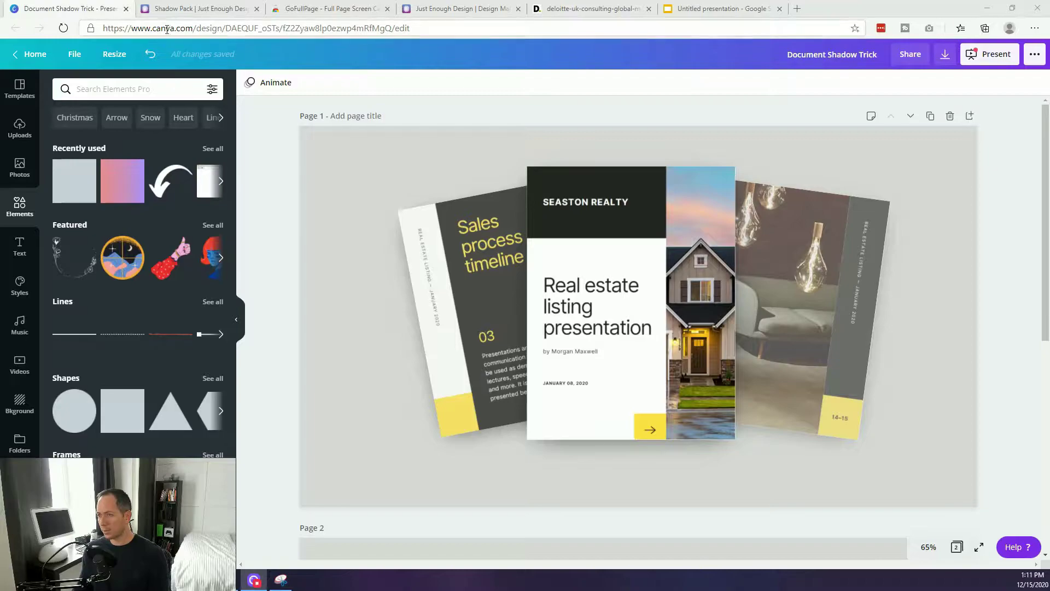
Step: Glance at the shadow pack freebie, then select the Sales process timeline image on Canva page 2
{"action": "left_click", "coordinate": [197, 8]}
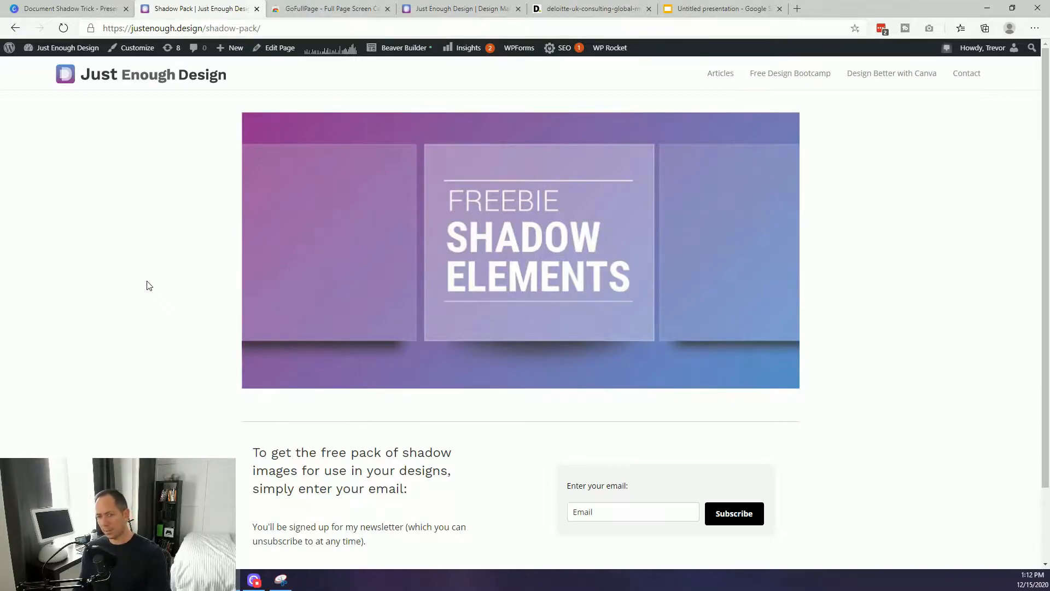
{"action": "mouse_move", "coordinate": [129, 286]}
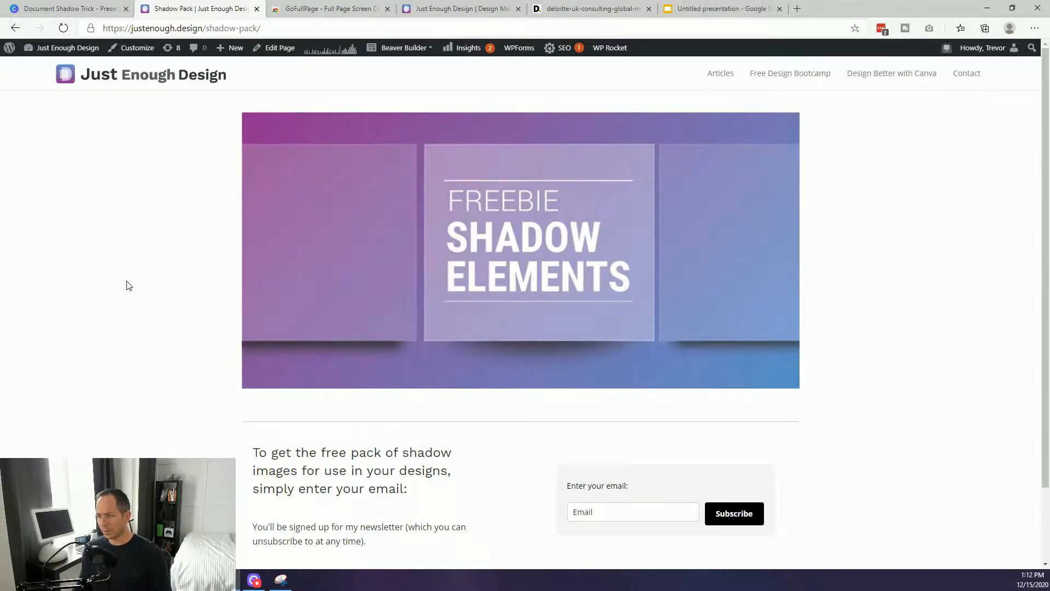
{"action": "mouse_move", "coordinate": [135, 282]}
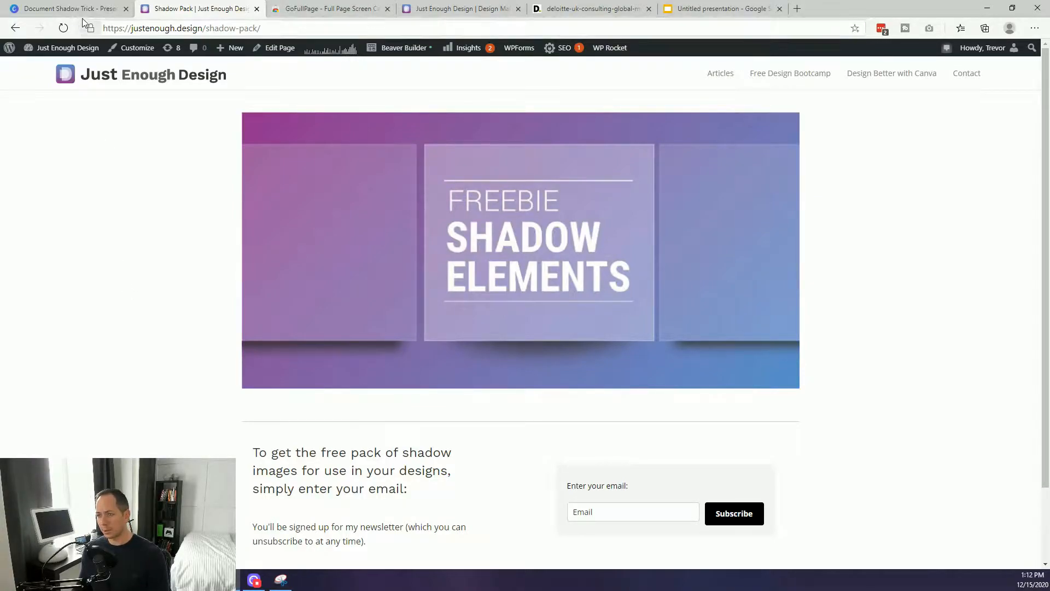
{"action": "left_click", "coordinate": [67, 9]}
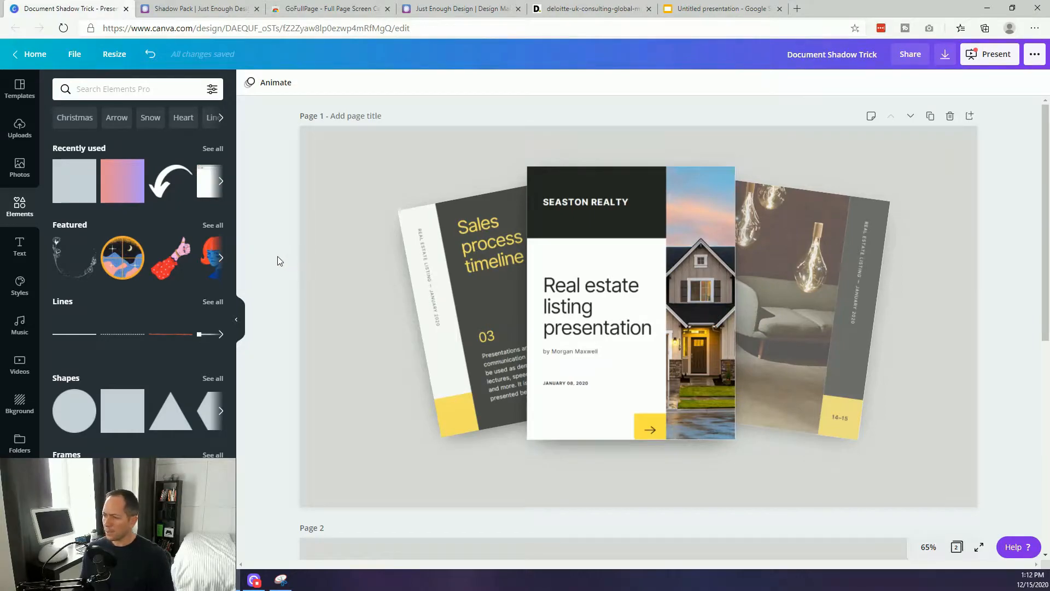
{"action": "mouse_move", "coordinate": [288, 256]}
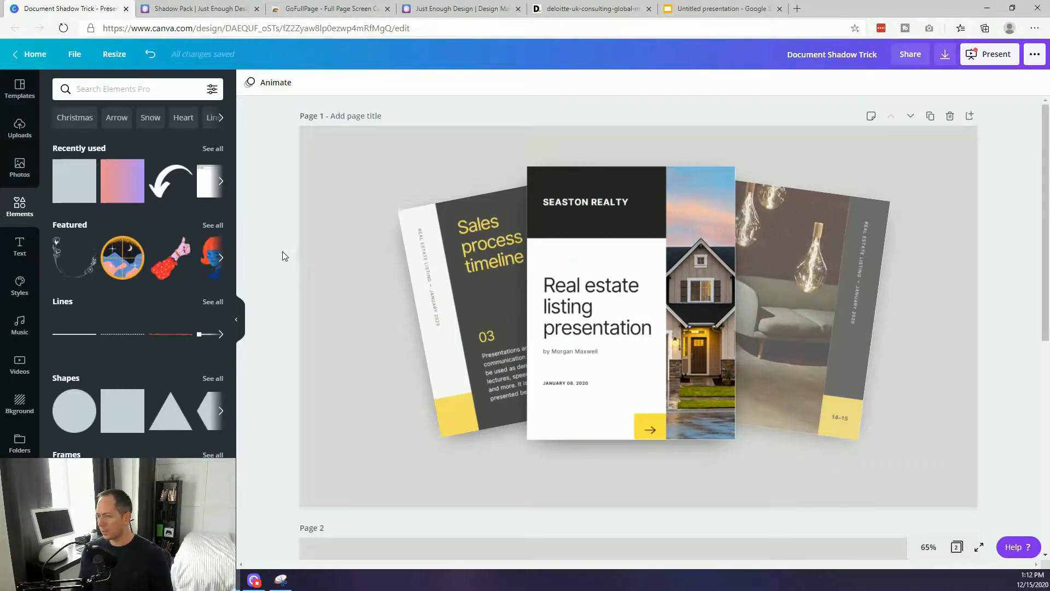
{"action": "scroll", "scroll_direction": "down", "scroll_amount": 3}
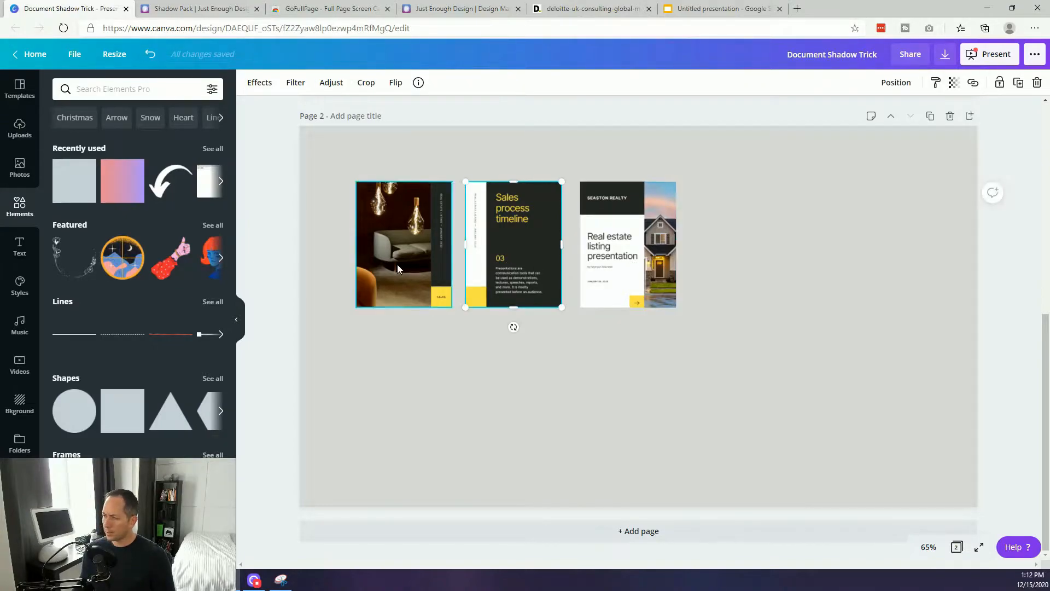
{"action": "left_click", "coordinate": [274, 304]}
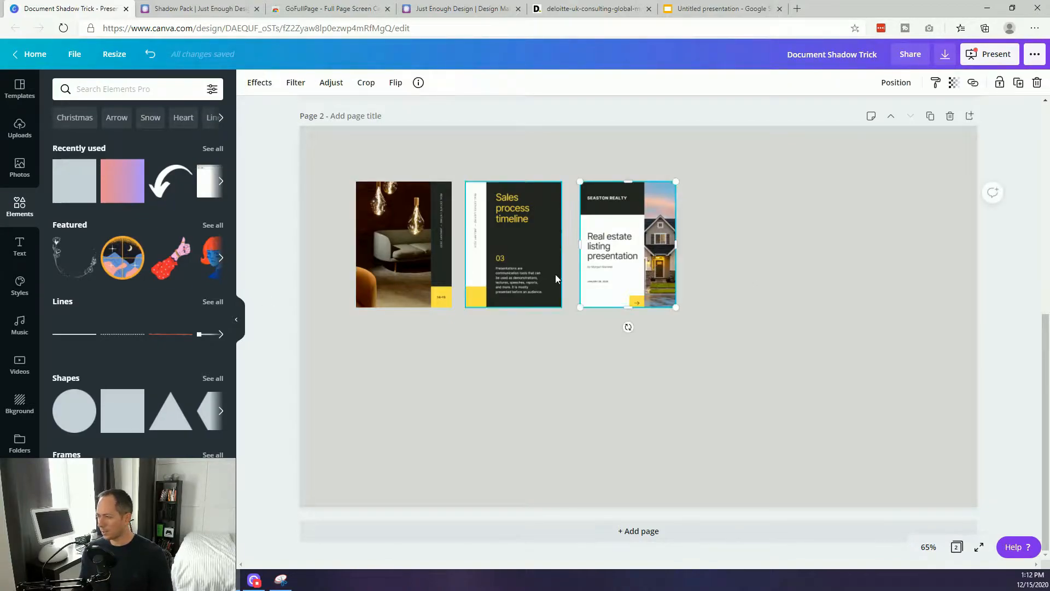
{"action": "mouse_move", "coordinate": [435, 276]}
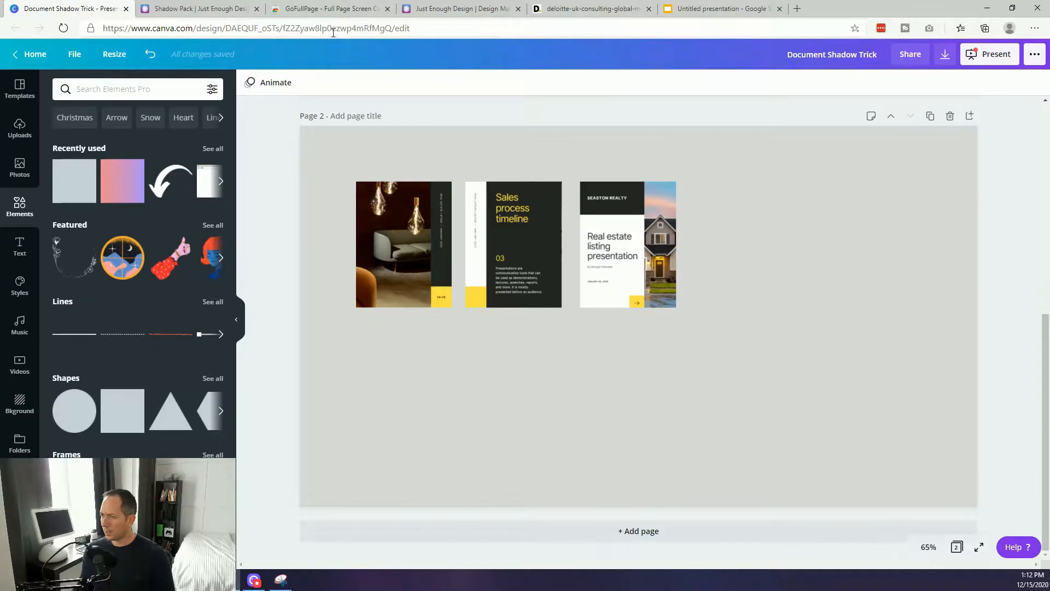
Step: Switch to the GoFullPage Chrome Web Store listing tab
{"action": "left_click", "coordinate": [328, 8]}
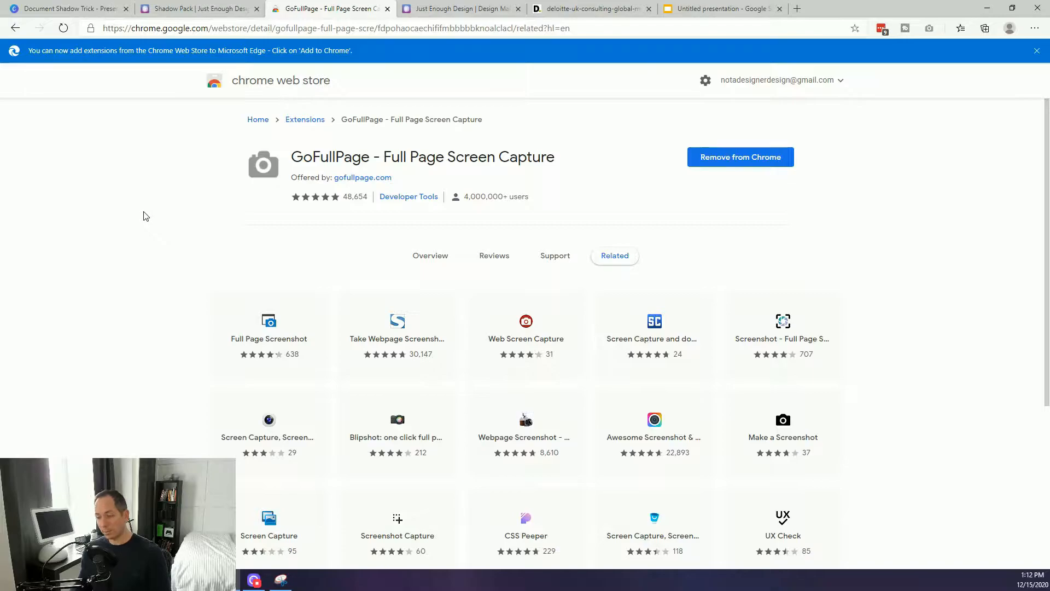
{"action": "mouse_move", "coordinate": [265, 203]}
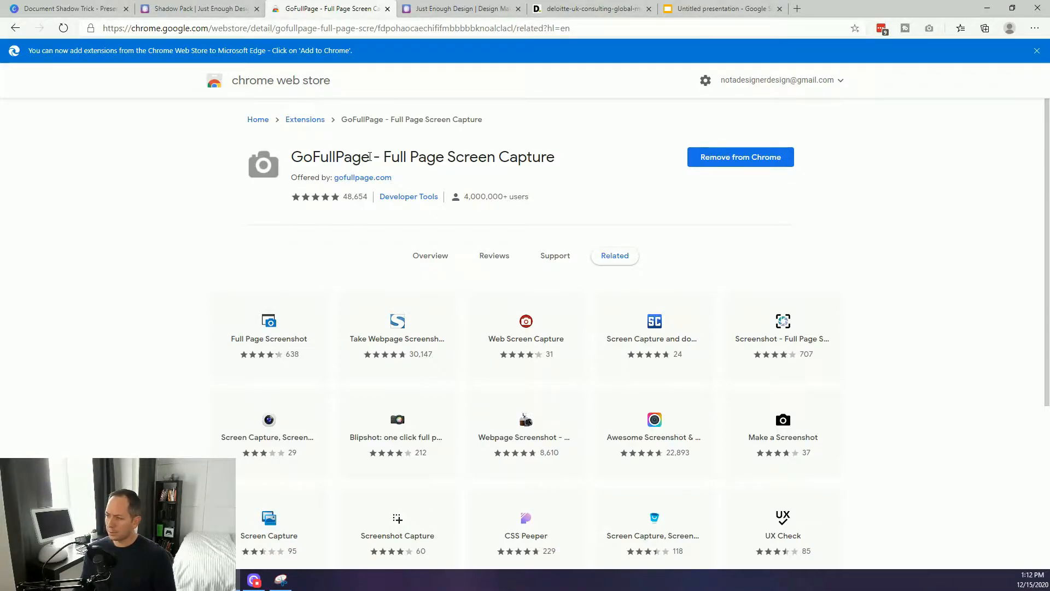
{"action": "mouse_move", "coordinate": [459, 161]}
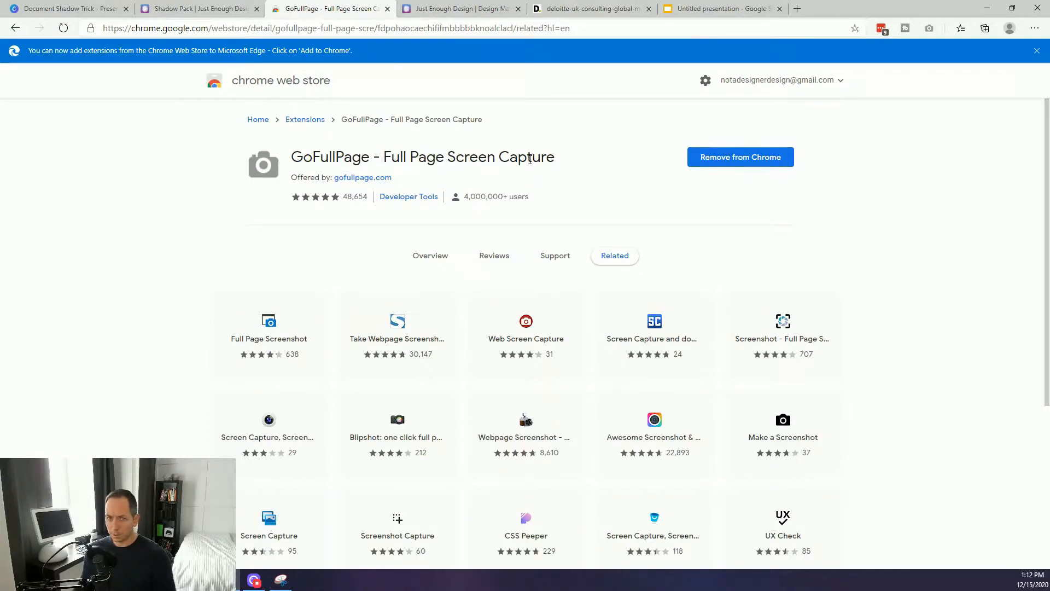
{"action": "mouse_move", "coordinate": [468, 18]}
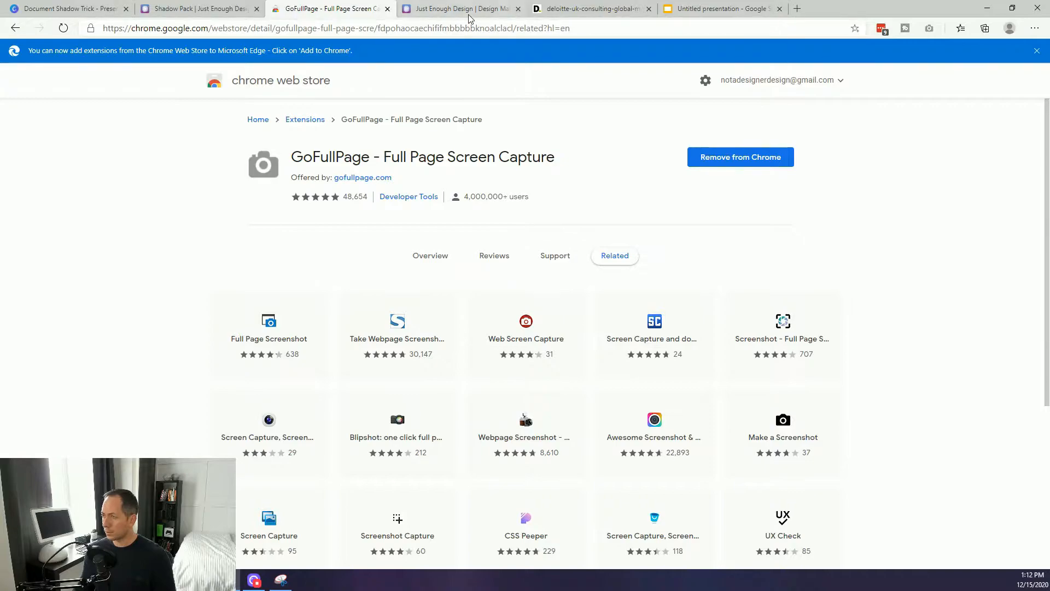
Step: Capture the Just Enough Design home page with GoFullPage and bring up the capture's copy options
{"action": "left_click", "coordinate": [459, 9]}
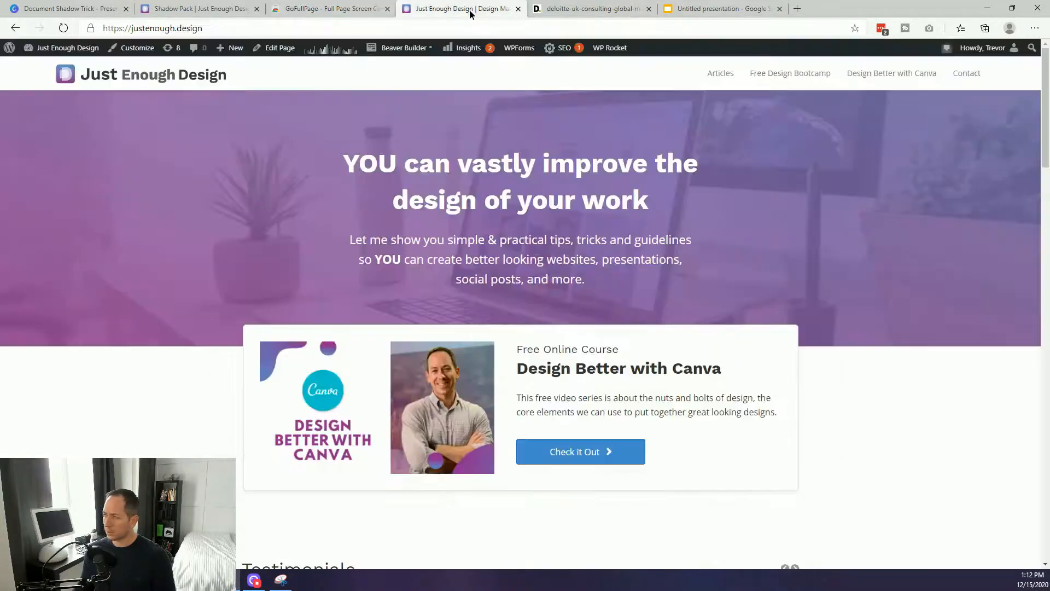
{"action": "mouse_move", "coordinate": [883, 48]}
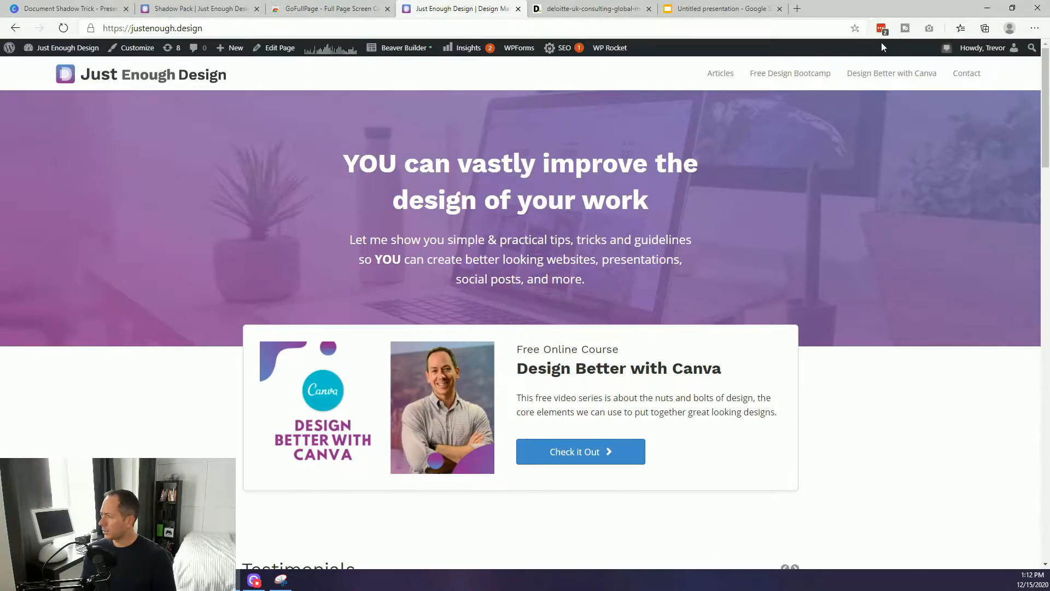
{"action": "mouse_move", "coordinate": [930, 28]}
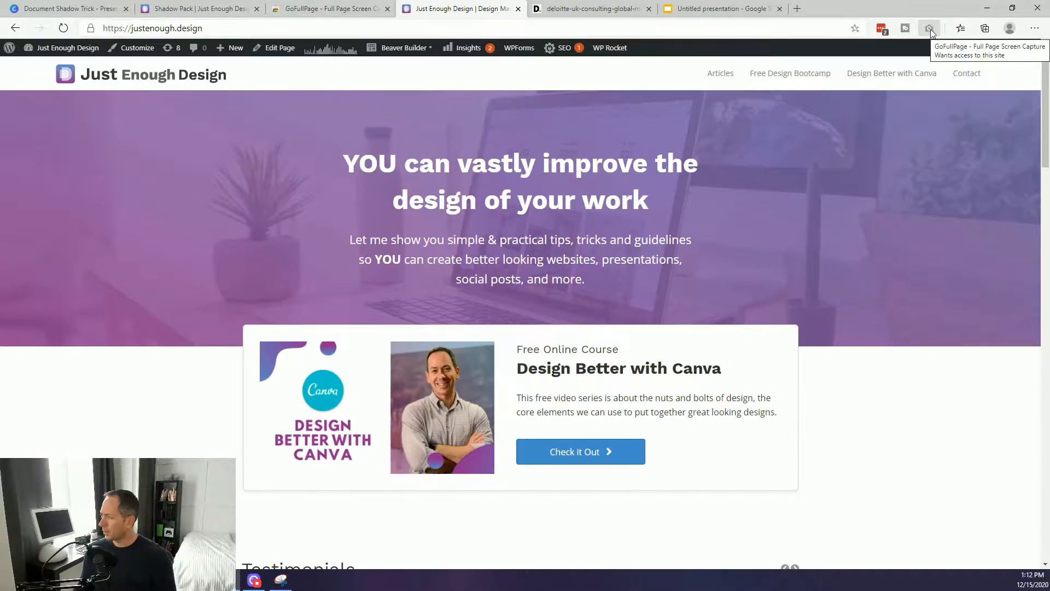
{"action": "left_click", "coordinate": [931, 27]}
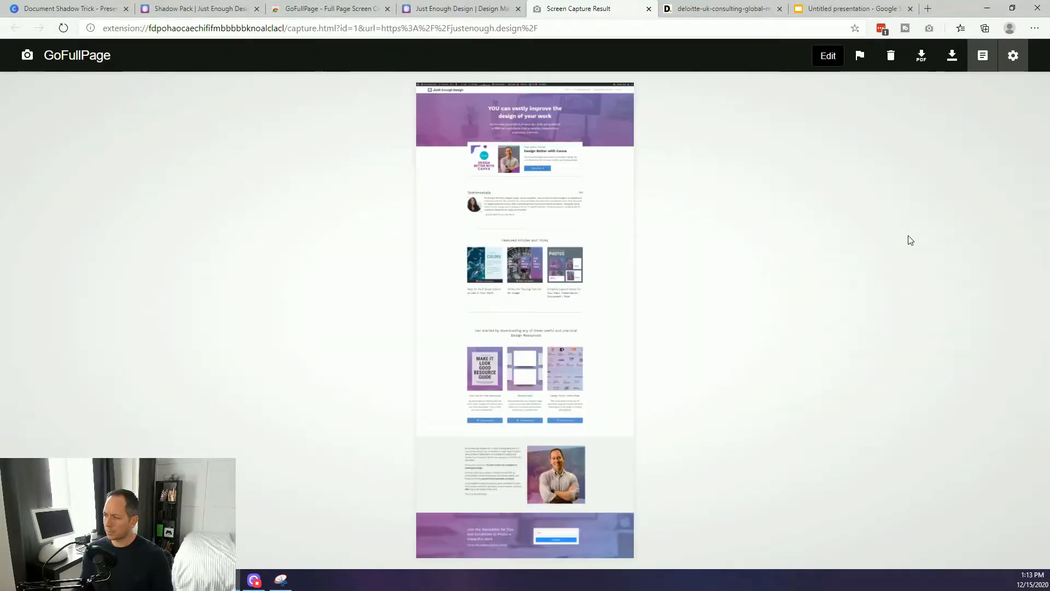
{"action": "mouse_move", "coordinate": [581, 165]}
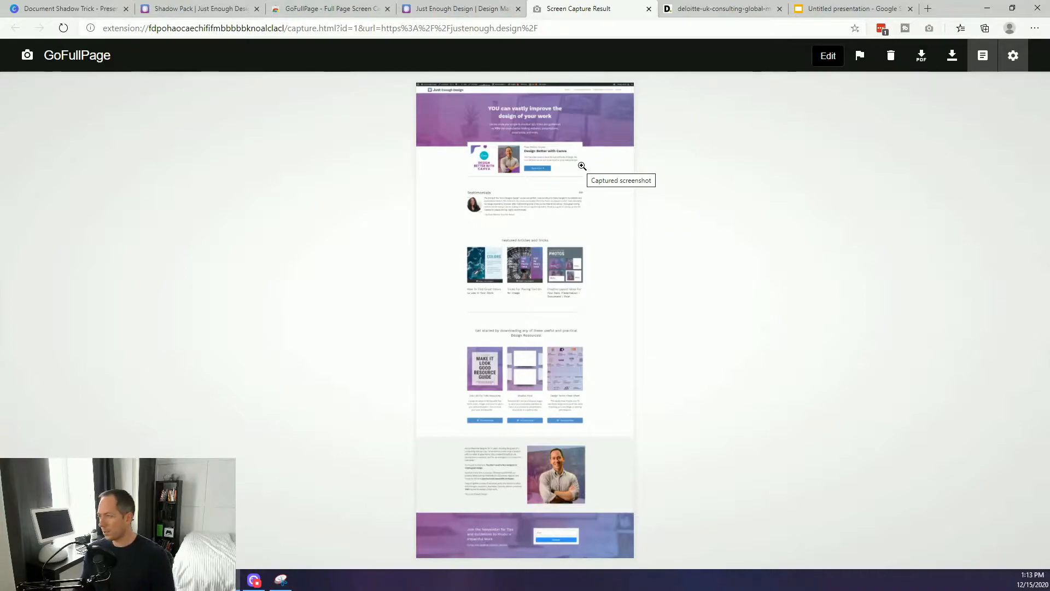
{"action": "mouse_move", "coordinate": [611, 211]}
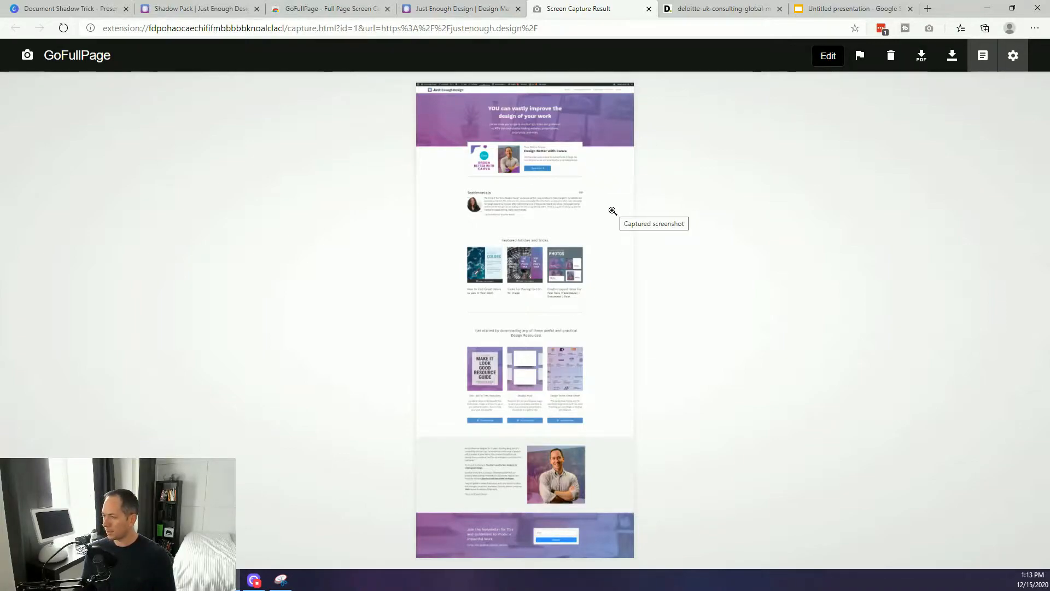
{"action": "mouse_move", "coordinate": [462, 193]}
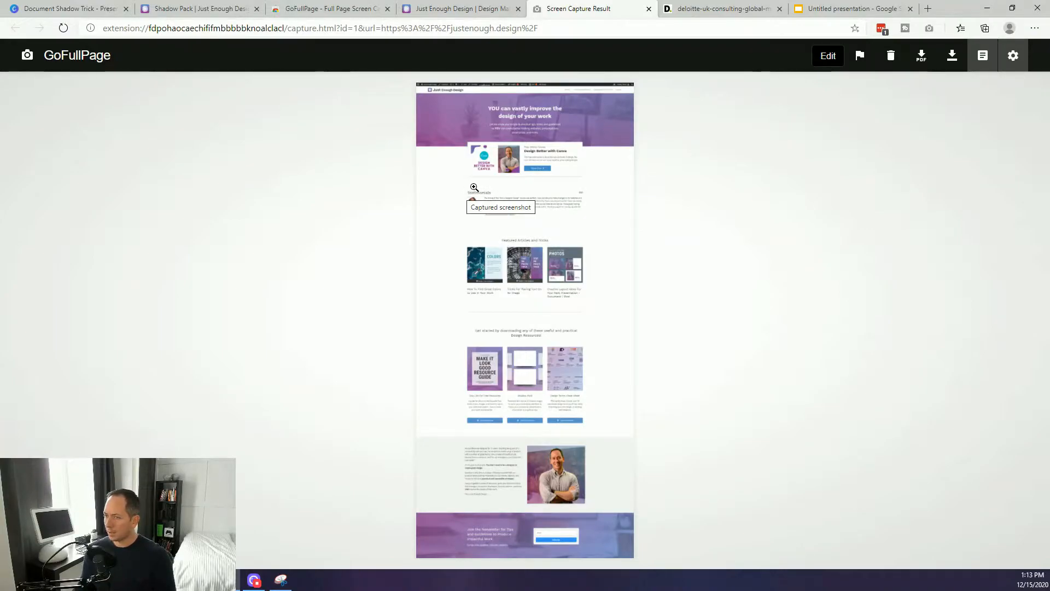
{"action": "right_click", "coordinate": [492, 195]}
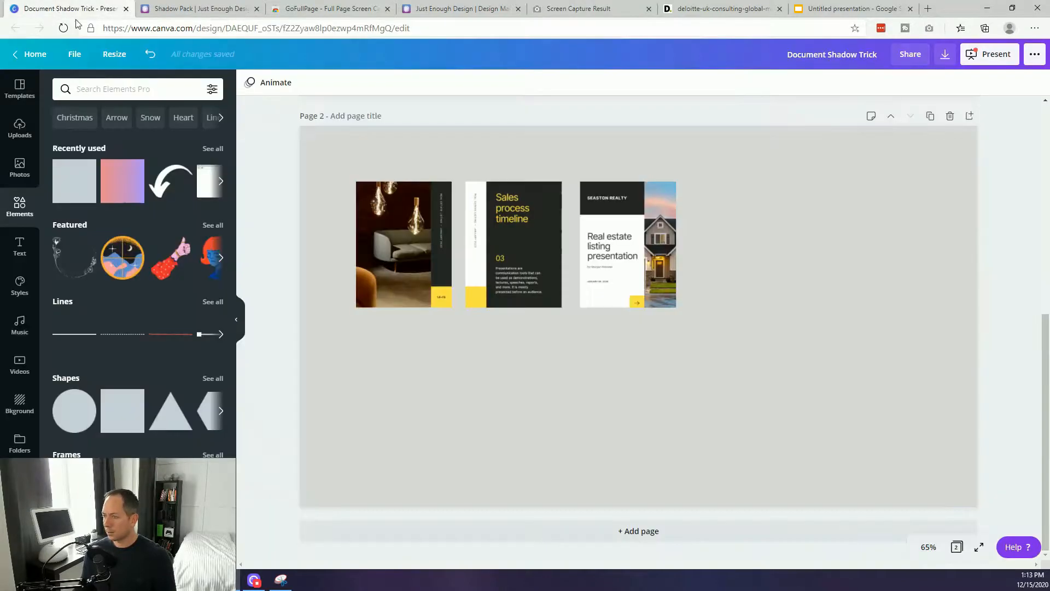
Step: Paste the homepage capture onto a new page 3 in Canva, then return to GoFullPage
{"action": "left_click", "coordinate": [637, 531]}
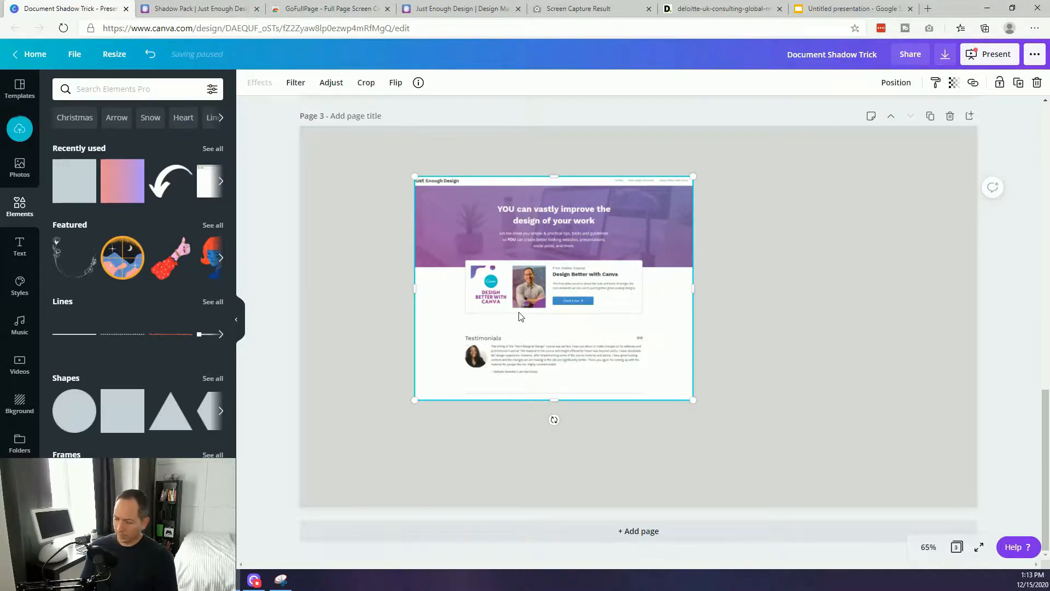
{"action": "left_click", "coordinate": [329, 9]}
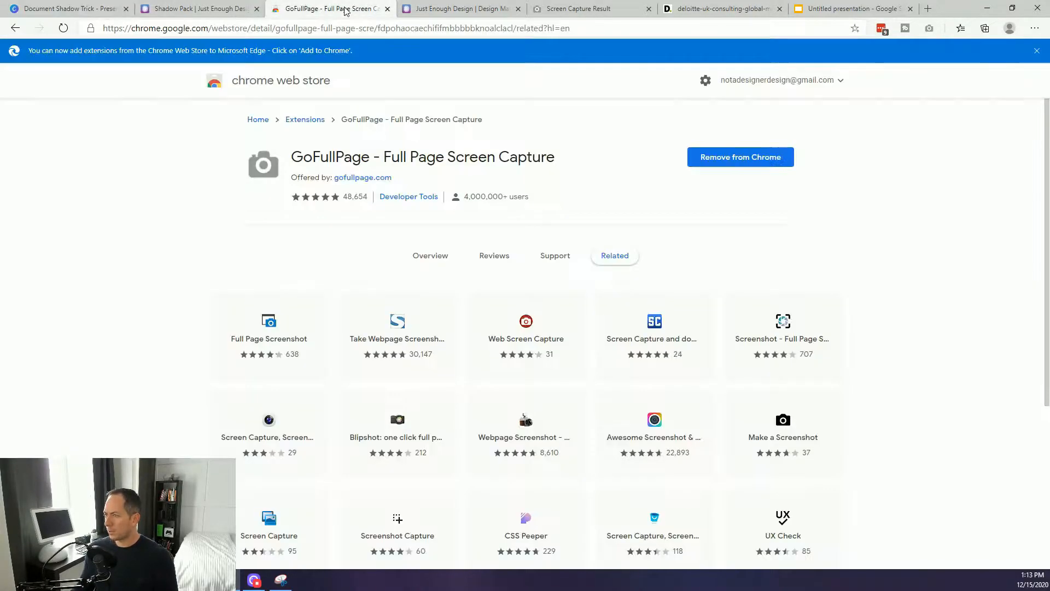
Step: Snip the top of the Just Enough Design homepage and copy the snip
{"action": "left_click", "coordinate": [460, 9]}
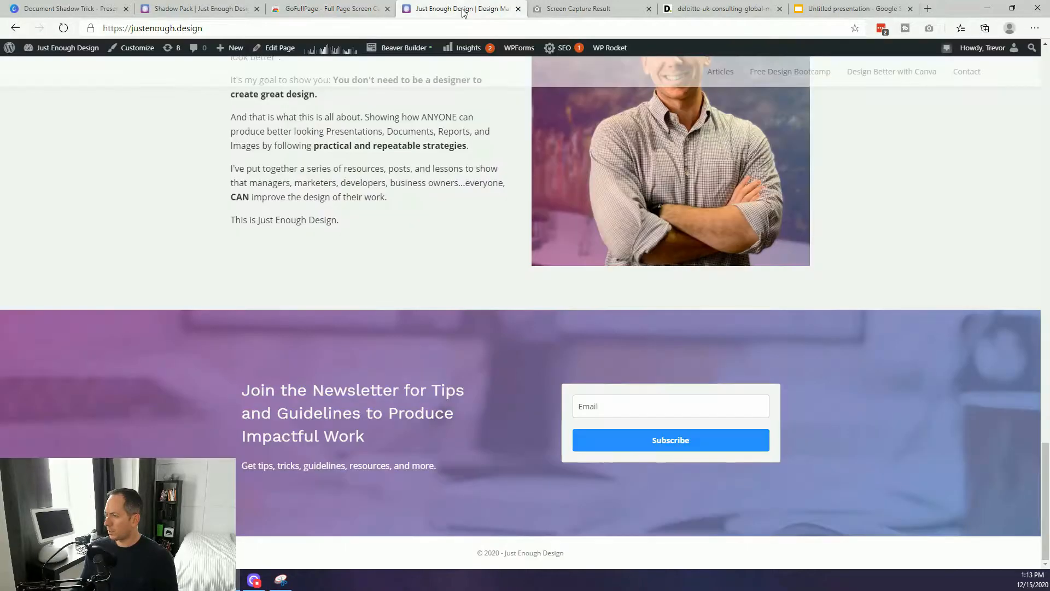
{"action": "scroll", "scroll_direction": "up", "scroll_amount": 3}
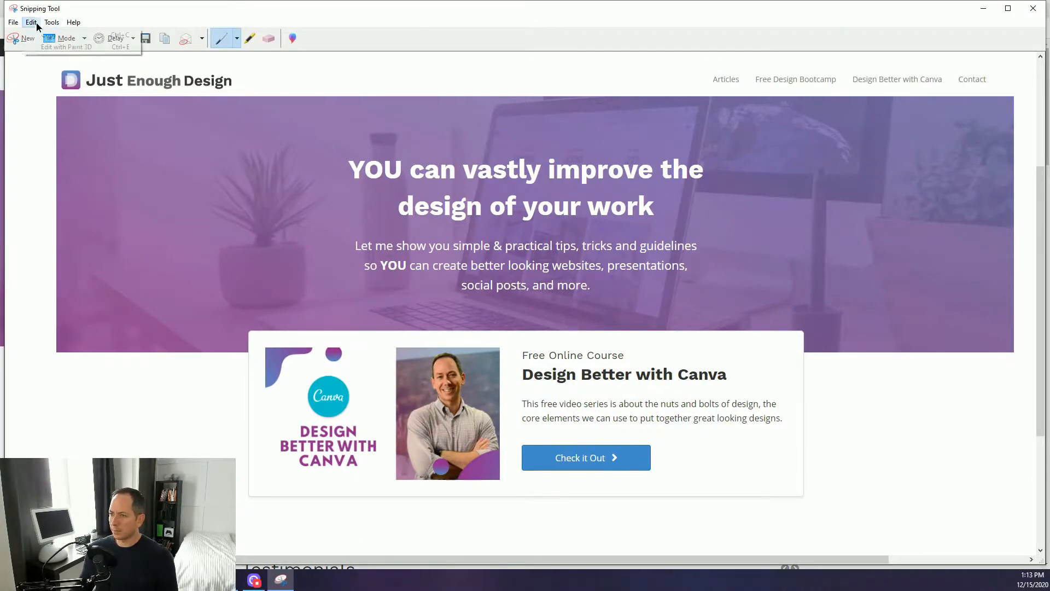
{"action": "left_click", "coordinate": [30, 22]}
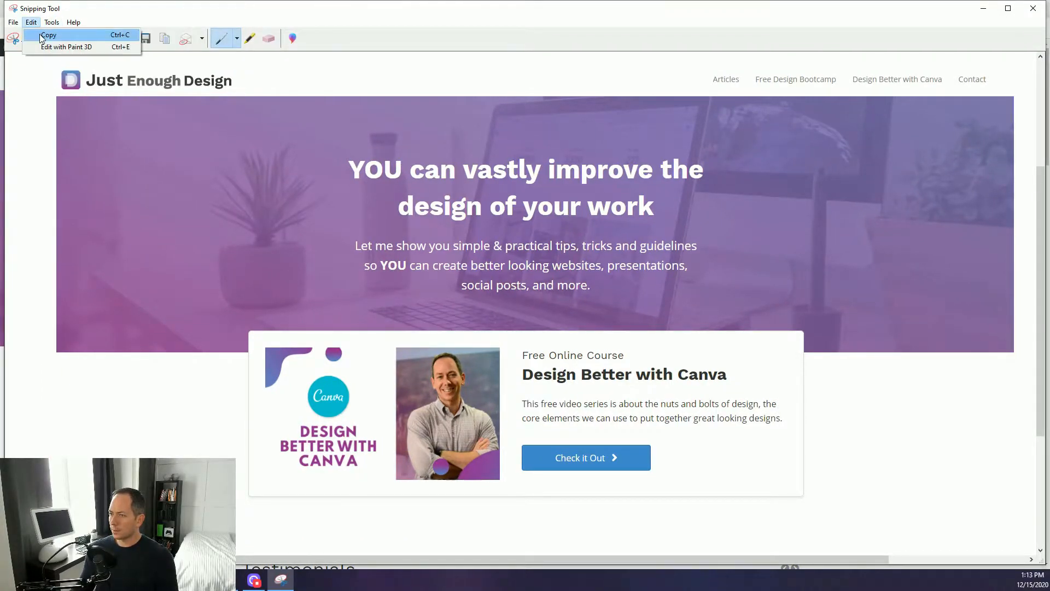
{"action": "left_click", "coordinate": [48, 35]}
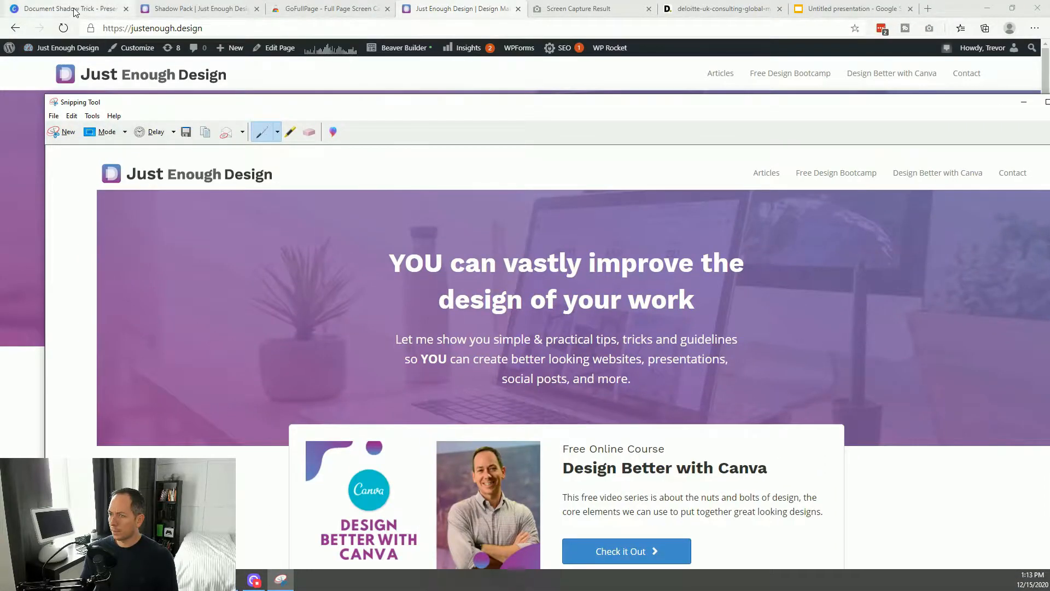
Step: Delete the website snip from Canva page 3 and switch to the Deloitte PDF tab
{"action": "left_click", "coordinate": [66, 8]}
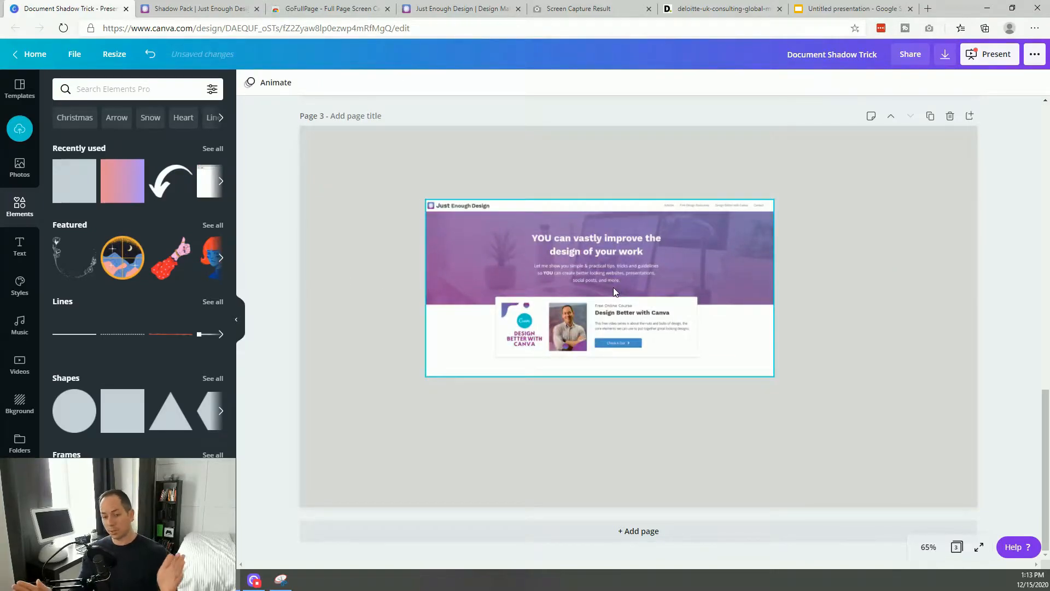
{"action": "left_click", "coordinate": [599, 288]}
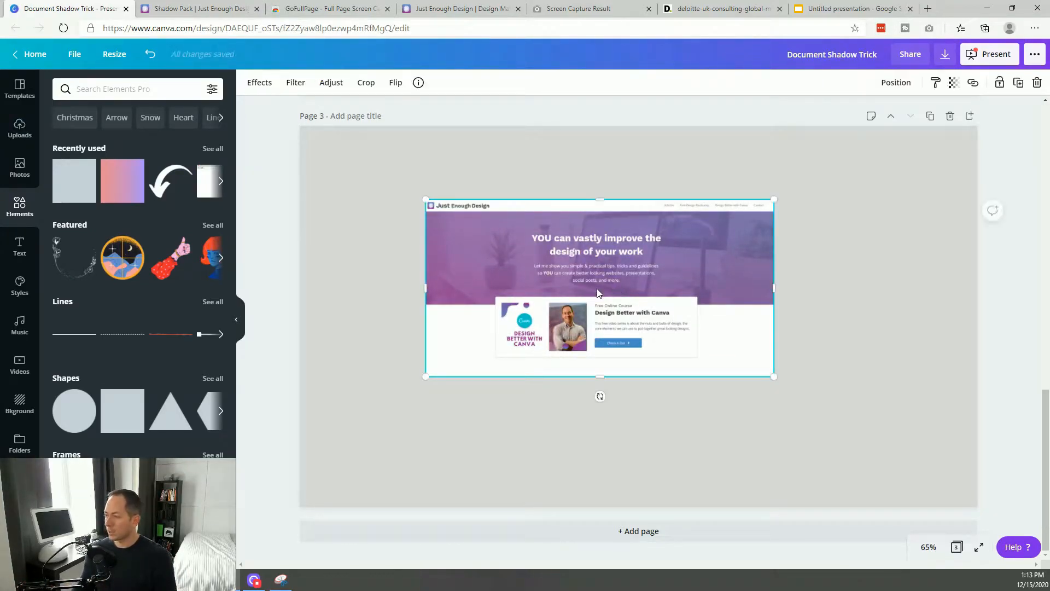
{"action": "key", "text": "Delete"}
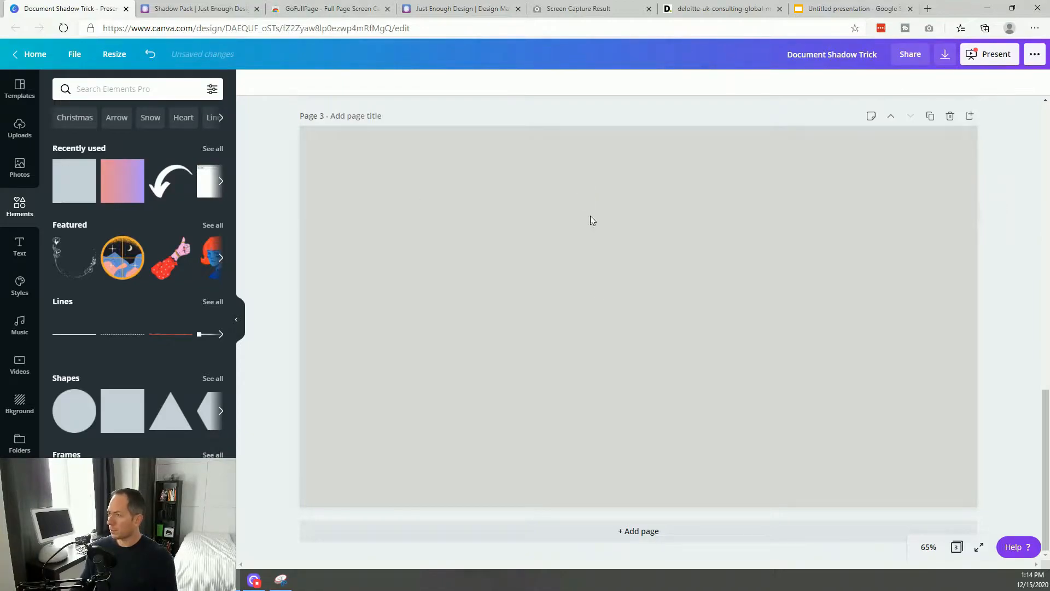
{"action": "left_click", "coordinate": [720, 9]}
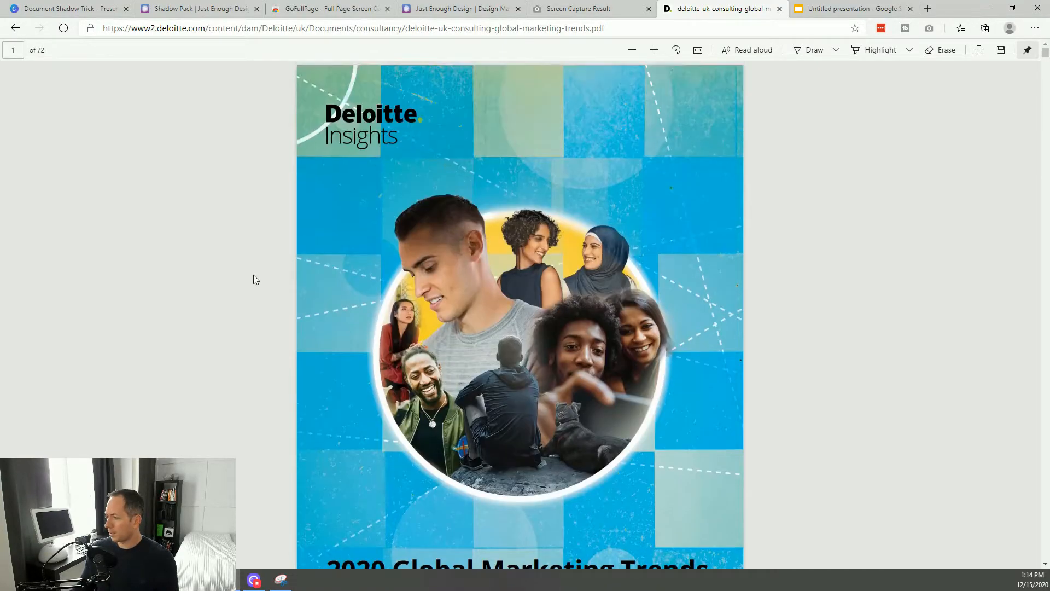
Step: Launch Snipping Tool and start a new snip of the Deloitte report cover
{"action": "left_click", "coordinate": [631, 50]}
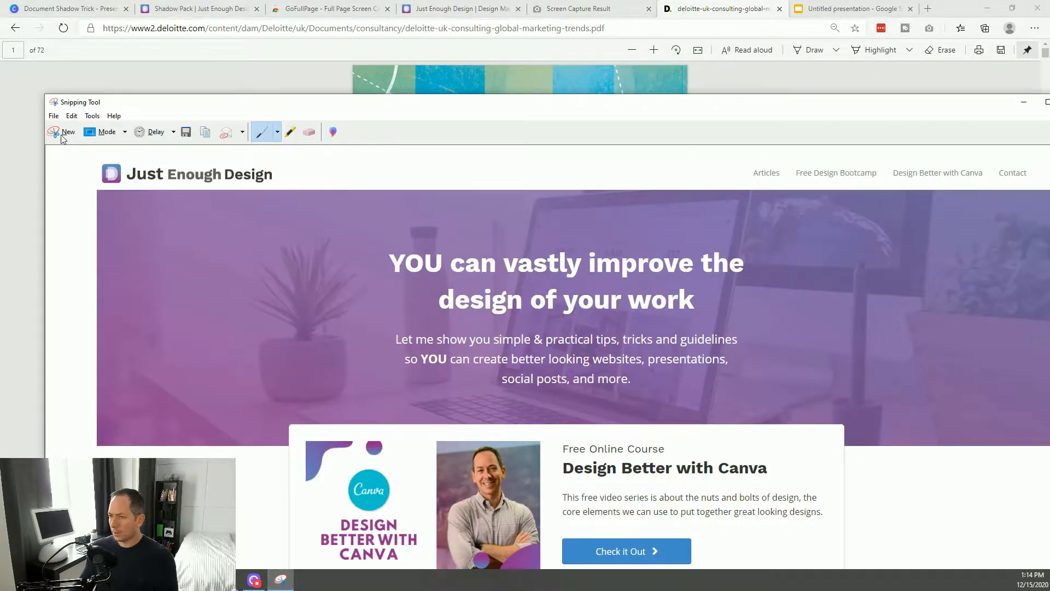
{"action": "left_click", "coordinate": [62, 132]}
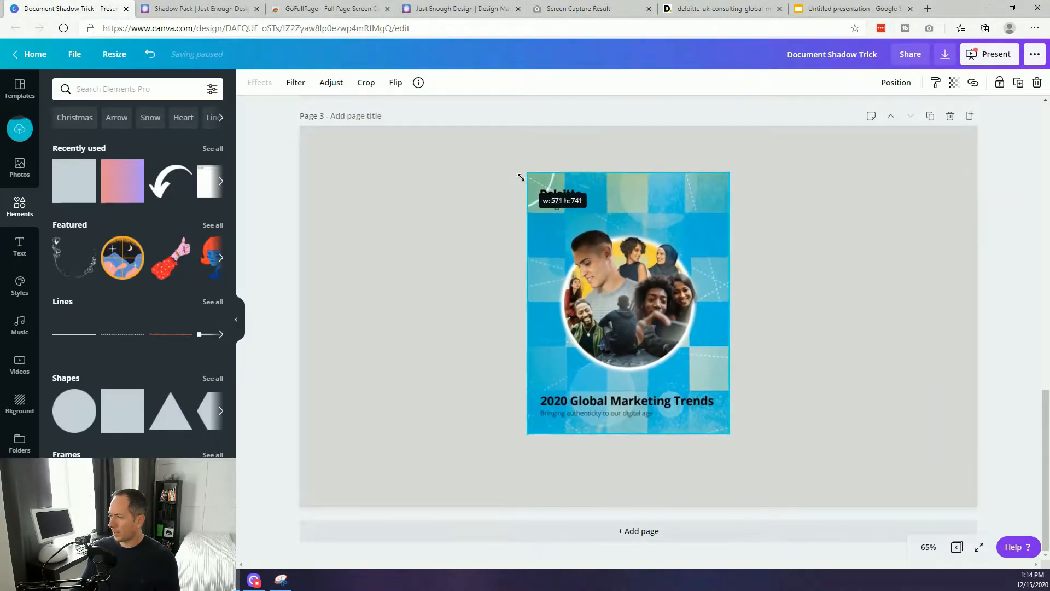
Step: Review Canva pages 1–3 and select the pasted Deloitte cover image
{"action": "left_click", "coordinate": [390, 381]}
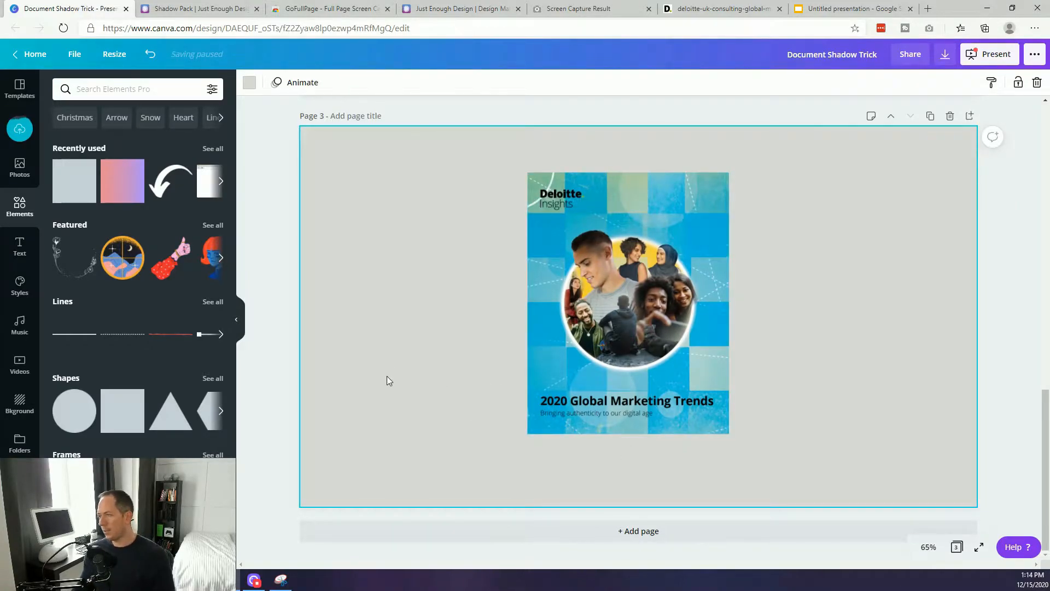
{"action": "left_click", "coordinate": [628, 301]}
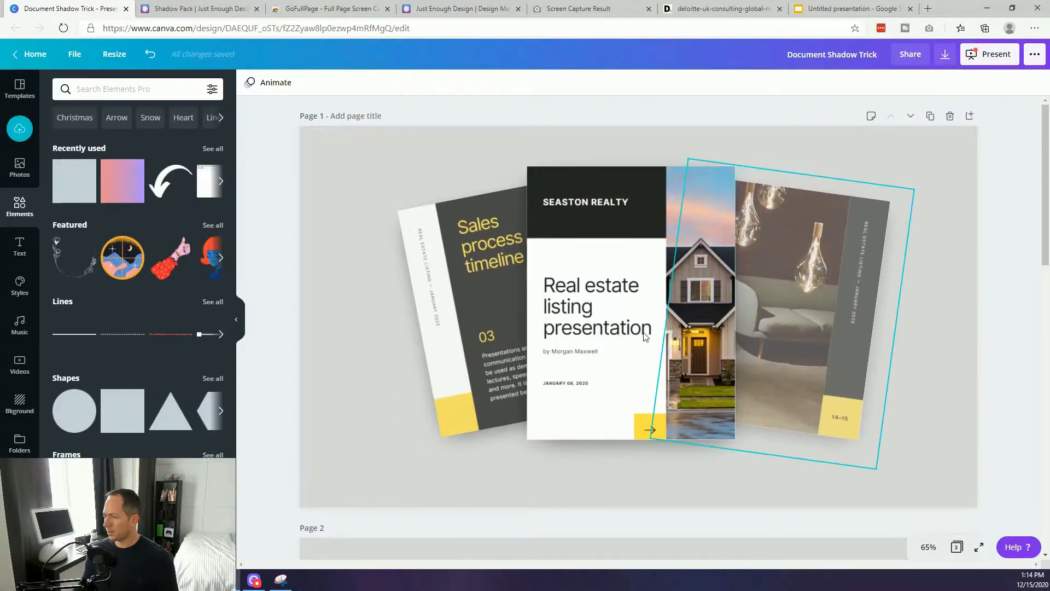
{"action": "scroll", "scroll_direction": "down", "scroll_amount": 3}
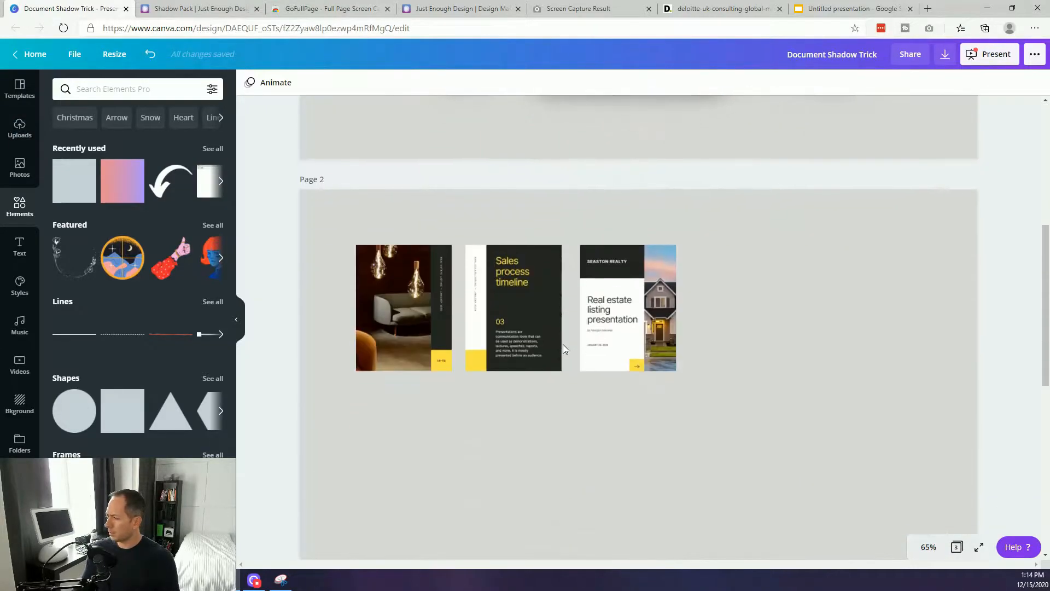
{"action": "scroll", "scroll_direction": "down", "scroll_amount": 3}
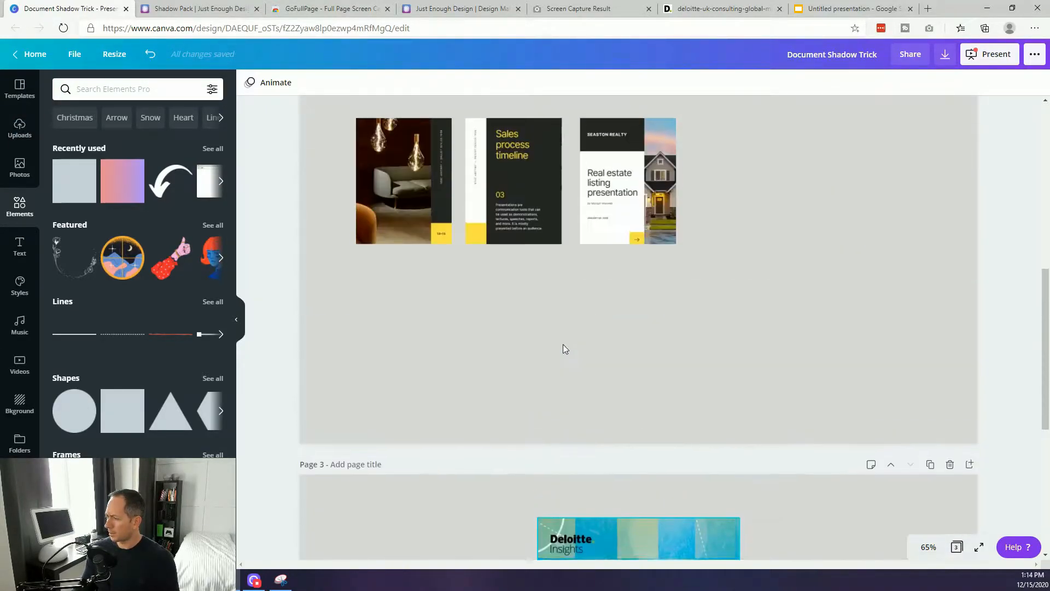
{"action": "scroll", "scroll_direction": "down", "scroll_amount": 3}
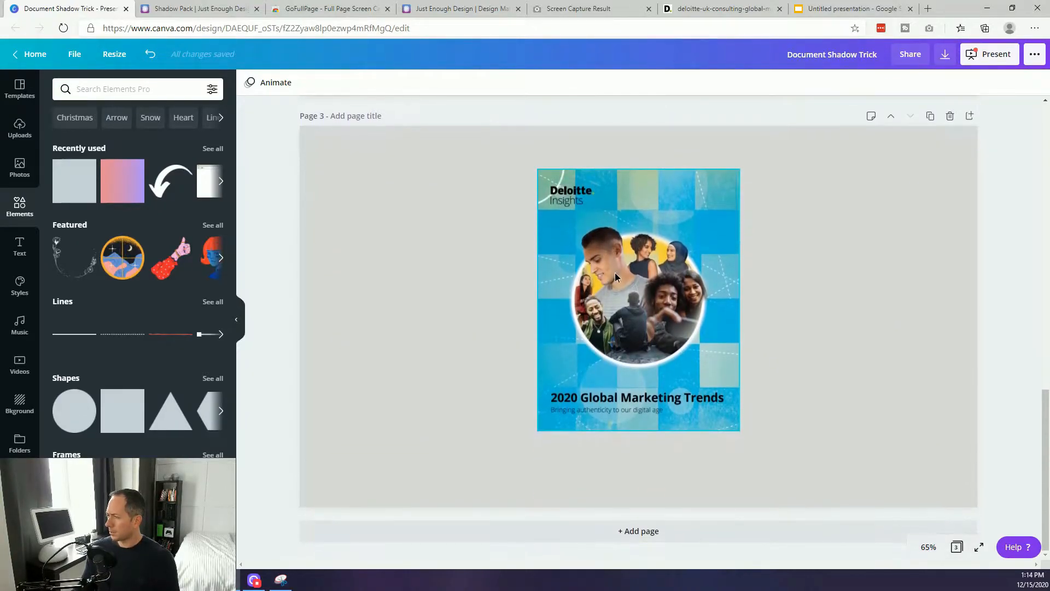
{"action": "left_click", "coordinate": [638, 298]}
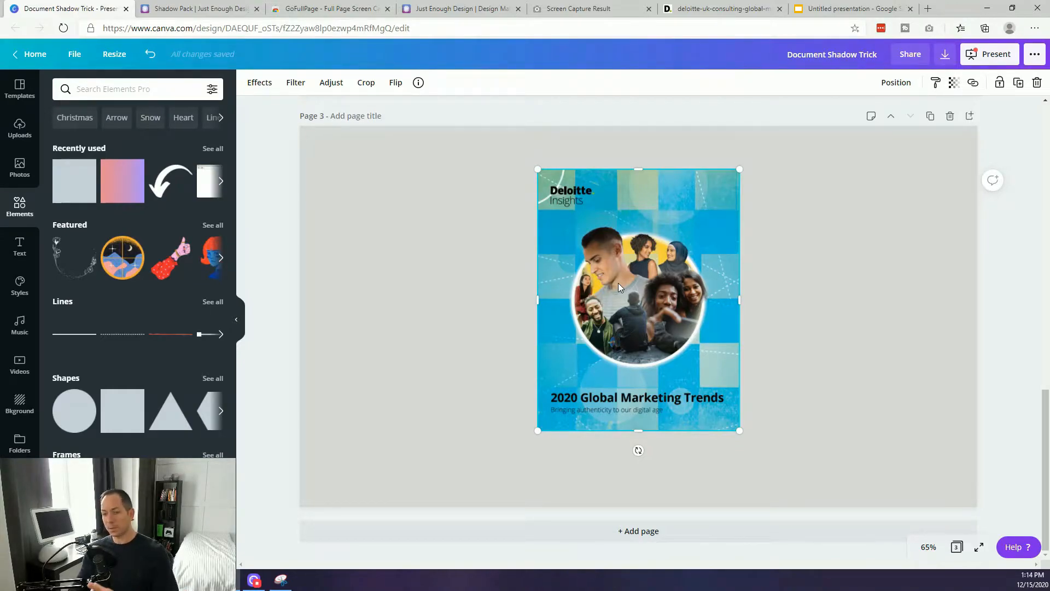
{"action": "mouse_move", "coordinate": [581, 226]}
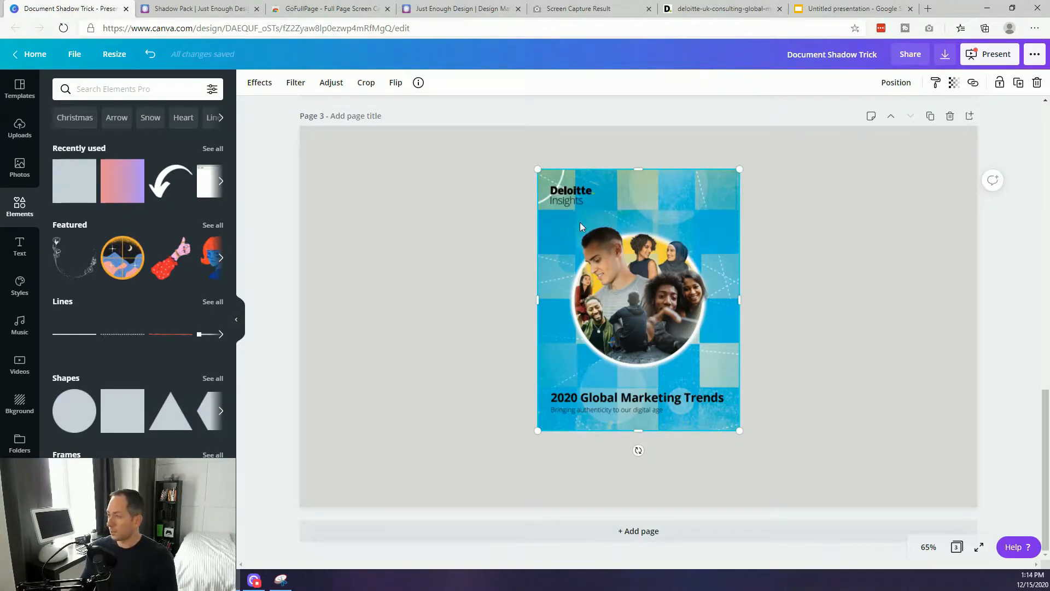
Step: In the Deloitte PDF, scroll to the 'Purpose is everything' page for capture
{"action": "left_click", "coordinate": [720, 9]}
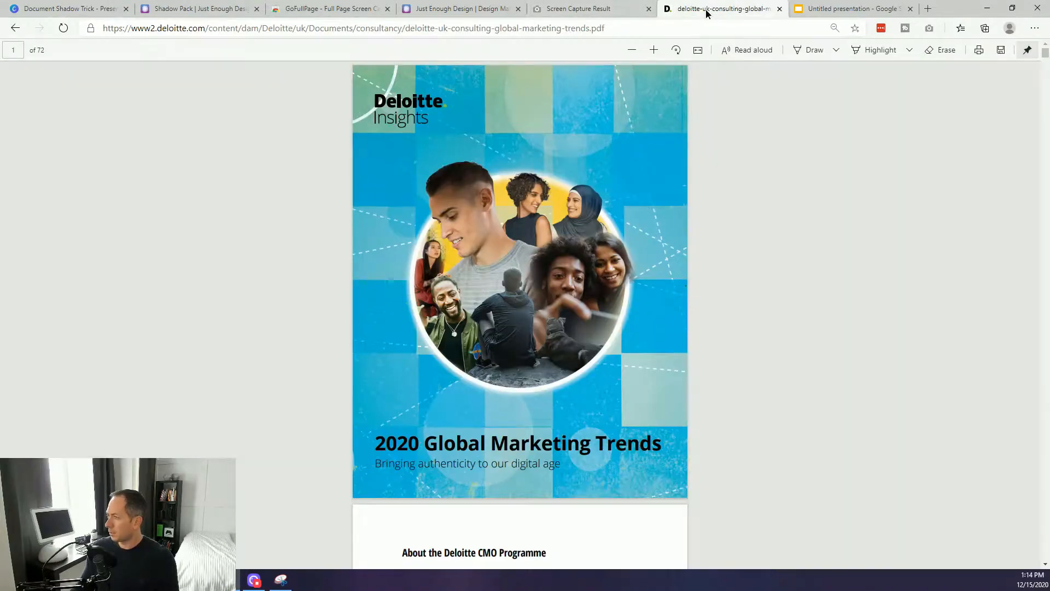
{"action": "scroll", "scroll_direction": "down", "scroll_amount": 3}
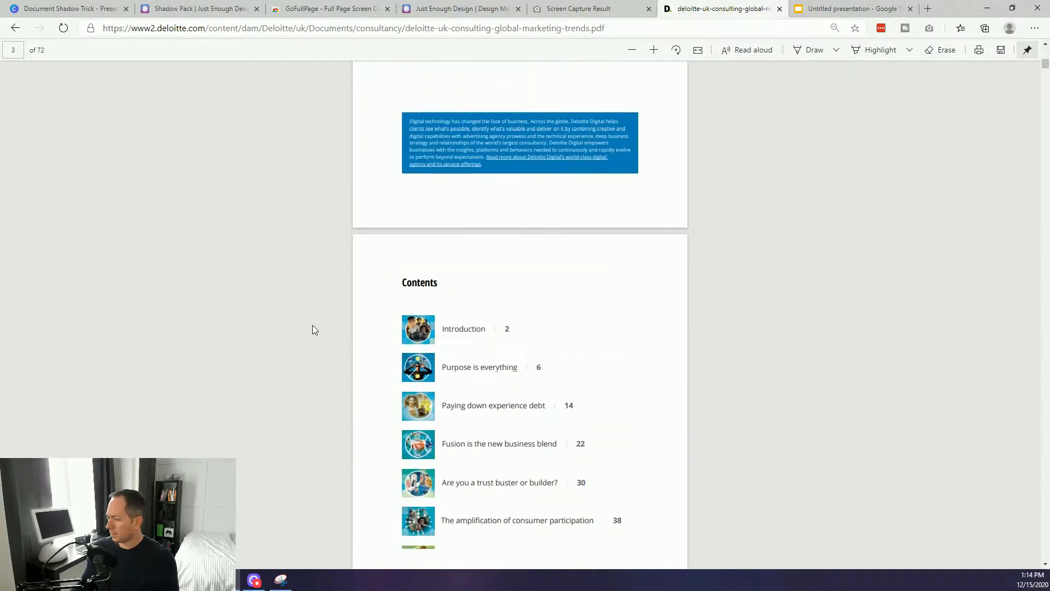
{"action": "scroll", "scroll_direction": "down", "scroll_amount": 3}
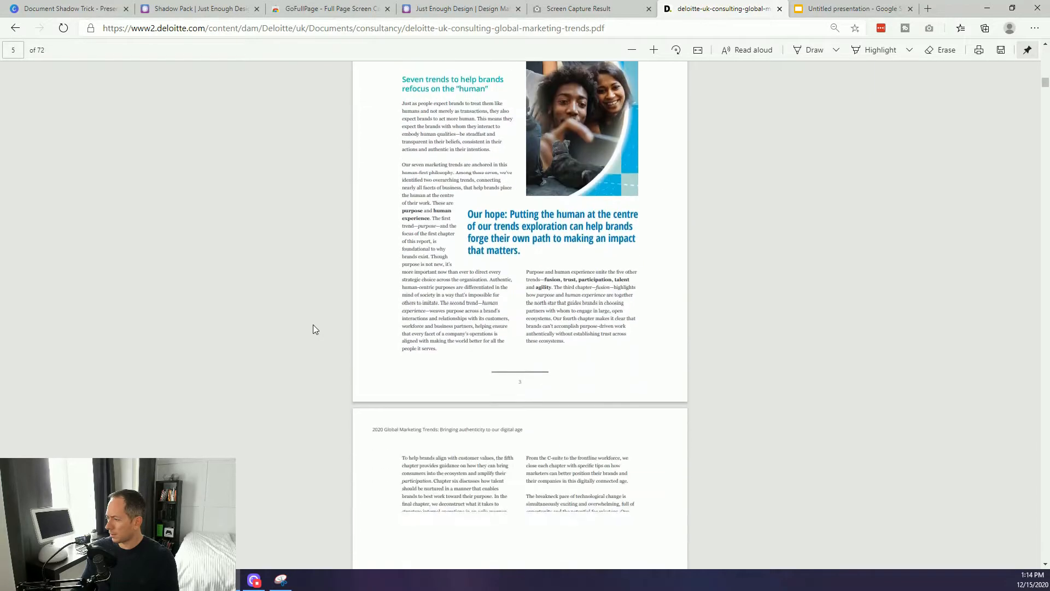
{"action": "scroll", "scroll_direction": "down", "scroll_amount": 3}
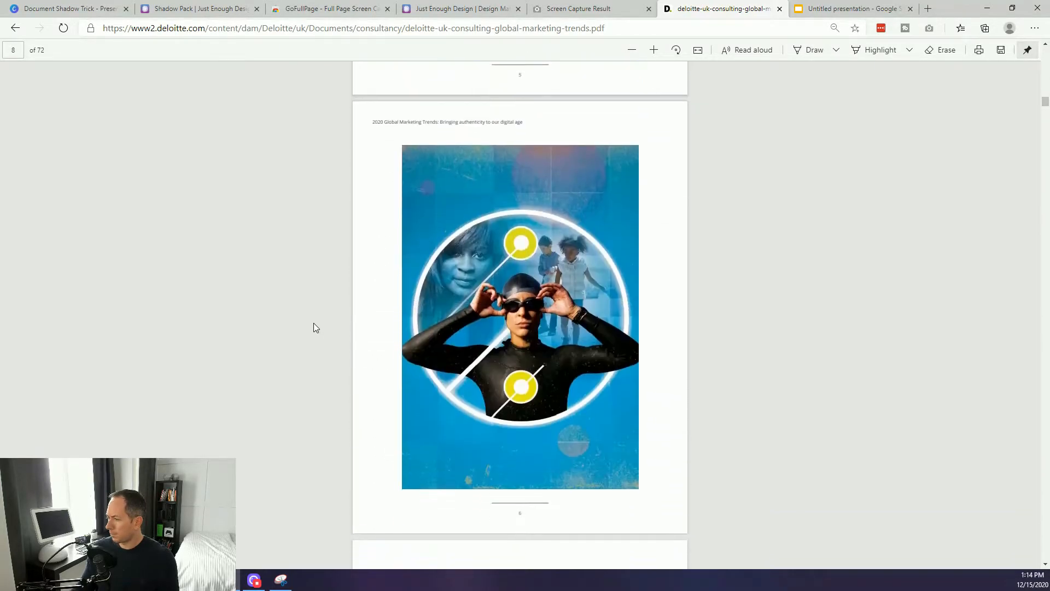
{"action": "scroll", "scroll_direction": "down", "scroll_amount": 3}
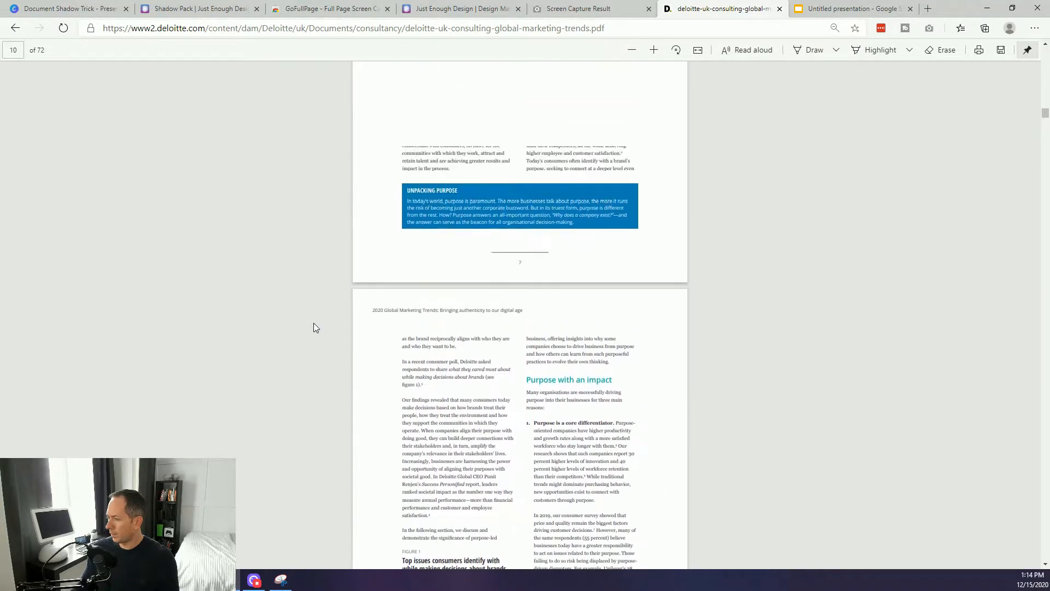
{"action": "scroll", "scroll_direction": "up", "scroll_amount": 3}
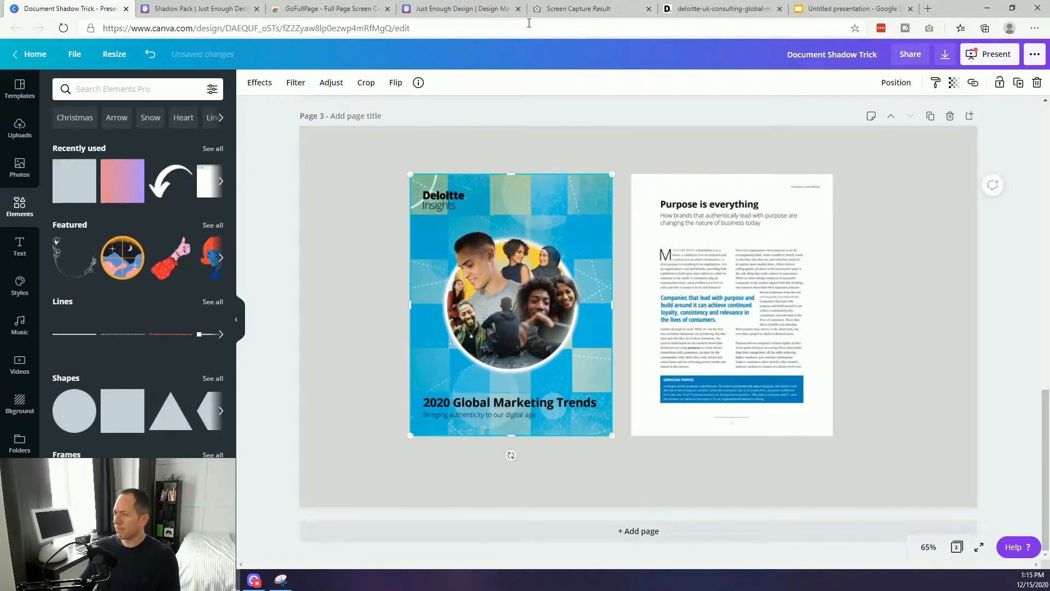
Step: Snip the Deloitte consumer-survey report page with Snipping Tool for Canva page 3
{"action": "left_click", "coordinate": [722, 9]}
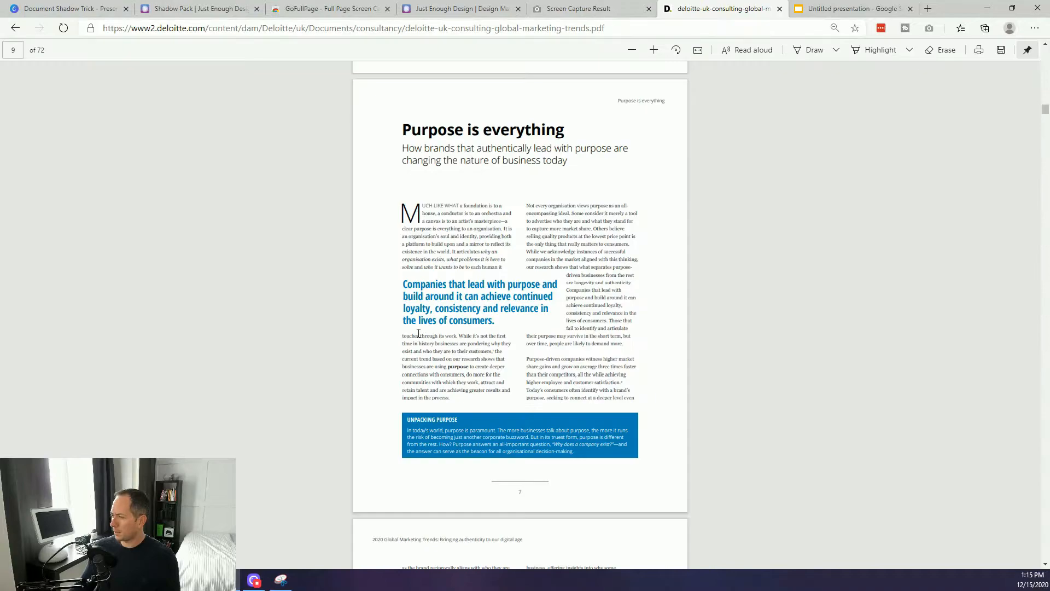
{"action": "scroll", "scroll_direction": "down", "scroll_amount": 3}
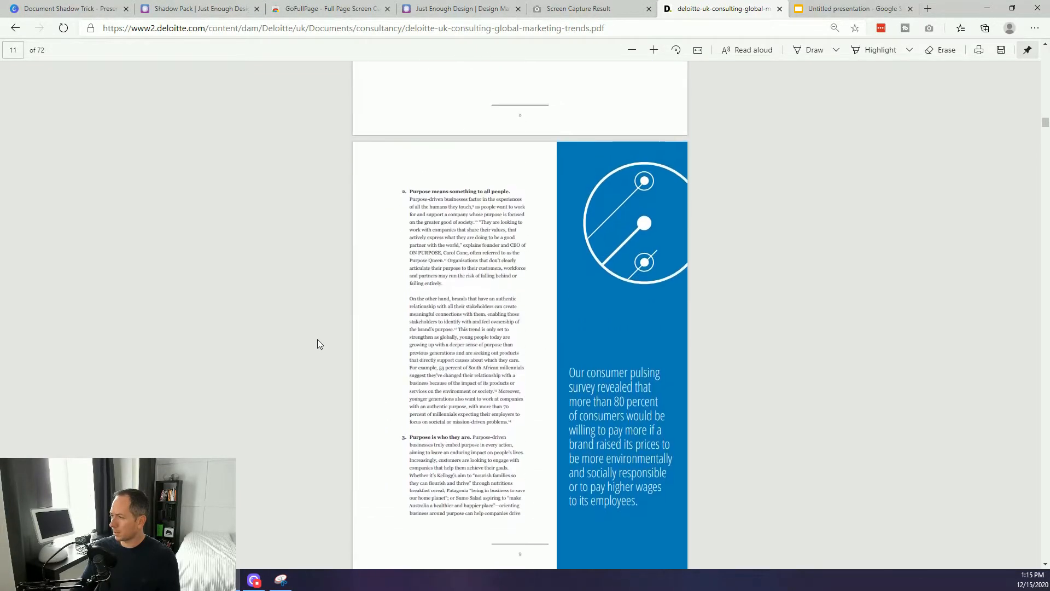
{"action": "scroll", "scroll_direction": "down", "scroll_amount": 3}
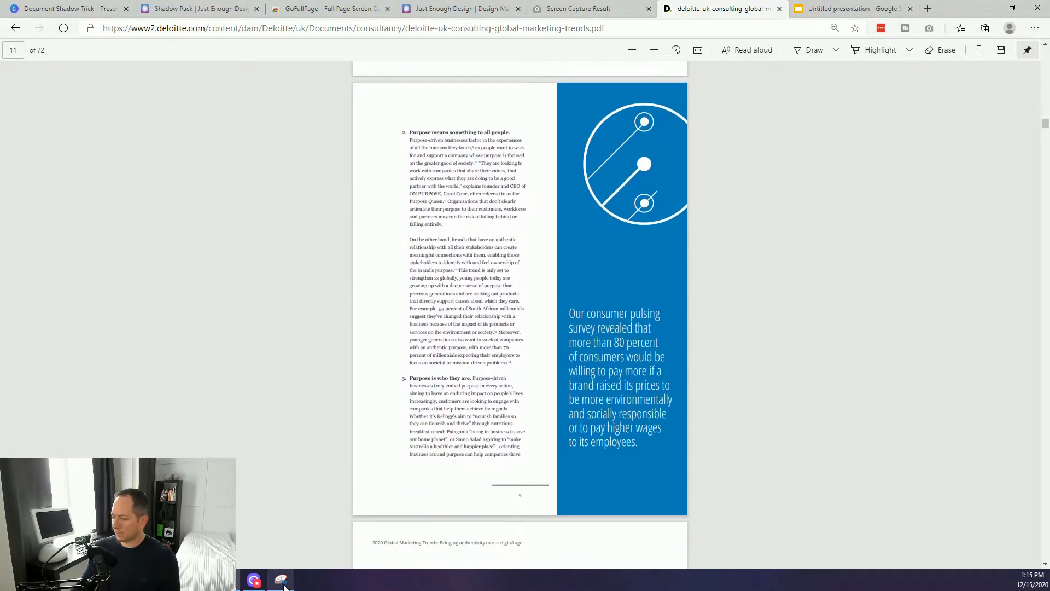
{"action": "left_click", "coordinate": [280, 579]}
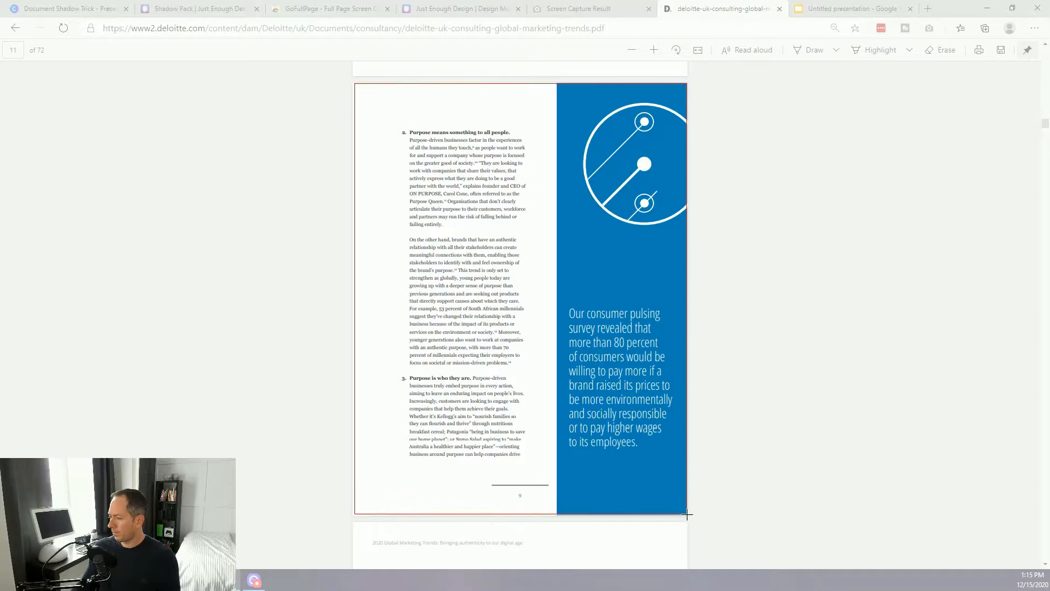
{"action": "left_click", "coordinate": [330, 22]}
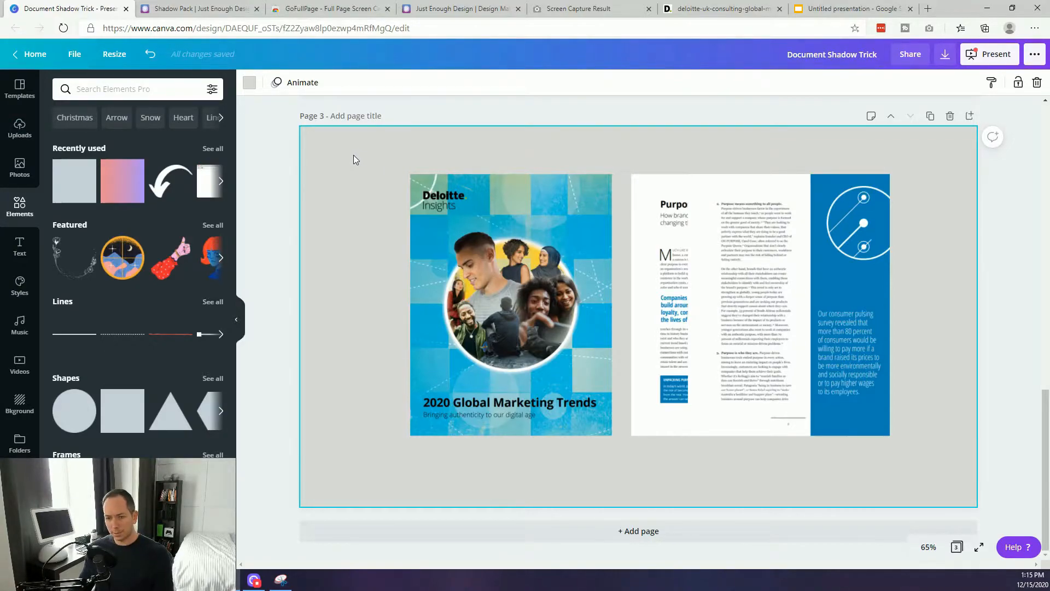
{"action": "mouse_move", "coordinate": [338, 177]}
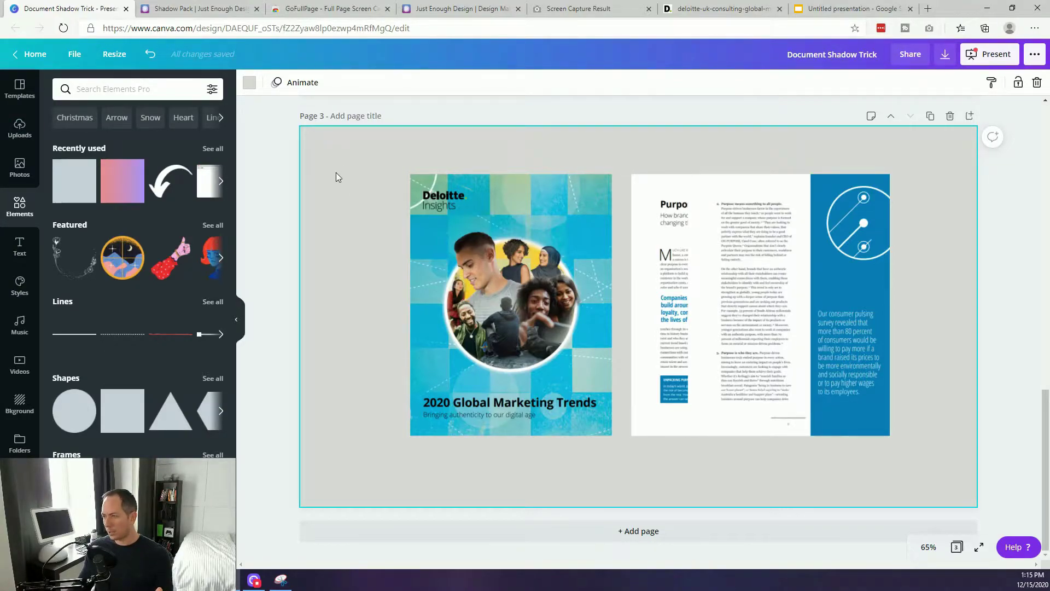
{"action": "mouse_move", "coordinate": [362, 157]}
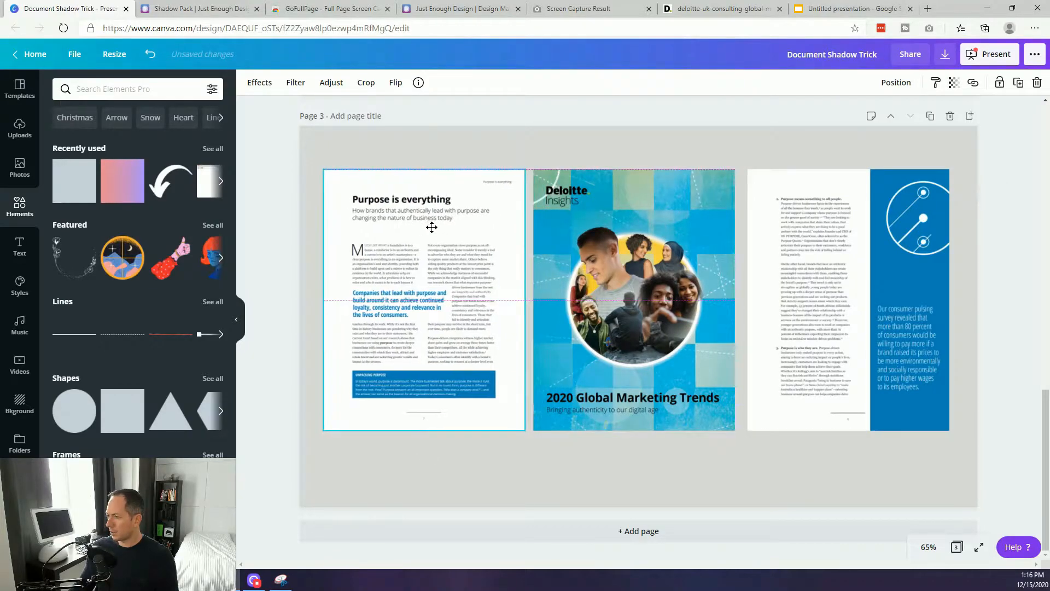
Step: Deselect after lining up Purpose is everything, the Deloitte cover, and the survey page
{"action": "left_click", "coordinate": [292, 220]}
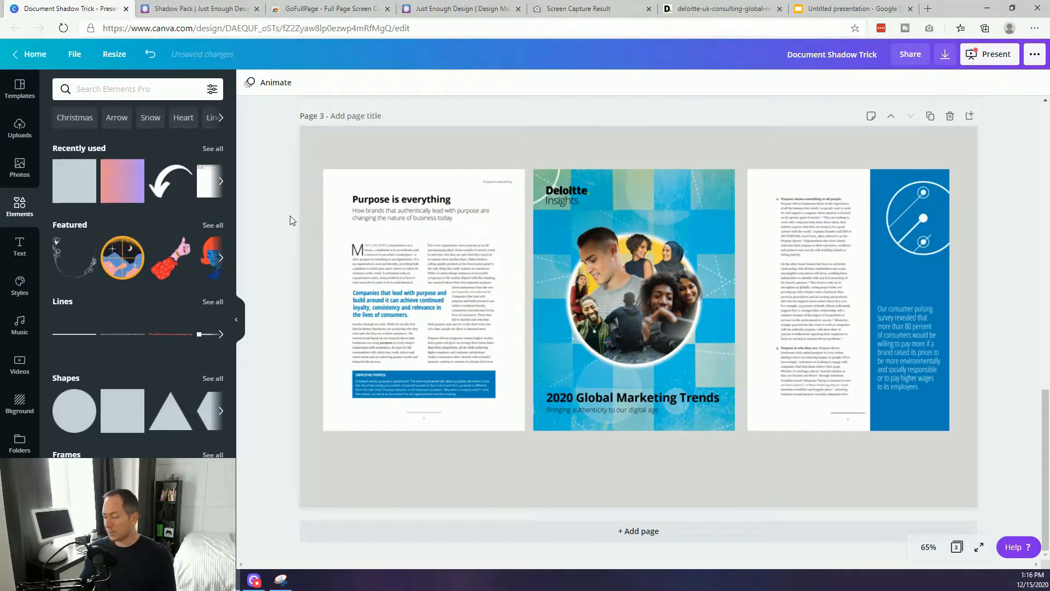
{"action": "mouse_move", "coordinate": [83, 335]}
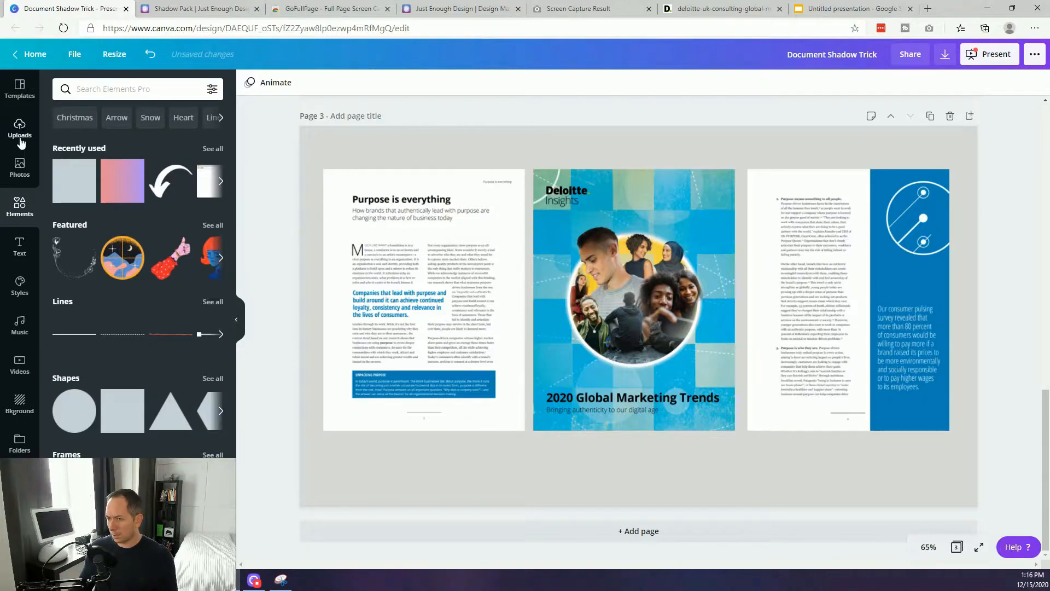
Step: Place the uploaded shadow PNG from Uploads onto the middle Deloitte cover on page 3
{"action": "left_click", "coordinate": [20, 130]}
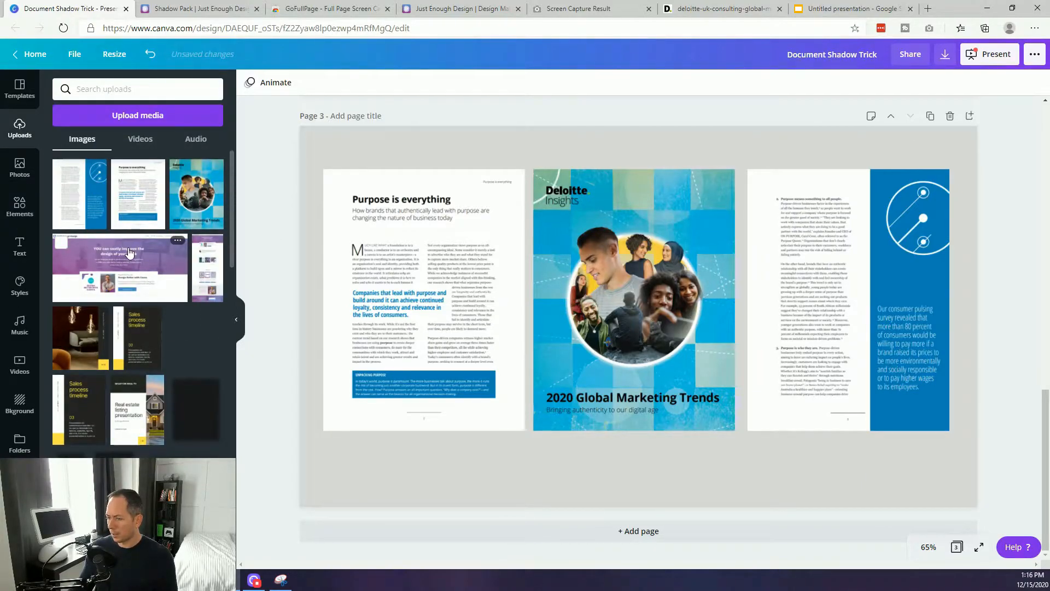
{"action": "scroll", "scroll_direction": "down", "scroll_amount": 3}
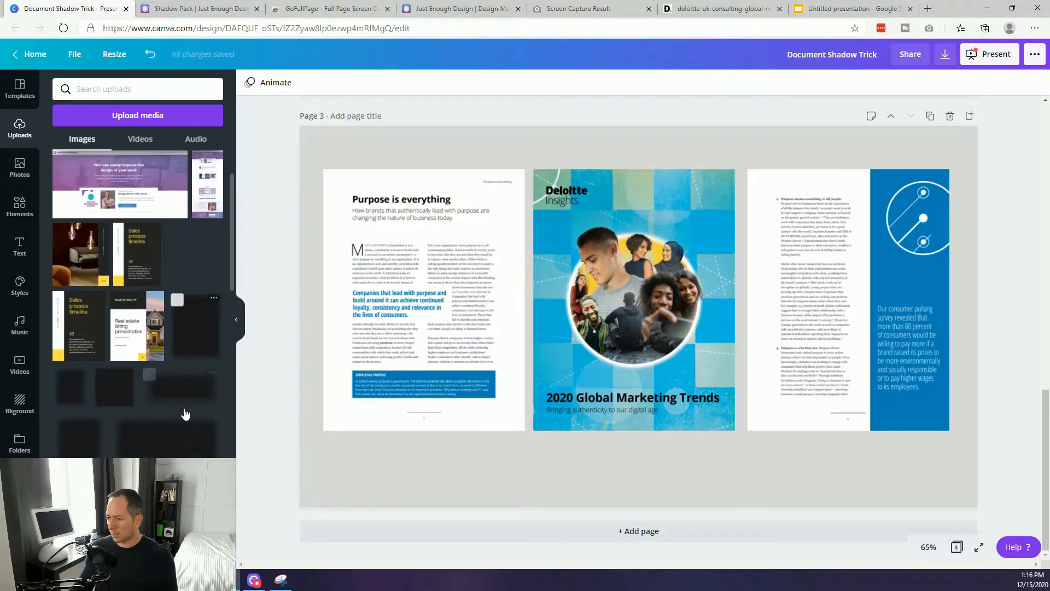
{"action": "mouse_move", "coordinate": [179, 353]}
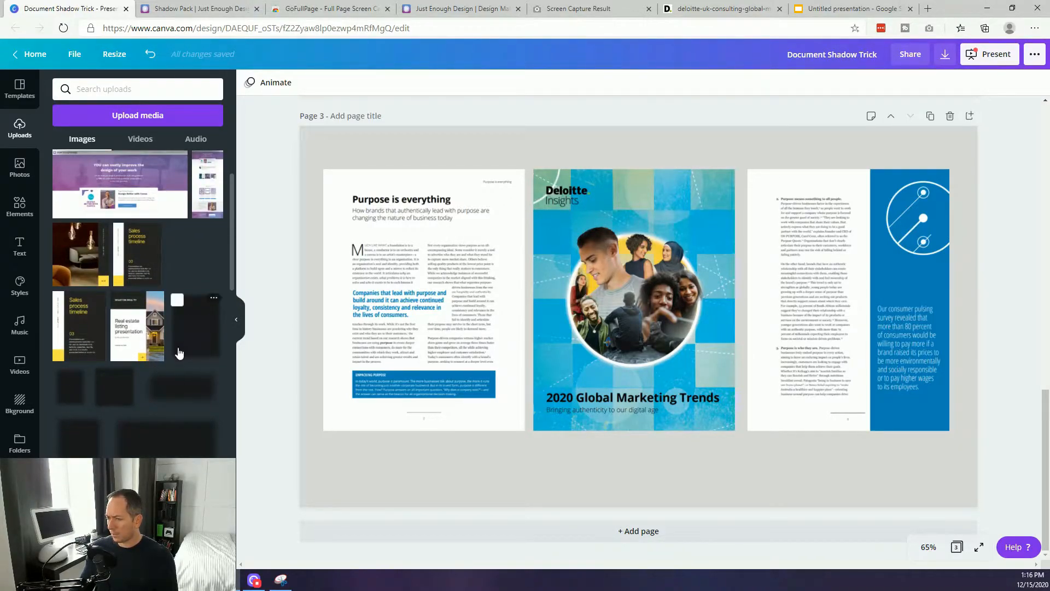
{"action": "mouse_move", "coordinate": [409, 441]}
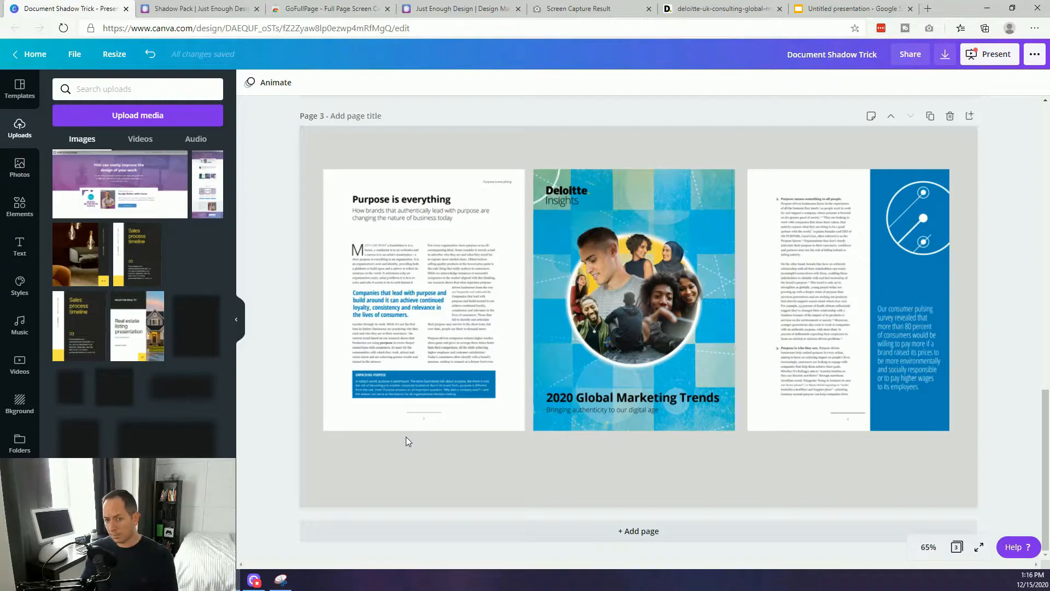
{"action": "left_click", "coordinate": [423, 301]}
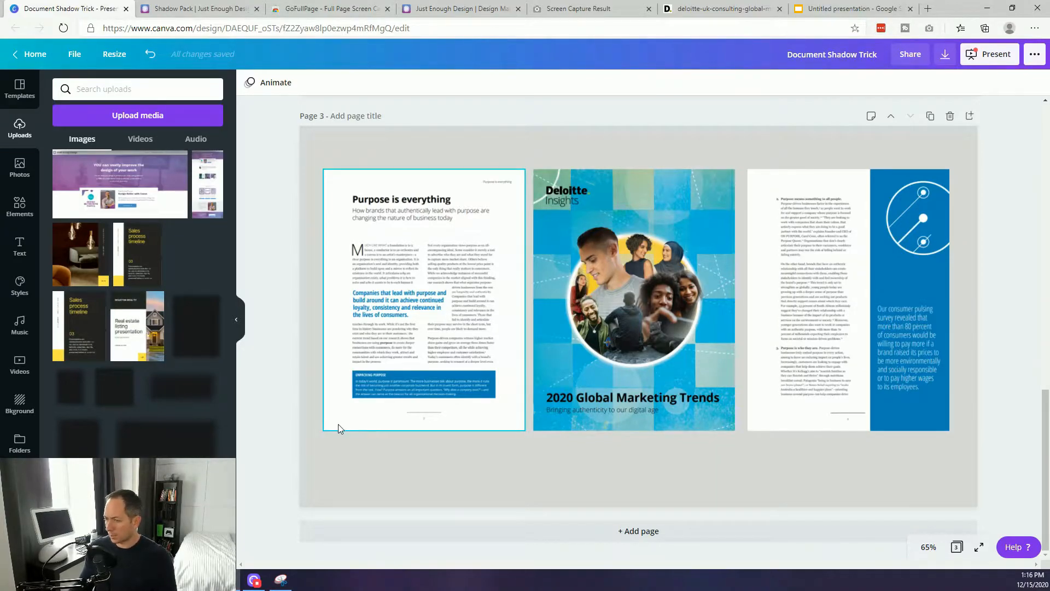
{"action": "left_click", "coordinate": [633, 298]}
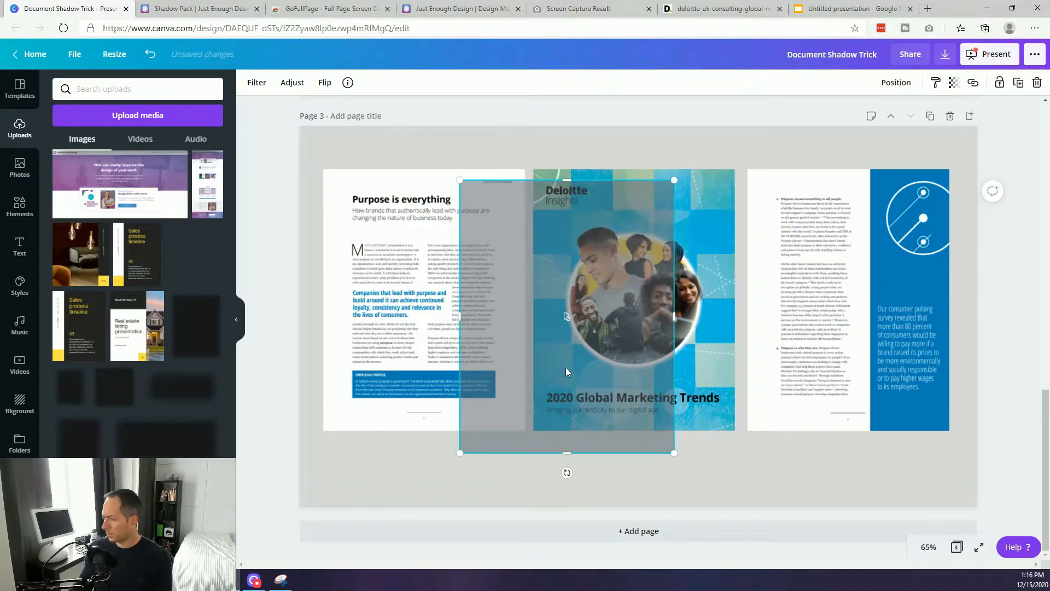
{"action": "left_click", "coordinate": [630, 477]}
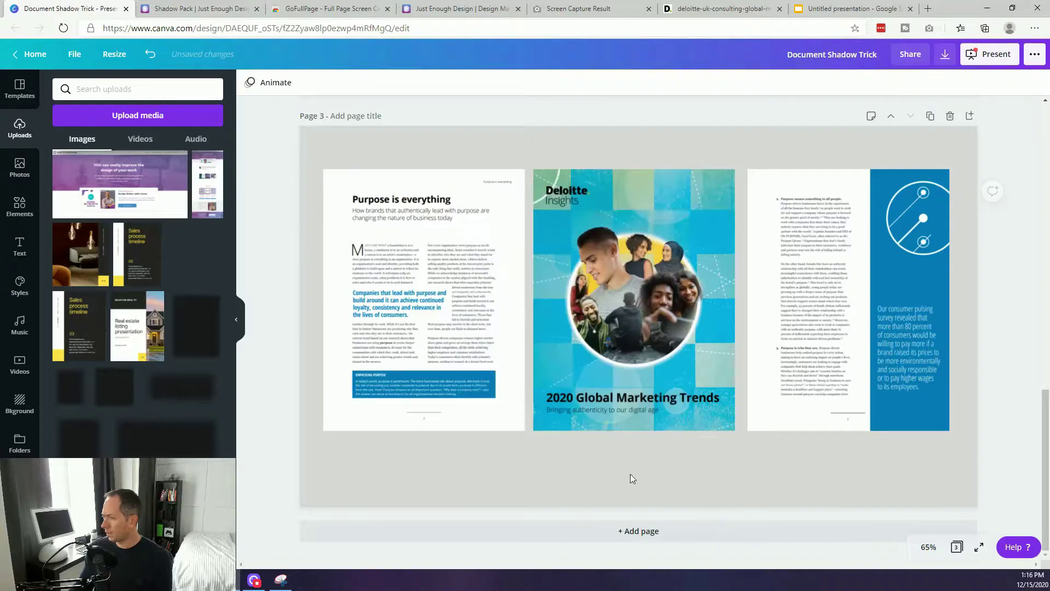
{"action": "mouse_move", "coordinate": [67, 391]}
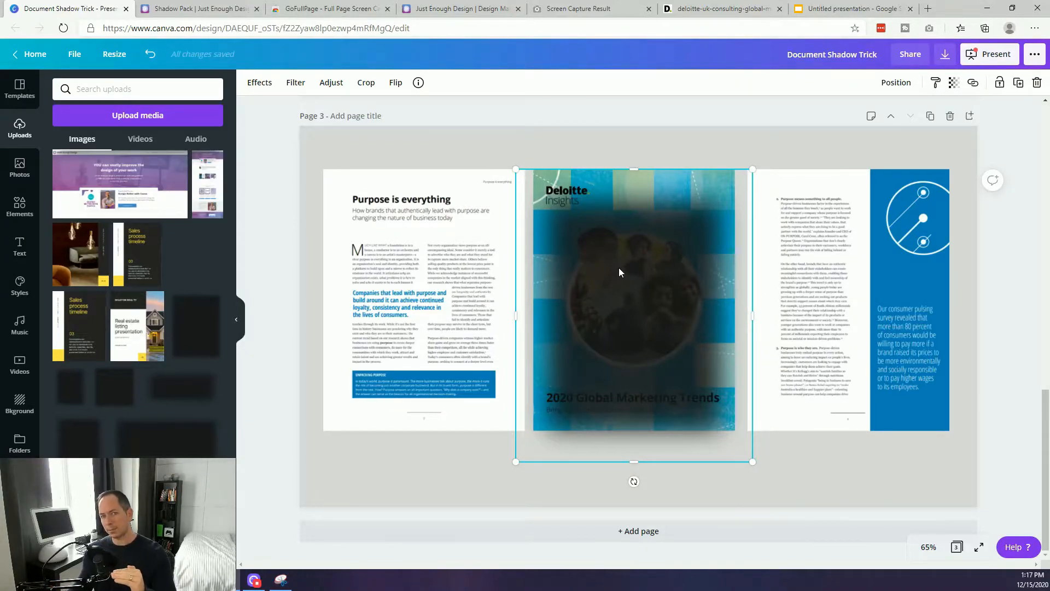
{"action": "mouse_move", "coordinate": [583, 294]}
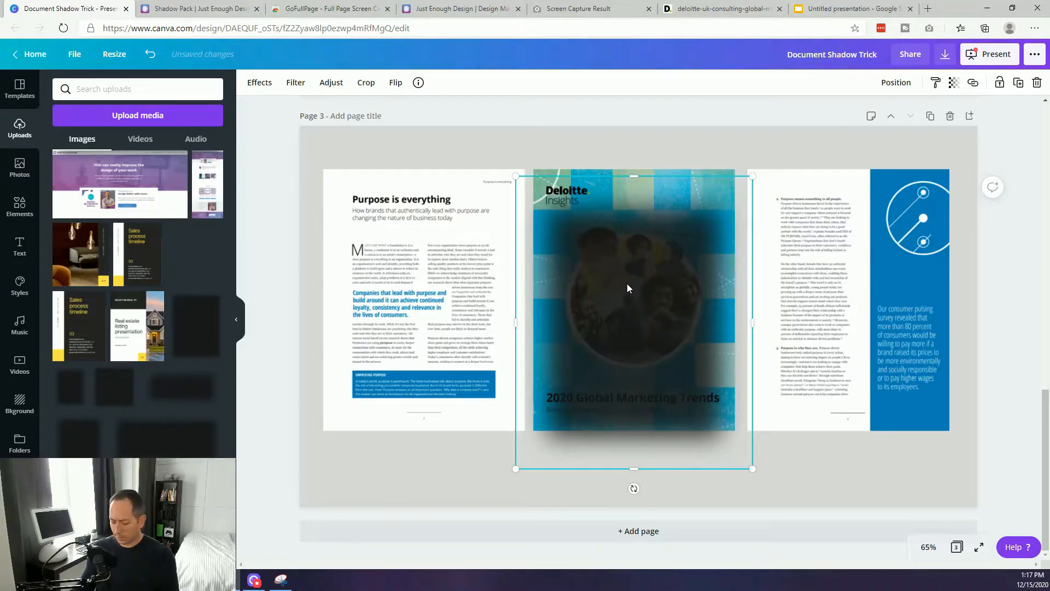
{"action": "mouse_move", "coordinate": [642, 325]}
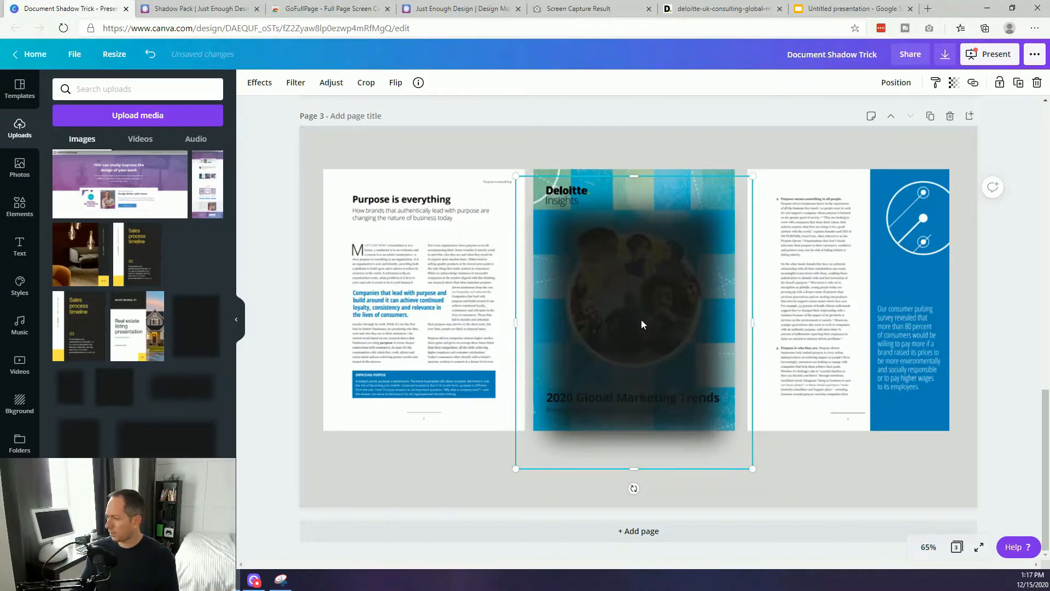
{"action": "mouse_move", "coordinate": [629, 365]}
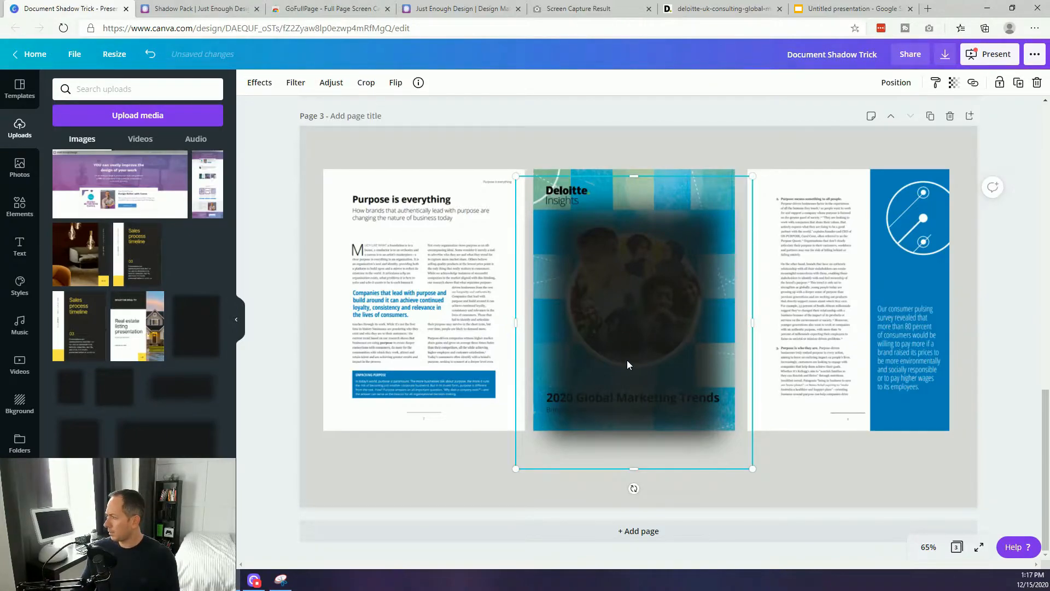
Step: Send the shadow behind the Deloitte cover and add back-layered shadows for the left and right pages
{"action": "right_click", "coordinate": [628, 364]}
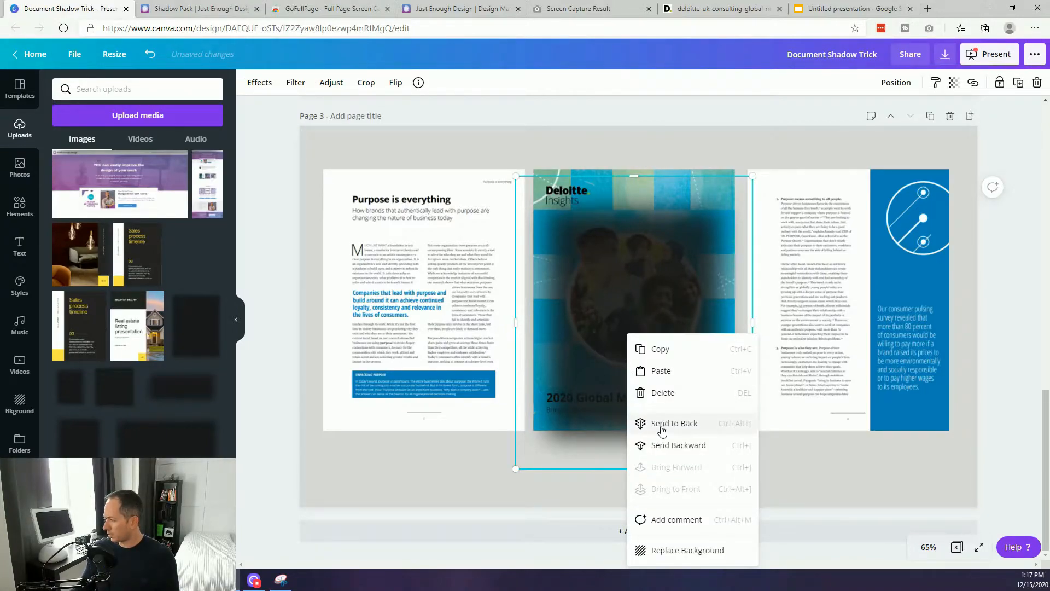
{"action": "left_click", "coordinate": [674, 423]}
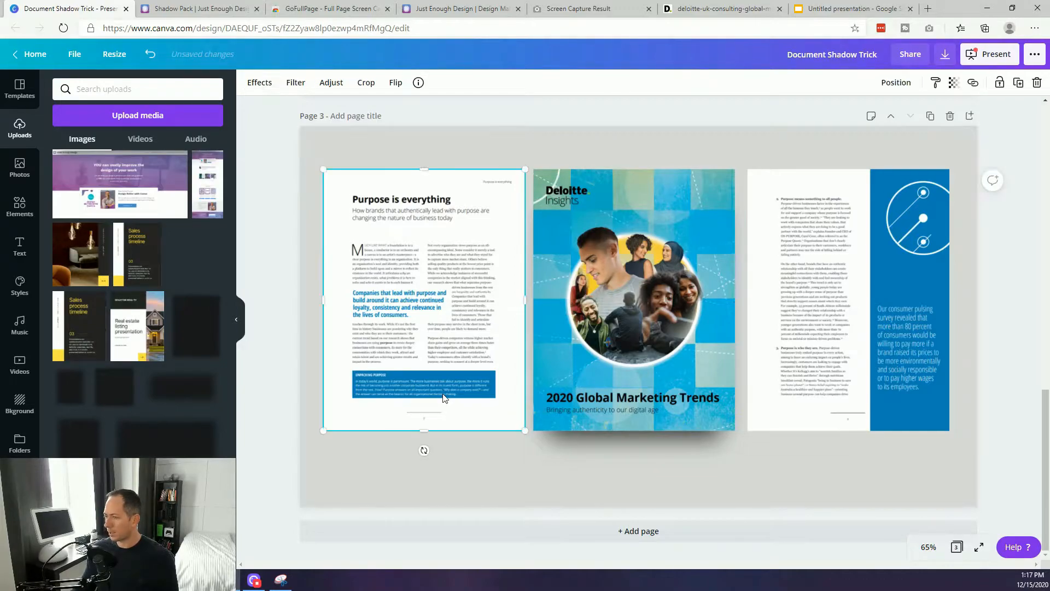
{"action": "left_click", "coordinate": [633, 295]}
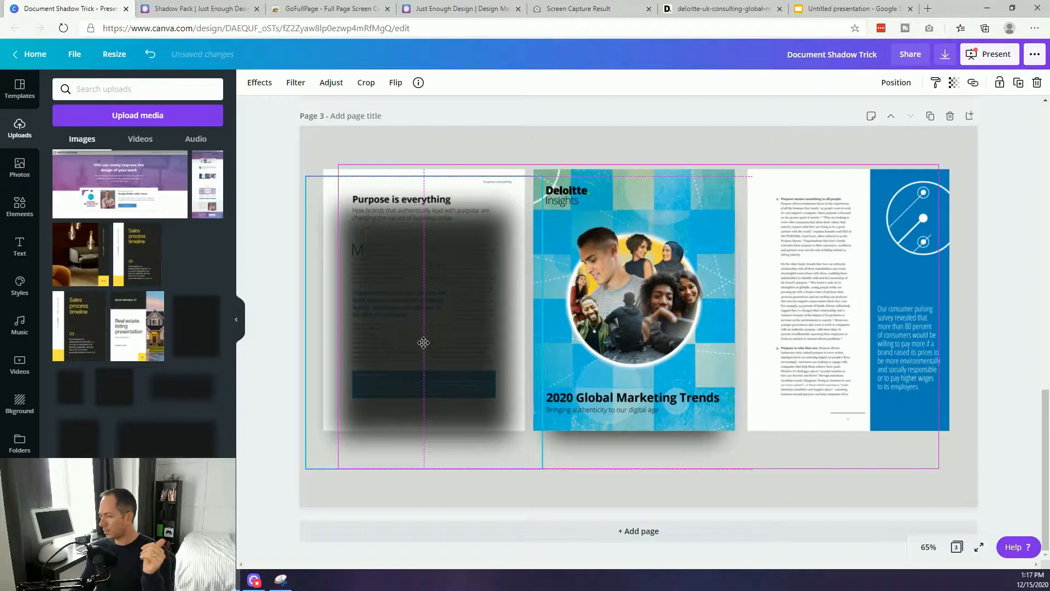
{"action": "right_click", "coordinate": [423, 342]}
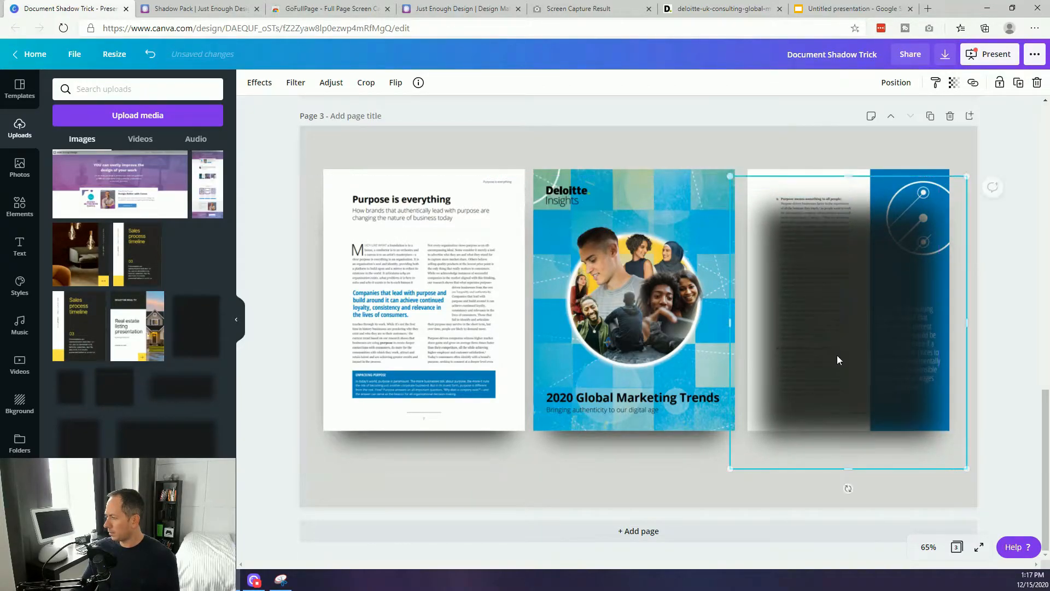
{"action": "right_click", "coordinate": [839, 360]}
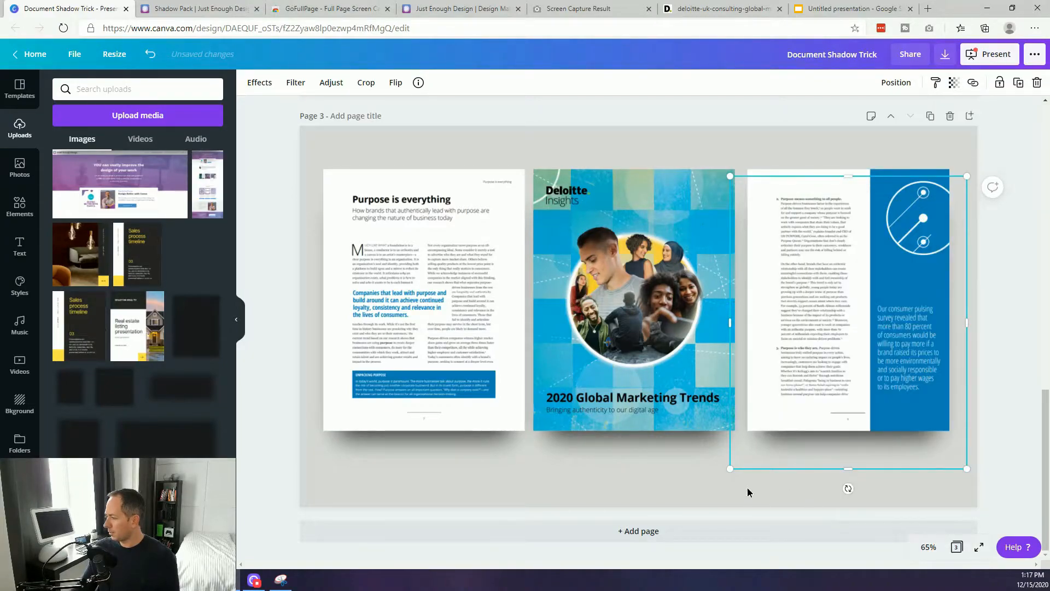
{"action": "left_click", "coordinate": [291, 474]}
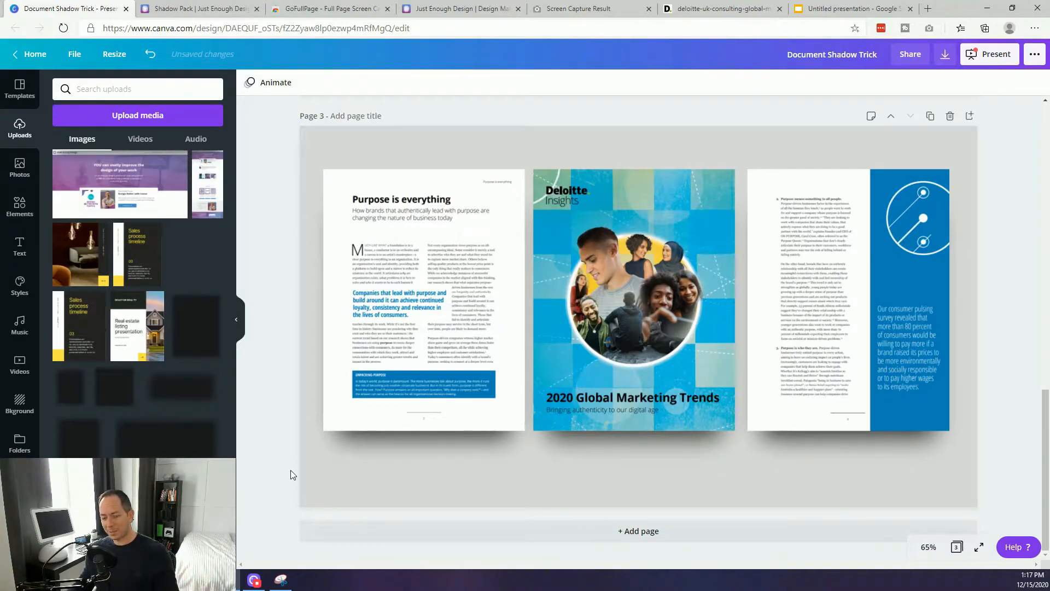
Step: Group the Deloitte cover with its shadow and bring the group forward
{"action": "left_click", "coordinate": [632, 299]}
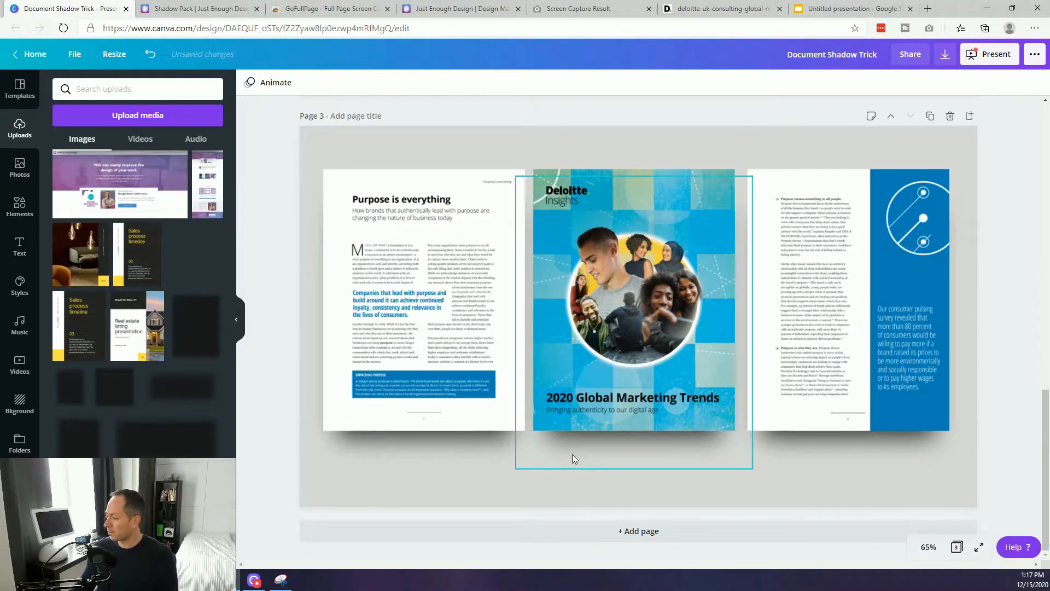
{"action": "left_click", "coordinate": [632, 301]}
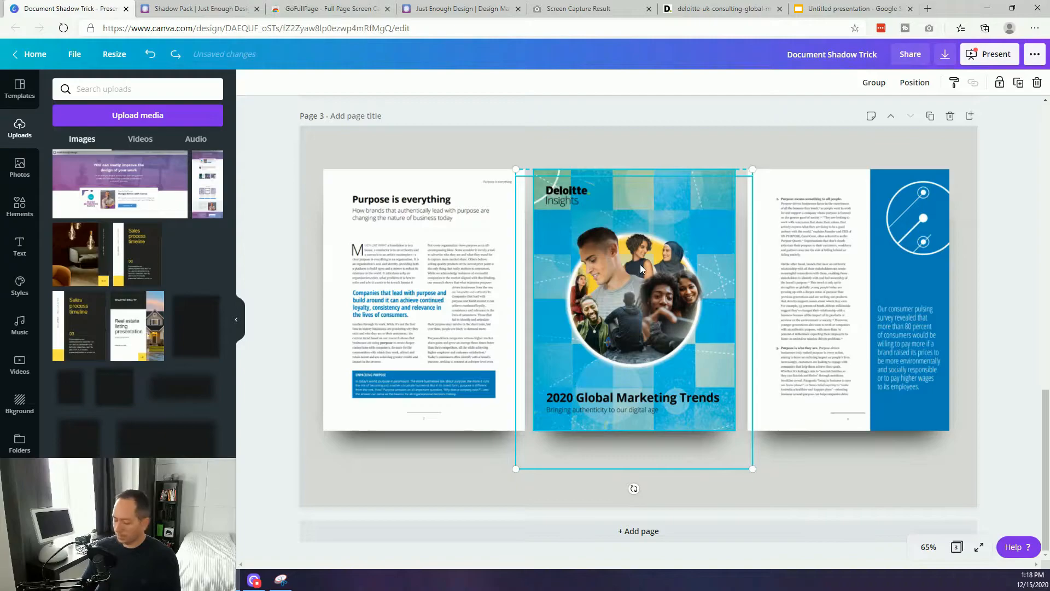
{"action": "mouse_move", "coordinate": [874, 104]}
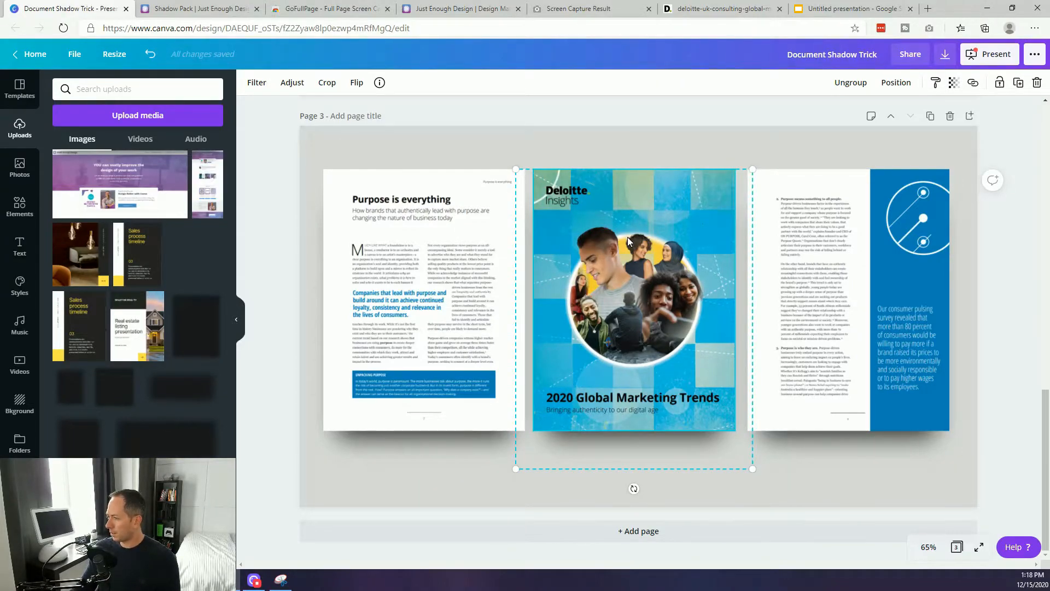
{"action": "mouse_move", "coordinate": [842, 125]}
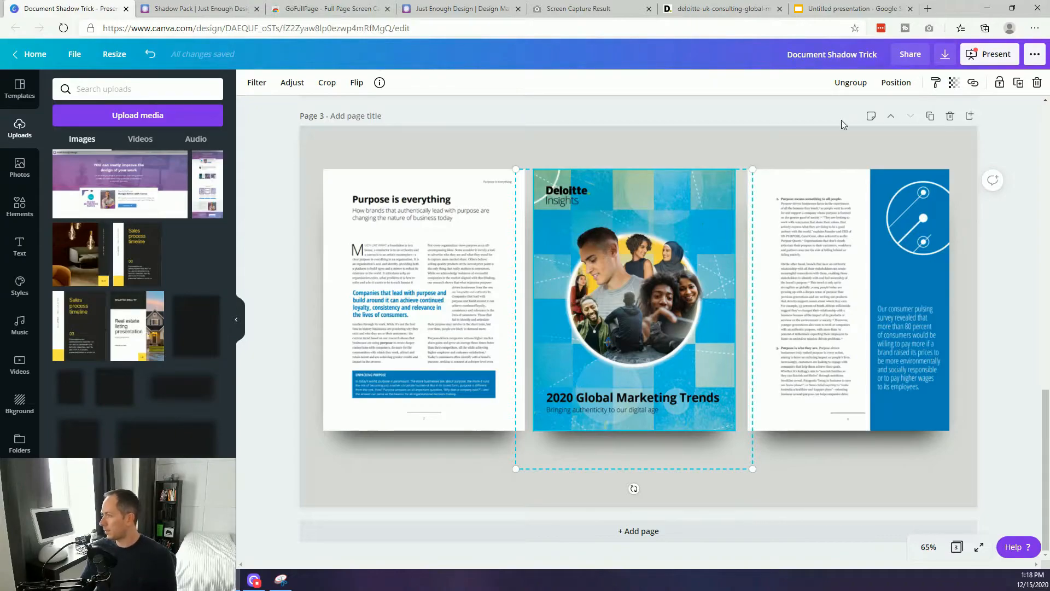
{"action": "left_click", "coordinate": [895, 82]}
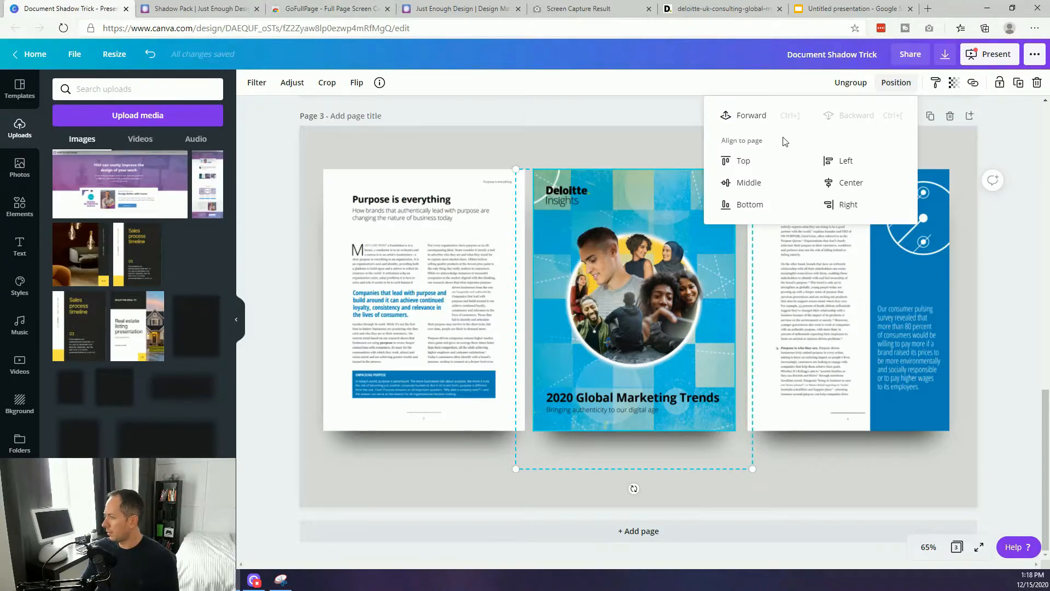
{"action": "left_click", "coordinate": [750, 115]}
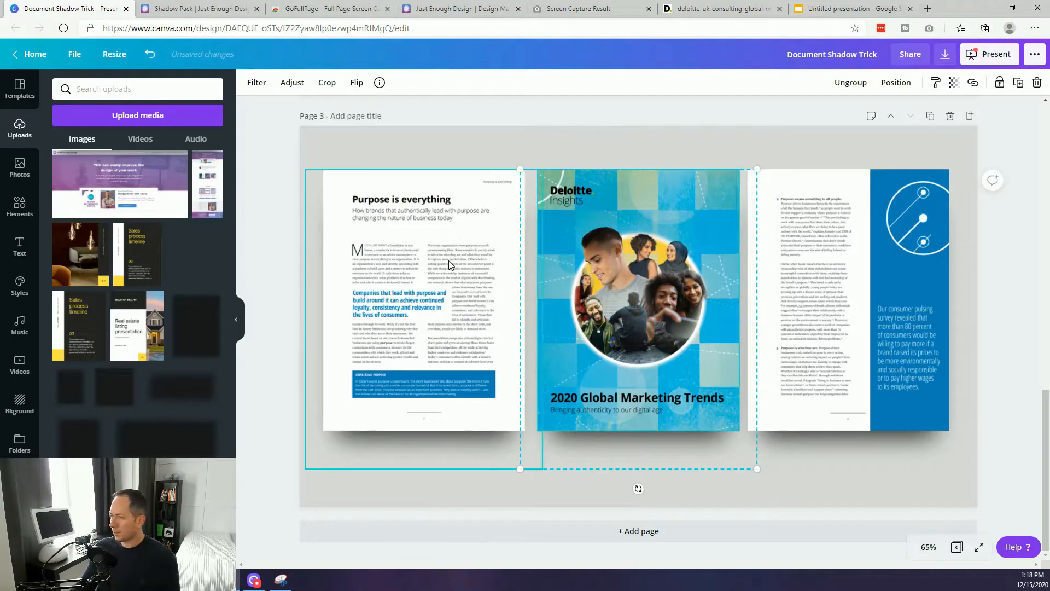
{"action": "left_click", "coordinate": [422, 294]}
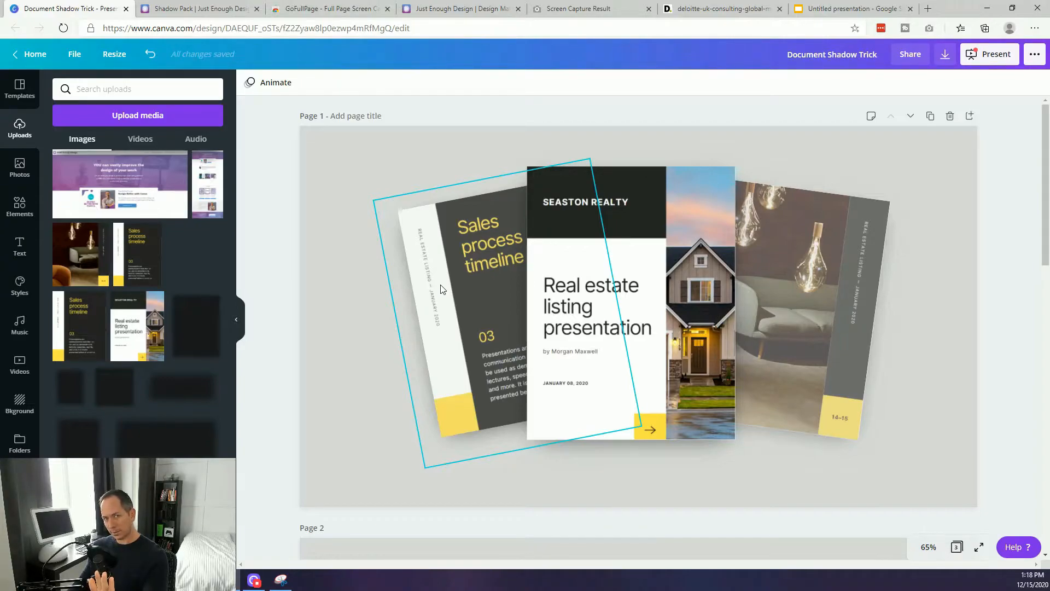
Step: Tilt the left and right page groups outward and tuck them behind the Deloitte cover
{"action": "left_click", "coordinate": [821, 274]}
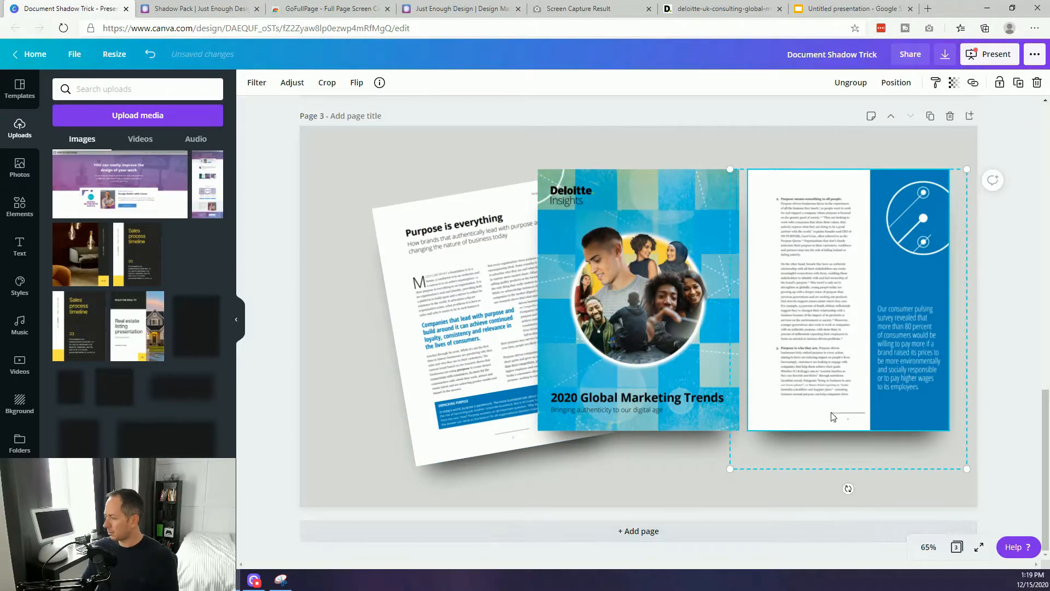
{"action": "mouse_move", "coordinate": [836, 386]}
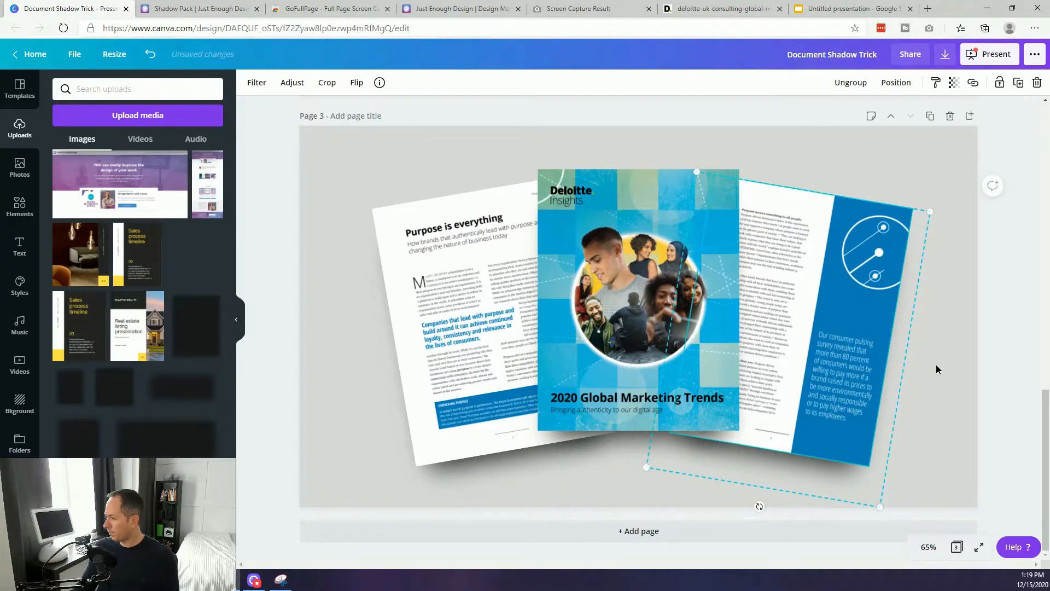
{"action": "left_click", "coordinate": [930, 441]}
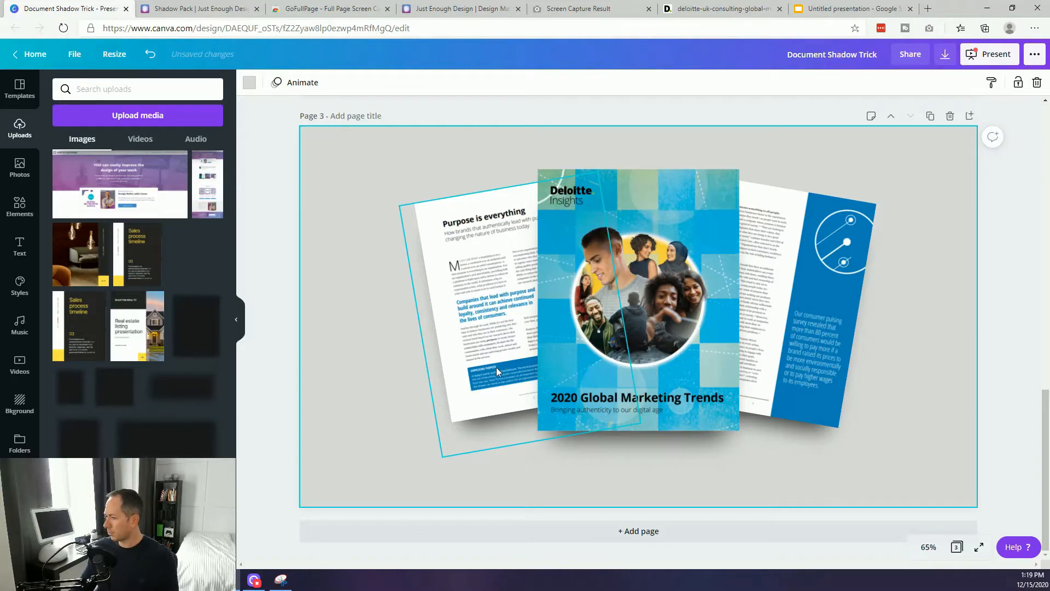
{"action": "mouse_move", "coordinate": [454, 343]}
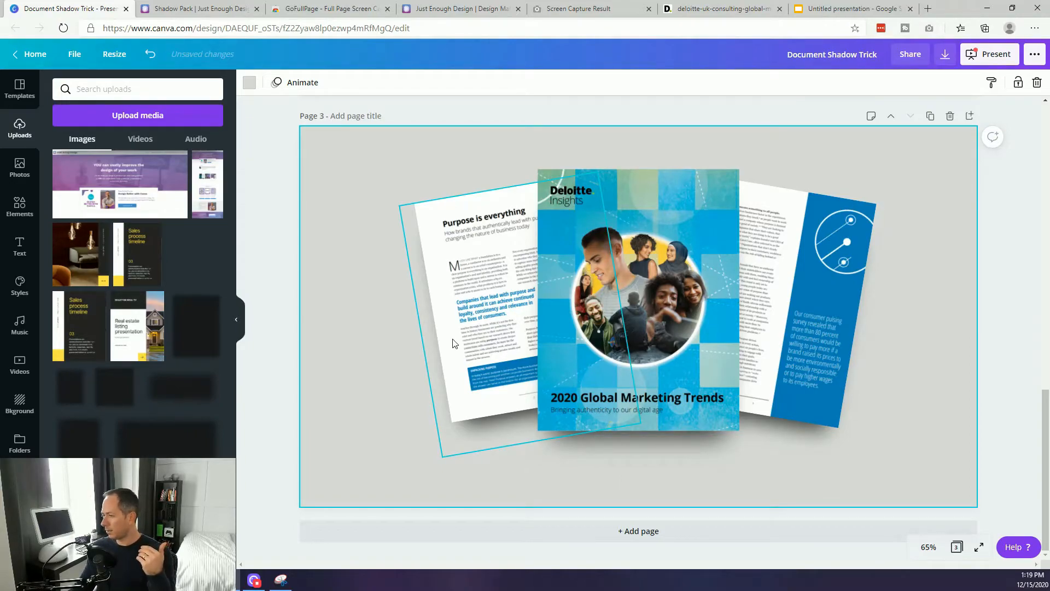
{"action": "left_click", "coordinate": [916, 336]}
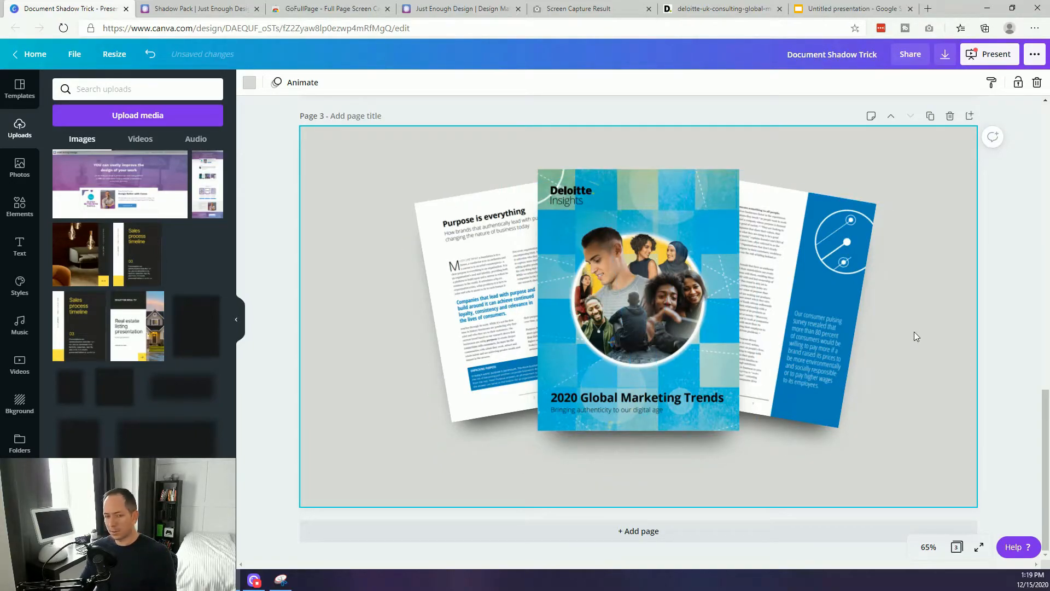
{"action": "mouse_move", "coordinate": [898, 343]}
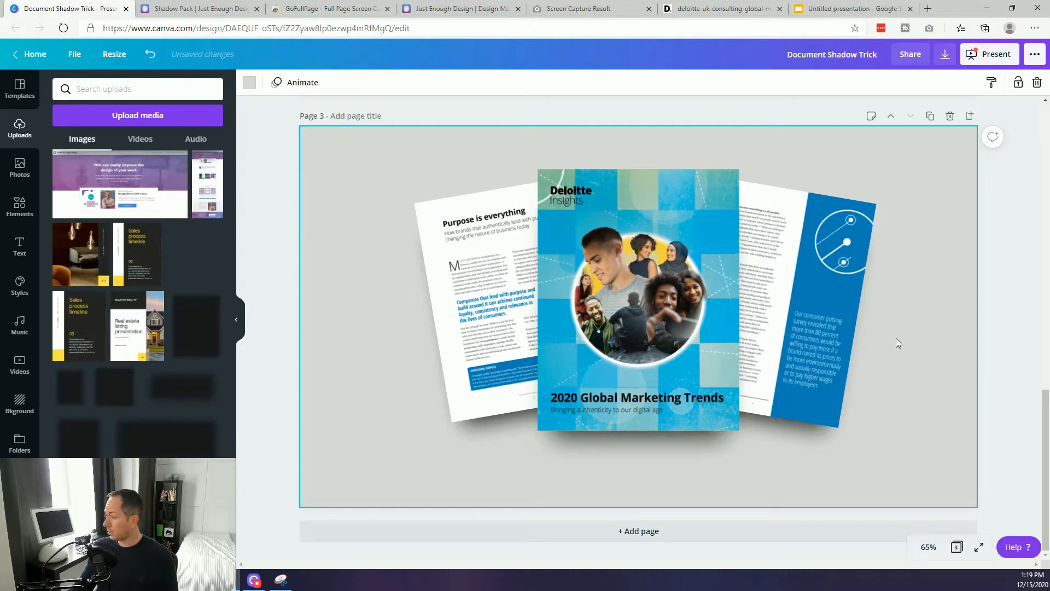
Step: Set the tilted left article page's transparency to 65
{"action": "left_click", "coordinate": [824, 302]}
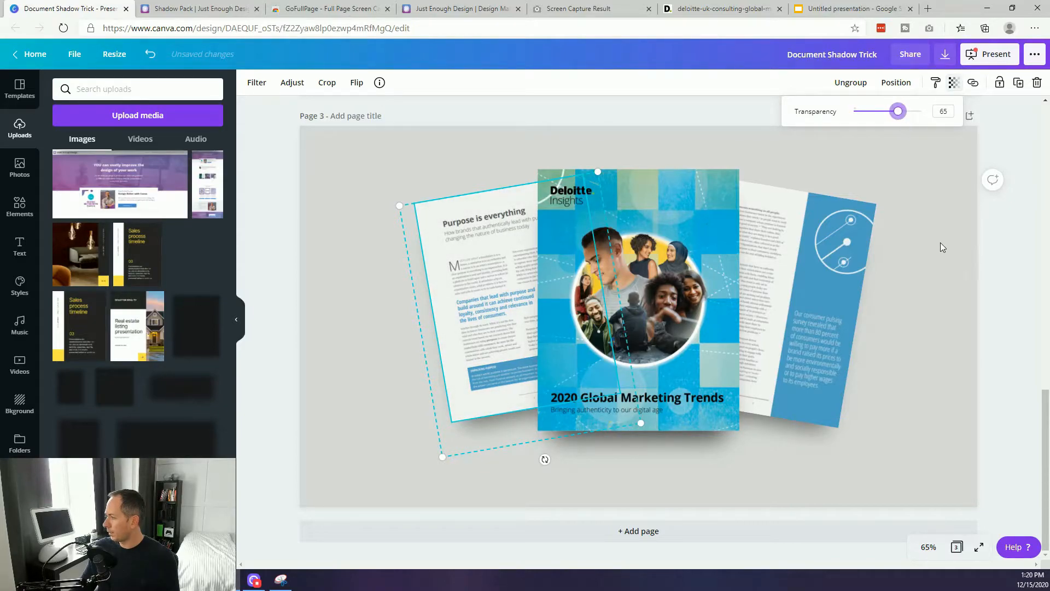
{"action": "left_click", "coordinate": [941, 246]}
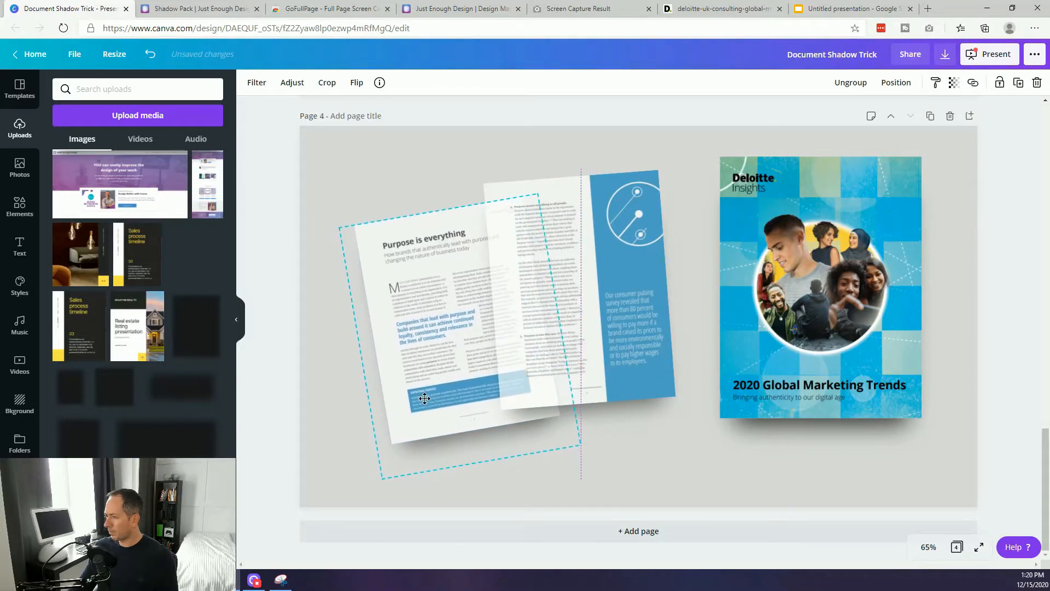
Step: Select the Deloitte cover and the faded right article page on page 4
{"action": "left_click", "coordinate": [812, 320]}
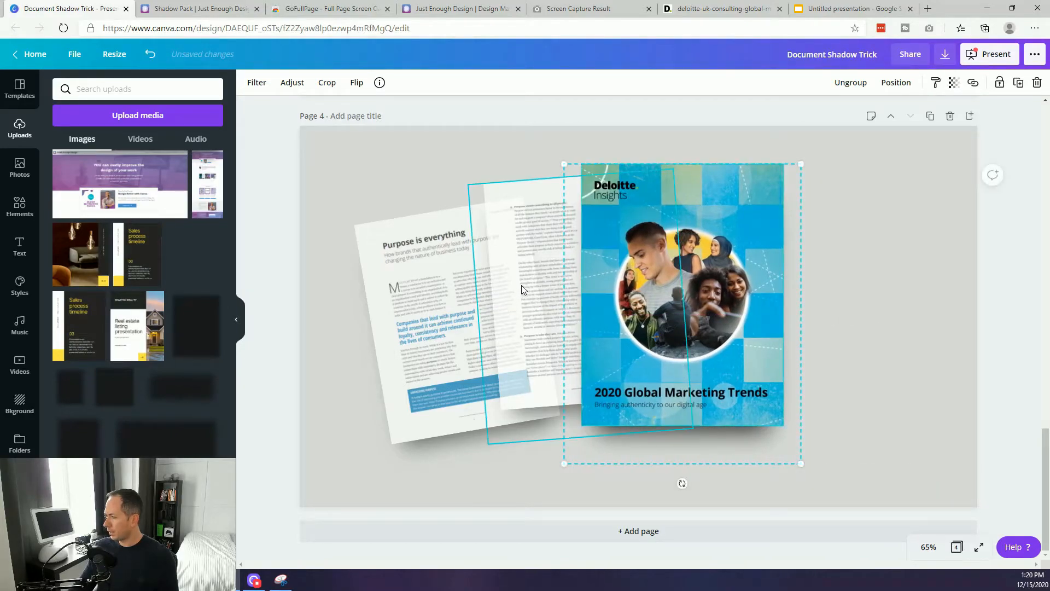
{"action": "left_click", "coordinate": [505, 268]}
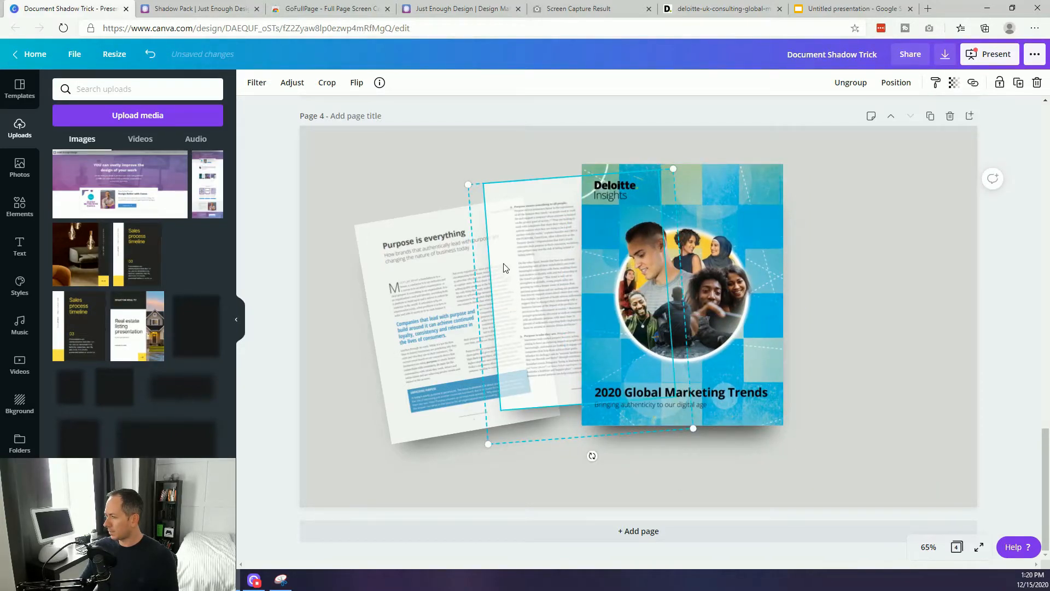
{"action": "mouse_move", "coordinate": [497, 338]}
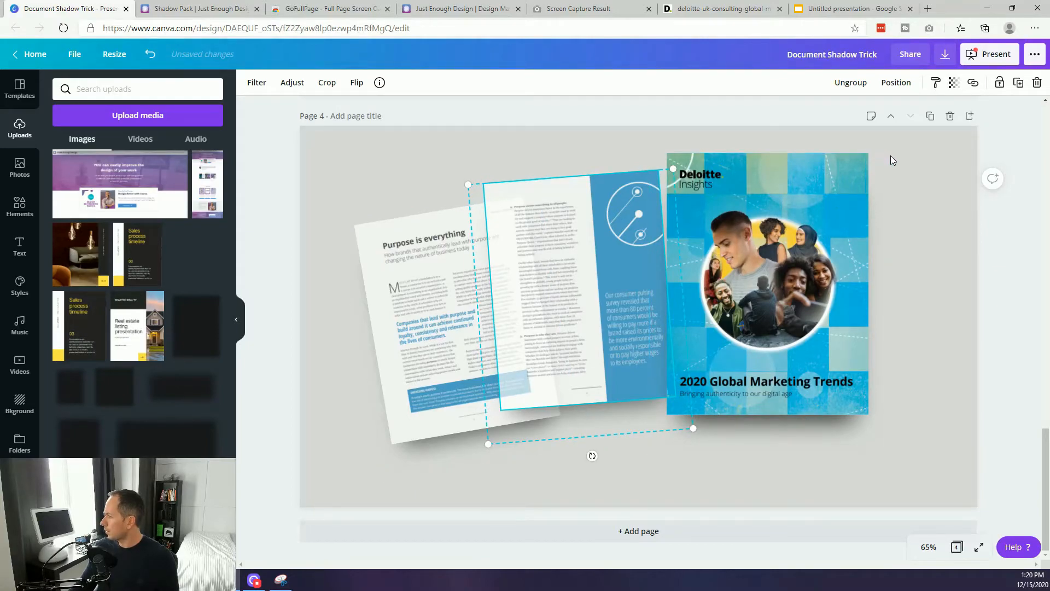
{"action": "mouse_move", "coordinate": [645, 263]}
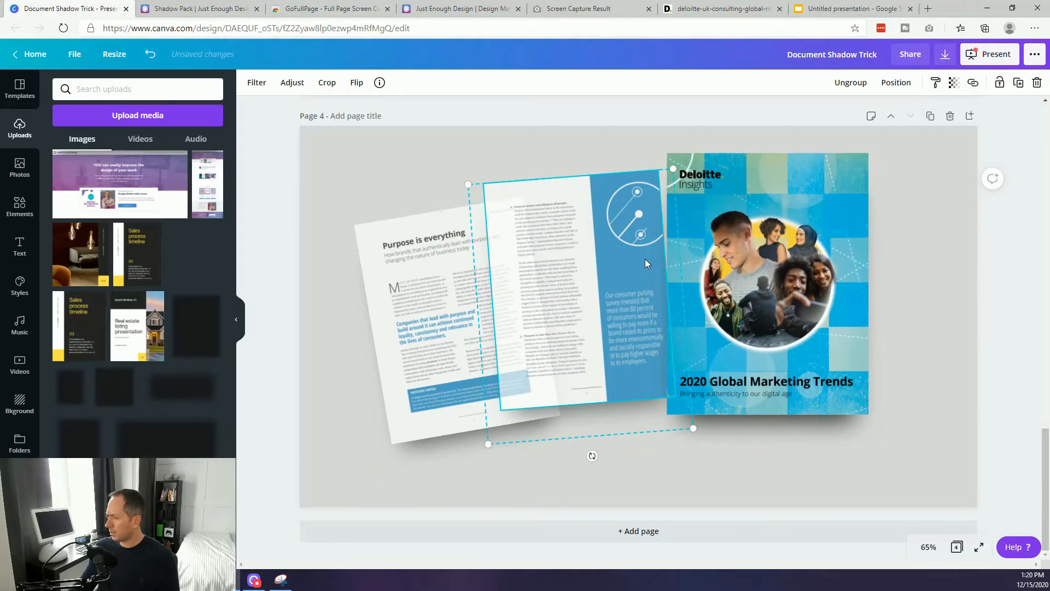
{"action": "mouse_move", "coordinate": [710, 148]}
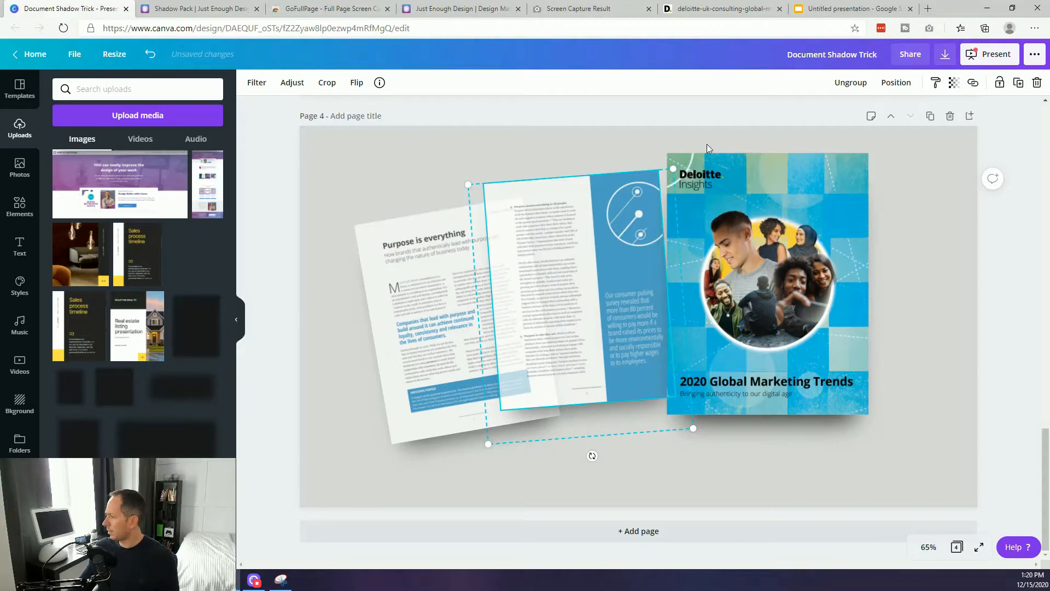
{"action": "mouse_move", "coordinate": [850, 82]}
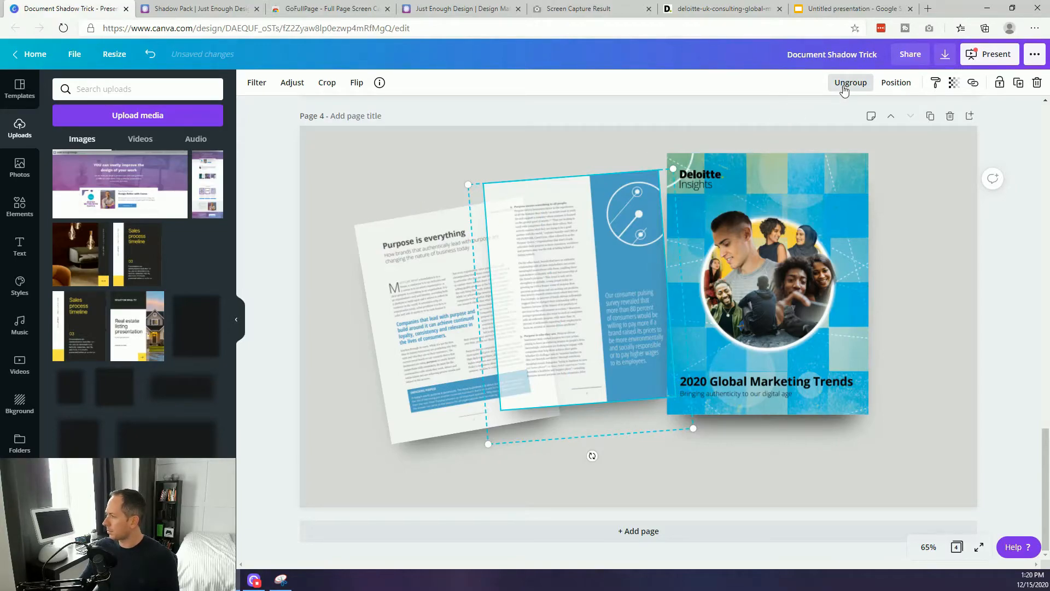
Step: Ungroup, adjust and crop the tilted inside pages on page 4, then return to page 3
{"action": "left_click", "coordinate": [850, 82]}
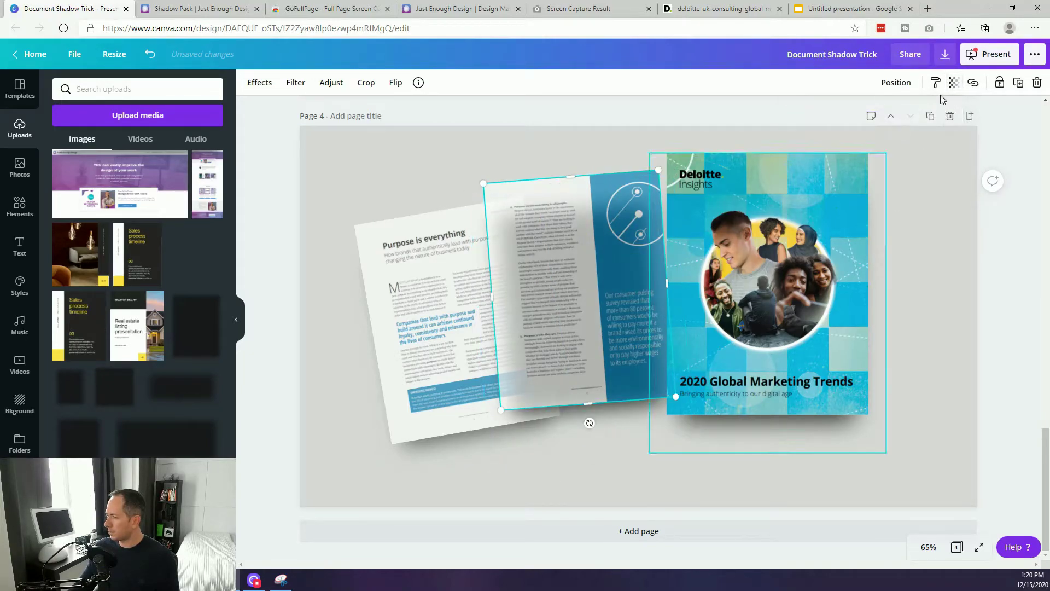
{"action": "left_click", "coordinate": [954, 83]}
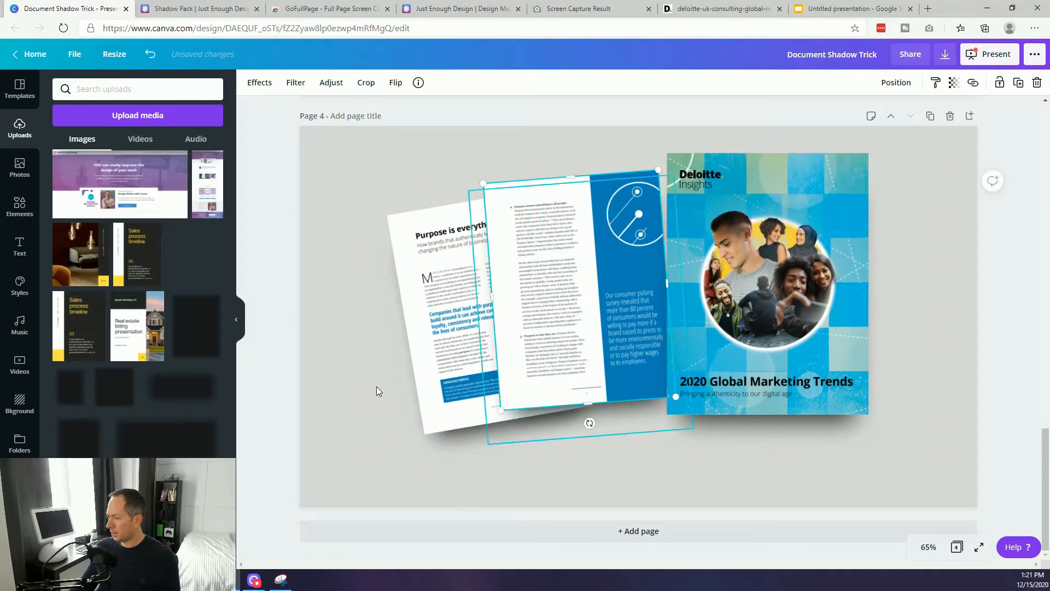
{"action": "left_click", "coordinate": [570, 292]}
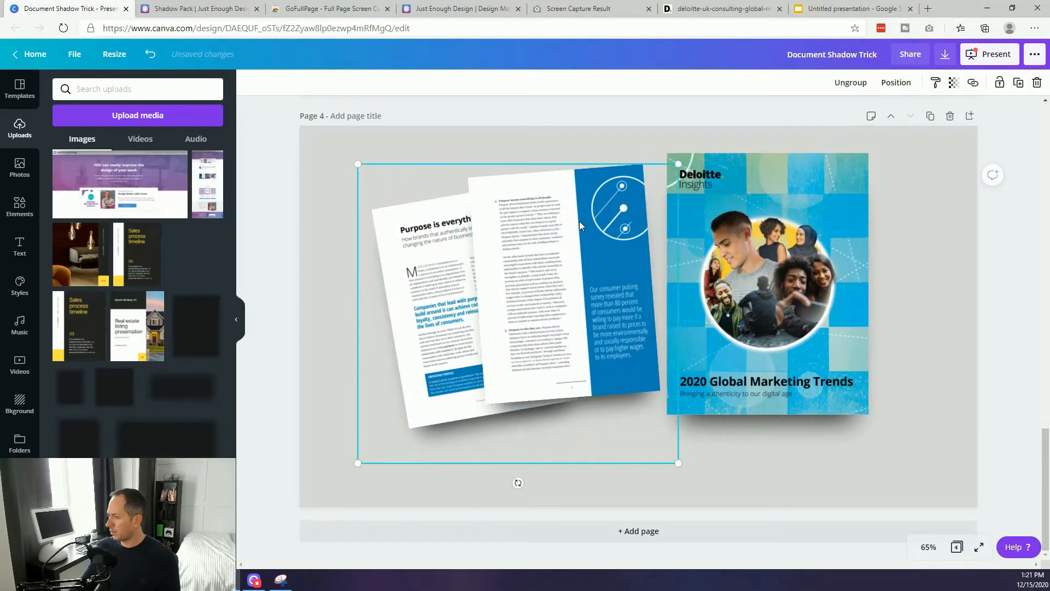
{"action": "left_click", "coordinate": [936, 83]}
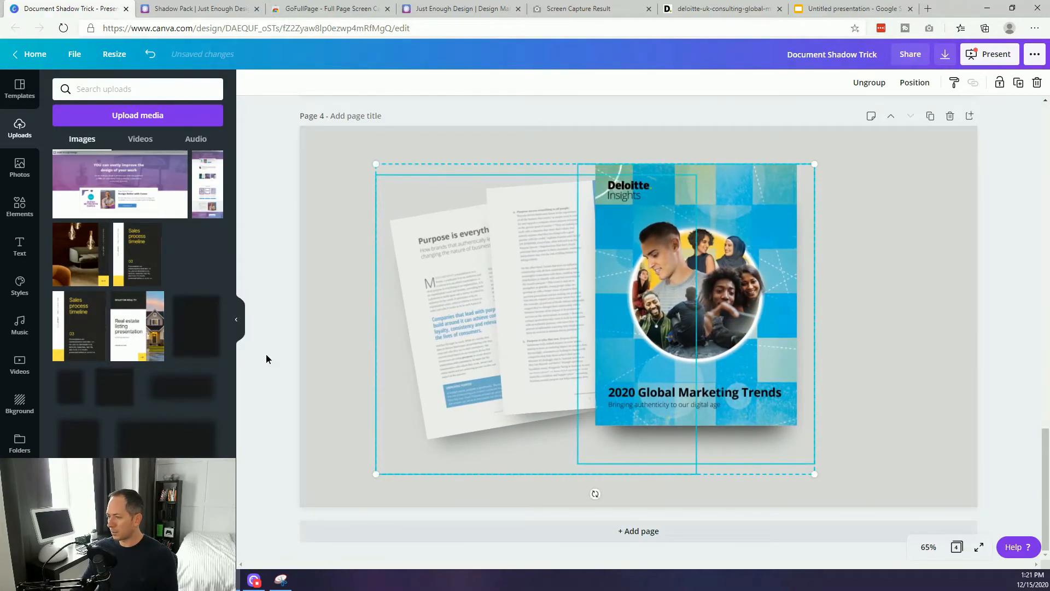
{"action": "left_click", "coordinate": [695, 288]}
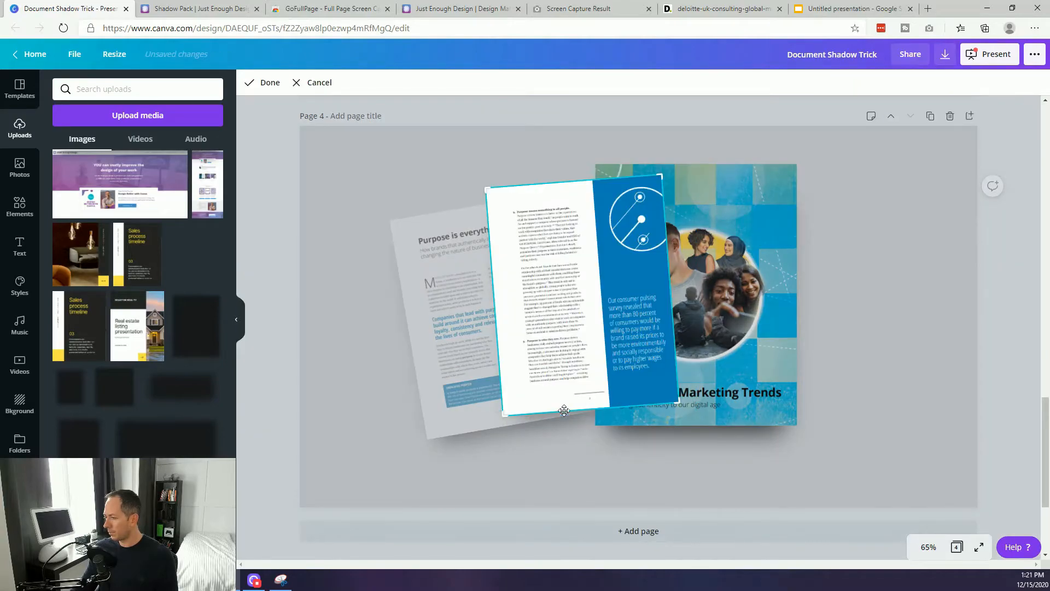
{"action": "left_click", "coordinate": [269, 81]}
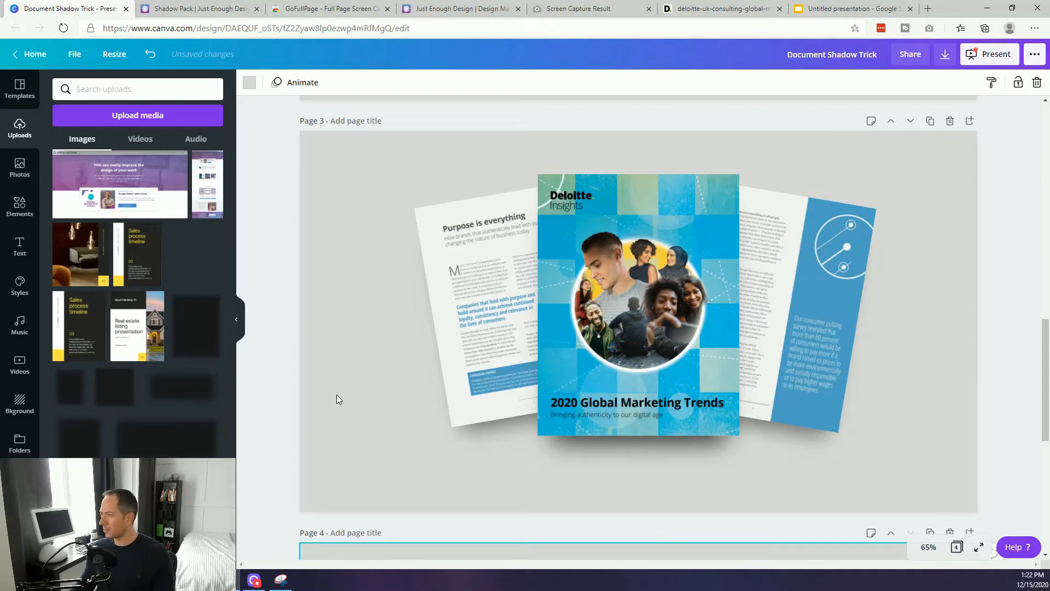
{"action": "mouse_move", "coordinate": [732, 72]}
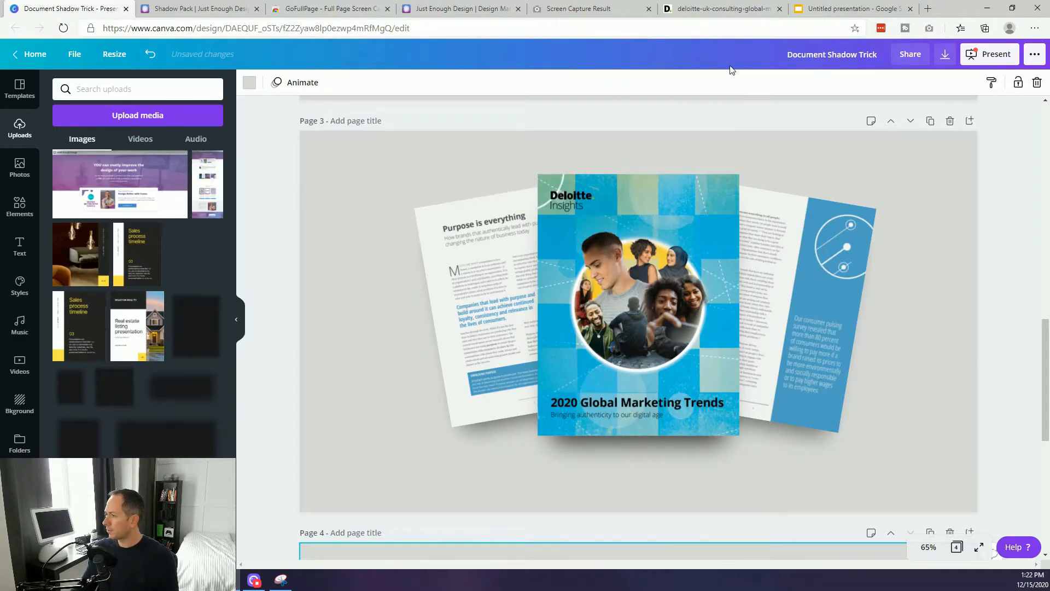
{"action": "mouse_move", "coordinate": [850, 8]}
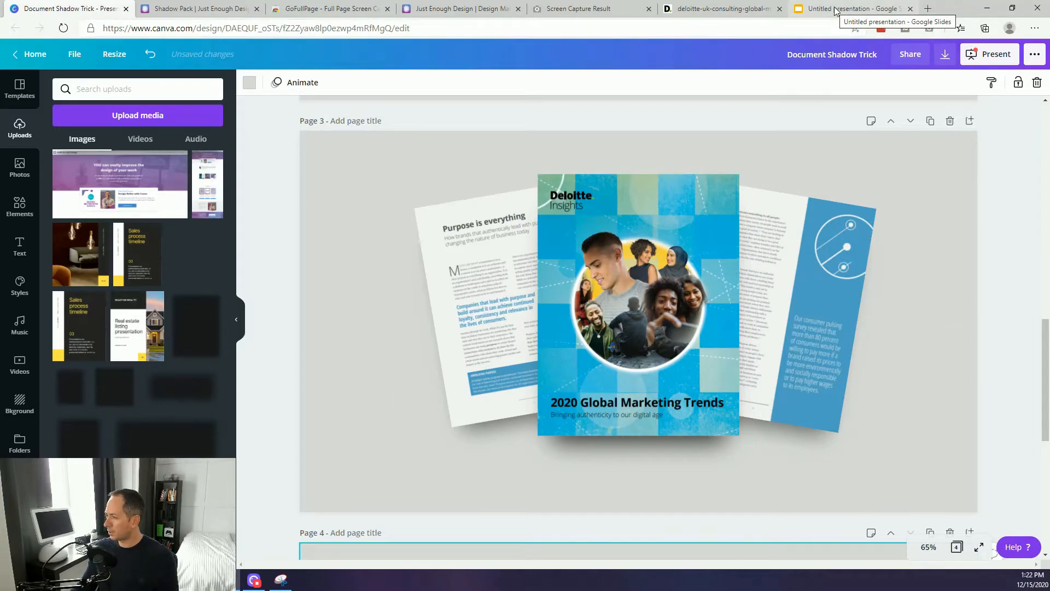
Step: Send the dark shadow copy behind the lamp-and-sofa slide and open its Format options
{"action": "left_click", "coordinate": [850, 8]}
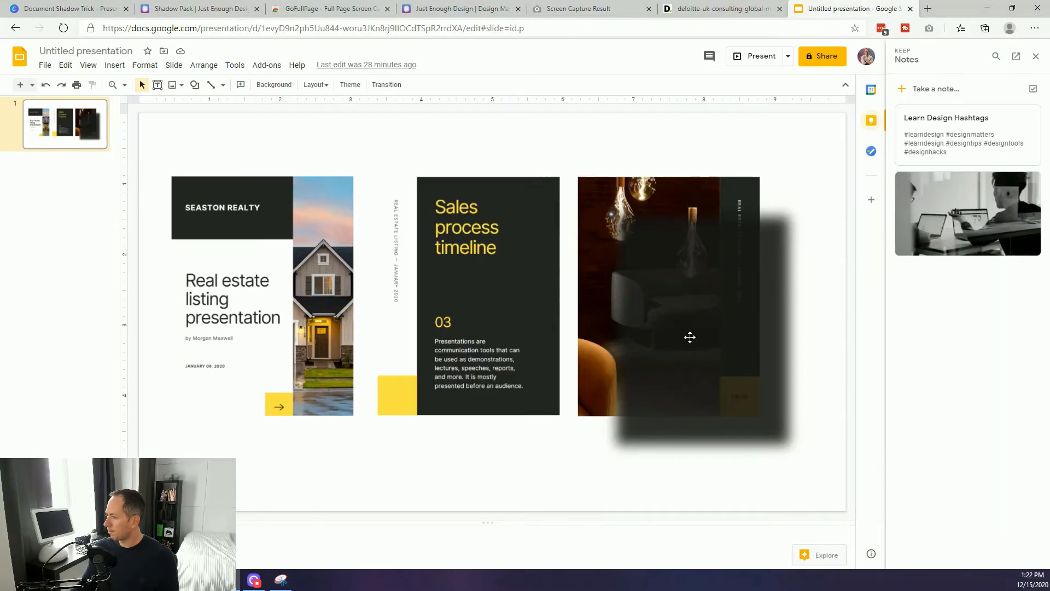
{"action": "mouse_move", "coordinate": [252, 276]}
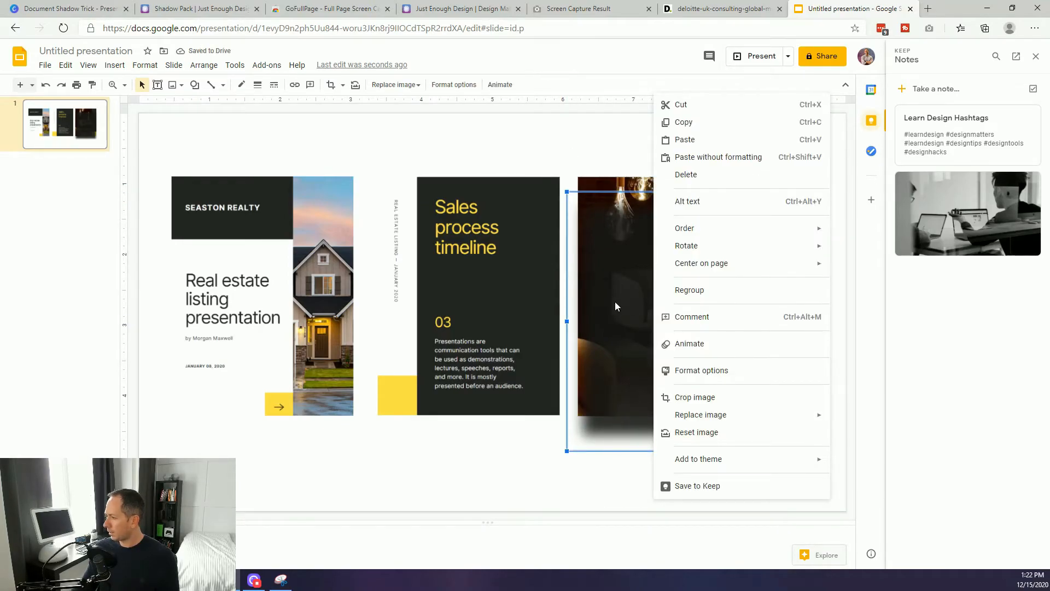
{"action": "mouse_move", "coordinate": [606, 306]}
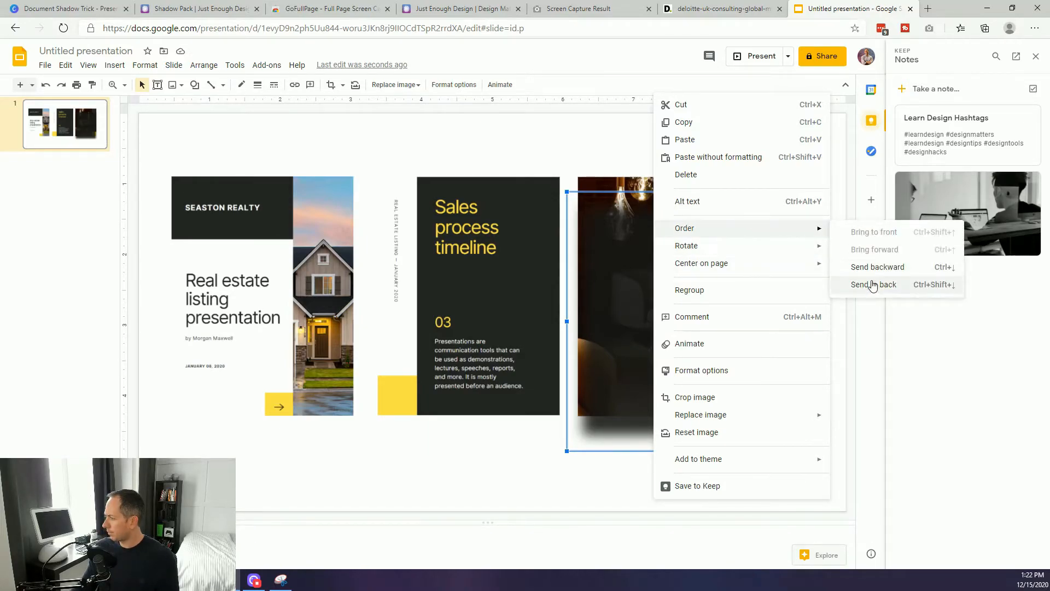
{"action": "left_click", "coordinate": [874, 284]}
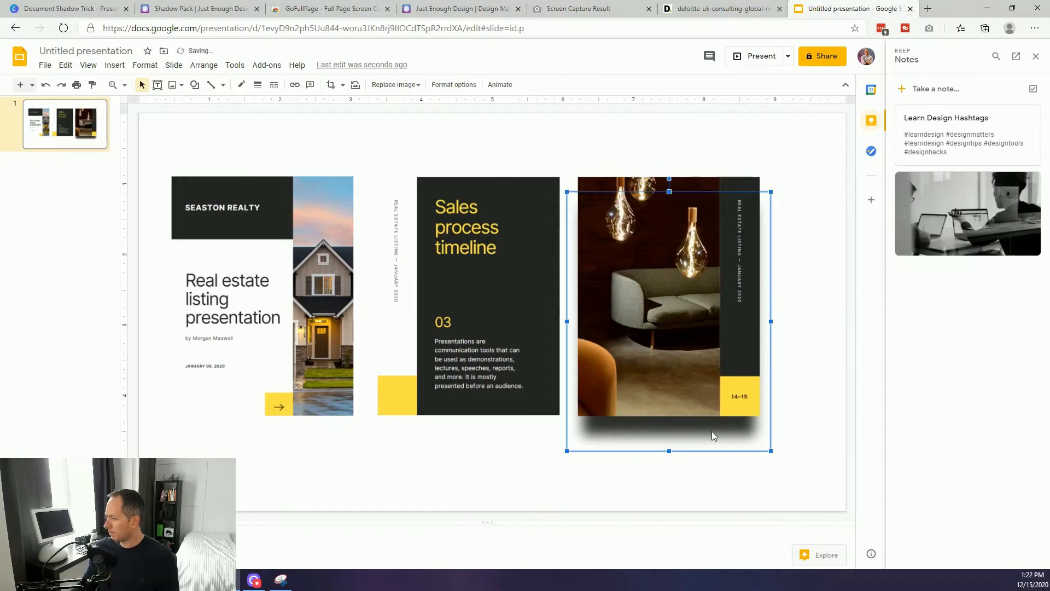
{"action": "left_click", "coordinate": [719, 475]}
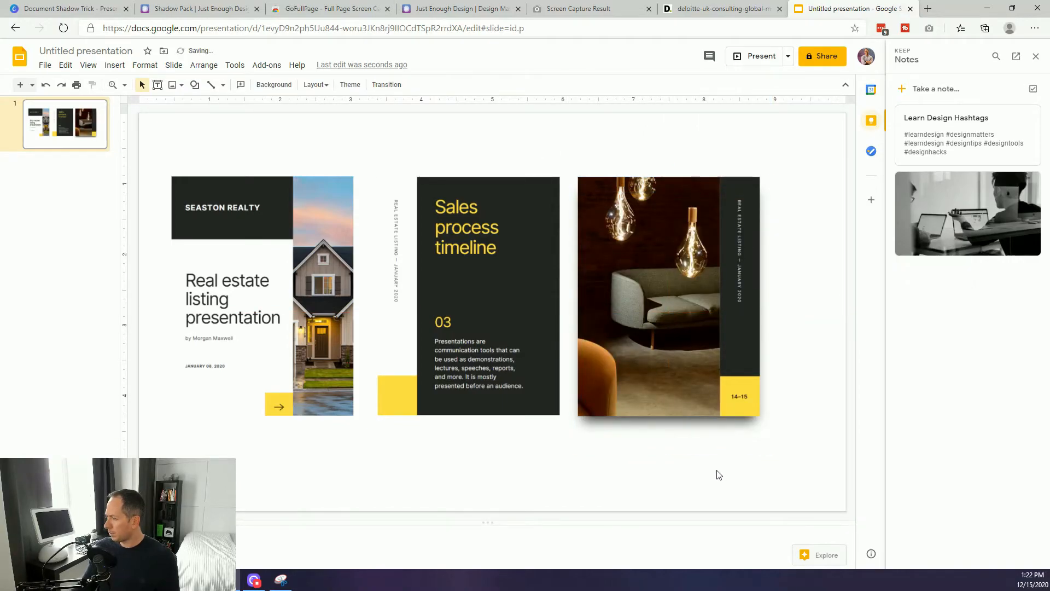
{"action": "left_click", "coordinate": [668, 296]}
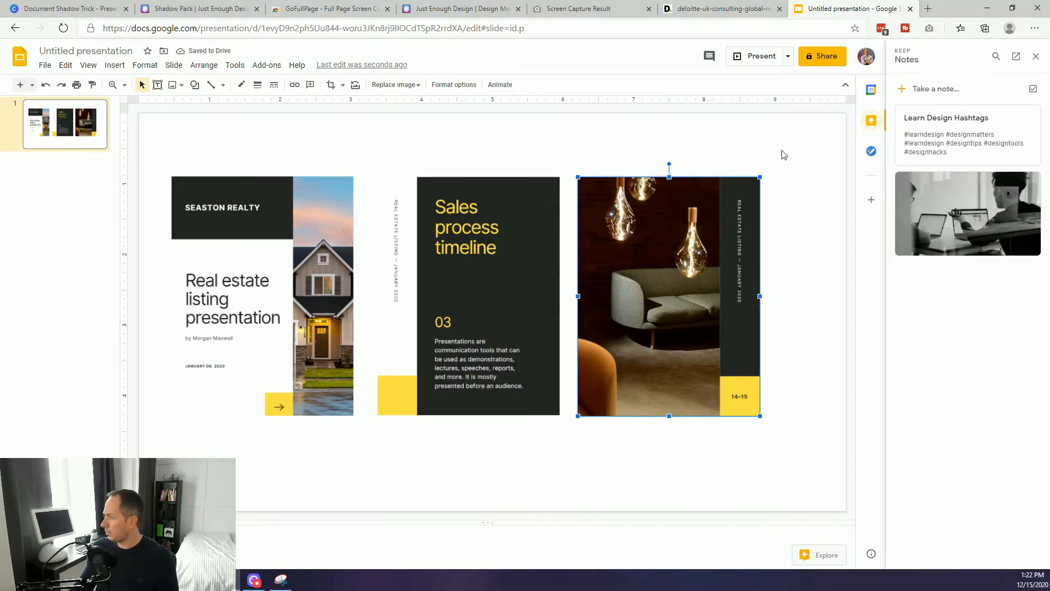
{"action": "left_click", "coordinate": [453, 84]}
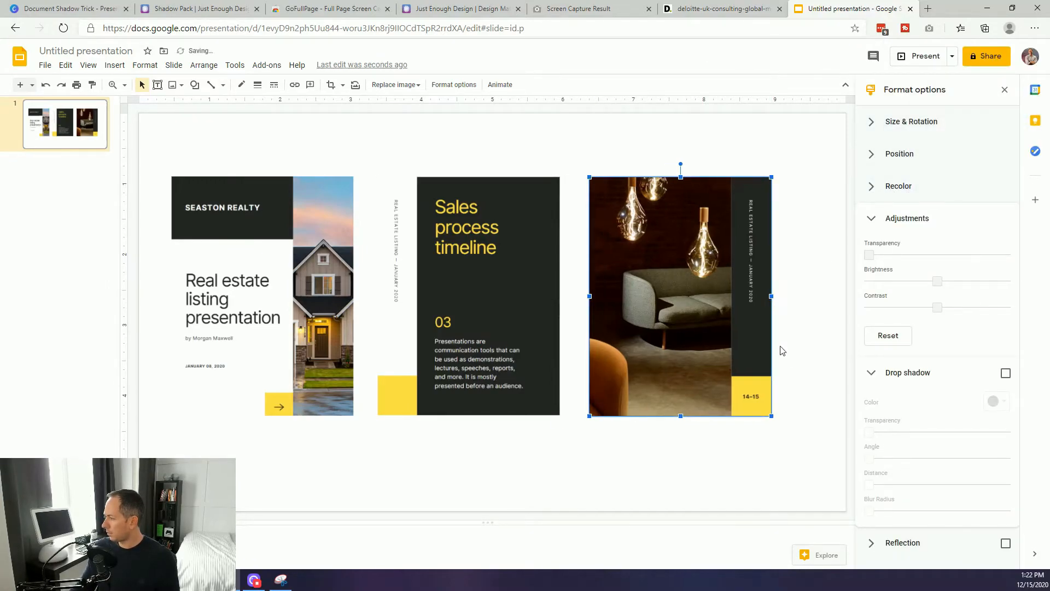
Step: Select all three slide images and enable a more transparent drop shadow on them
{"action": "left_click", "coordinate": [466, 294]}
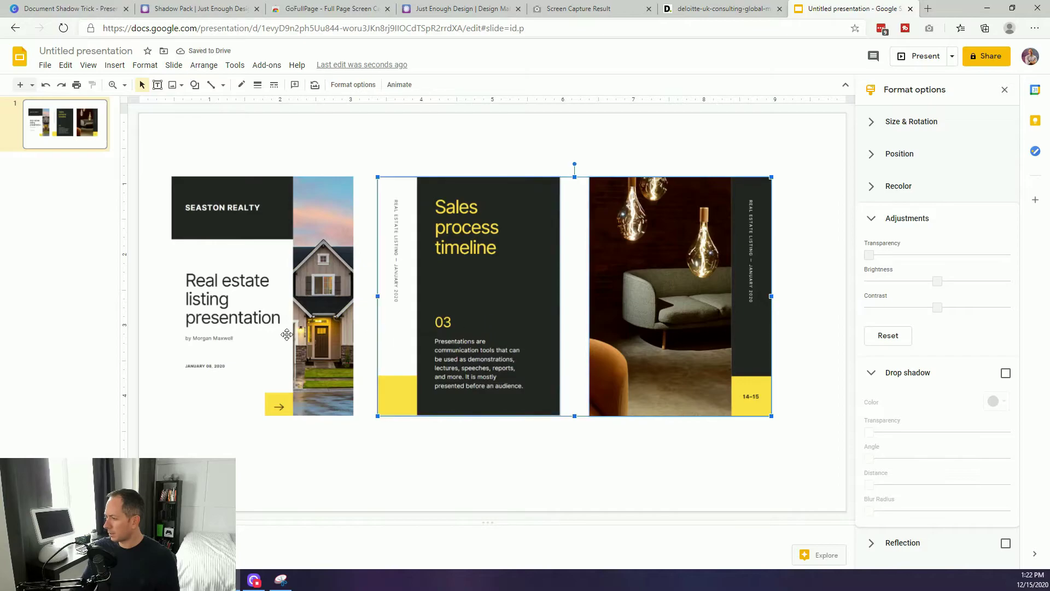
{"action": "left_click", "coordinate": [261, 295]}
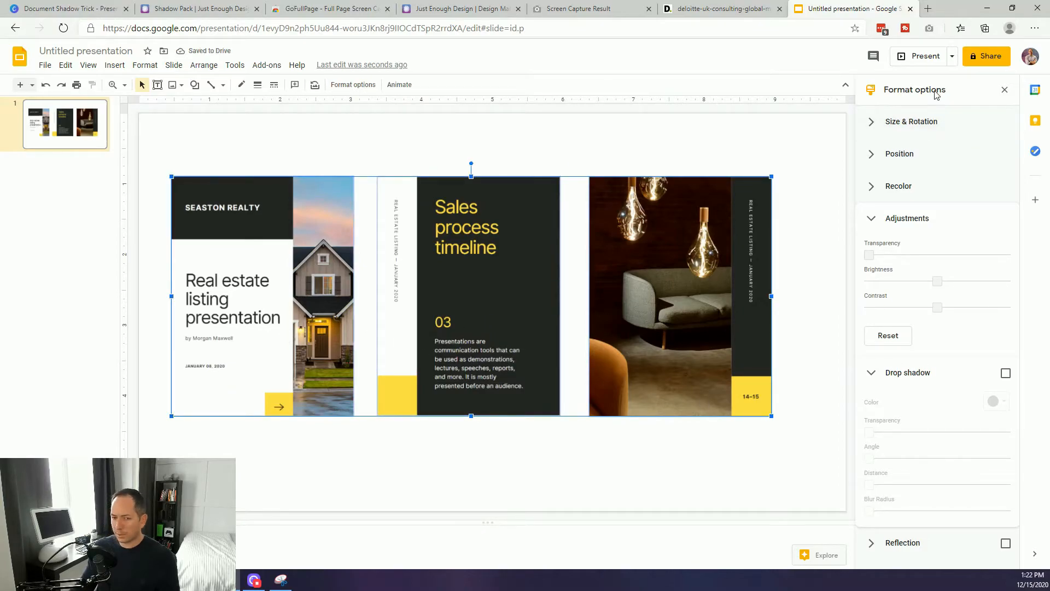
{"action": "left_click", "coordinate": [1005, 372]}
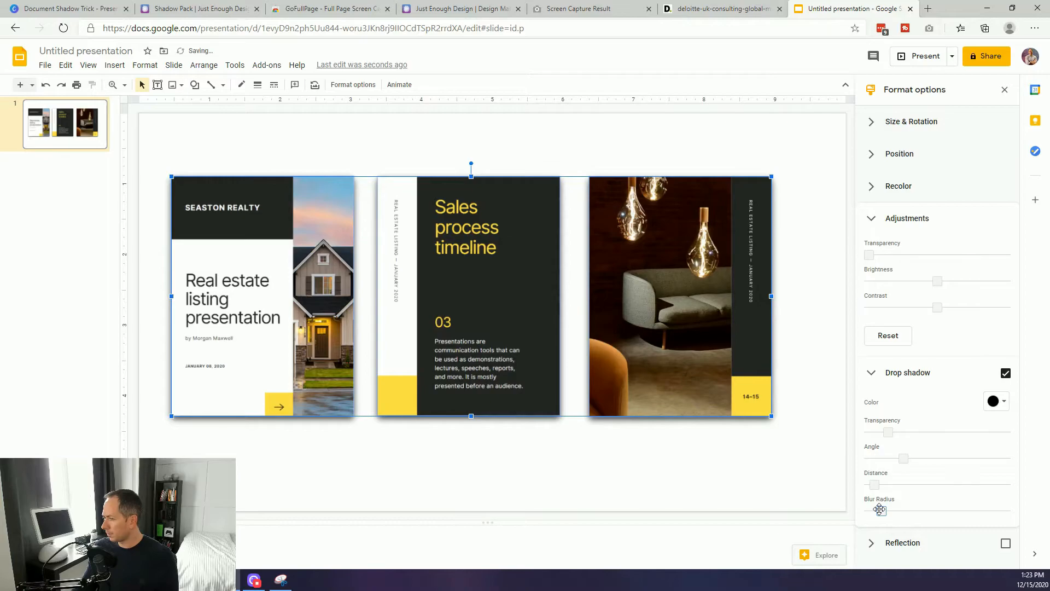
{"action": "mouse_move", "coordinate": [908, 432]}
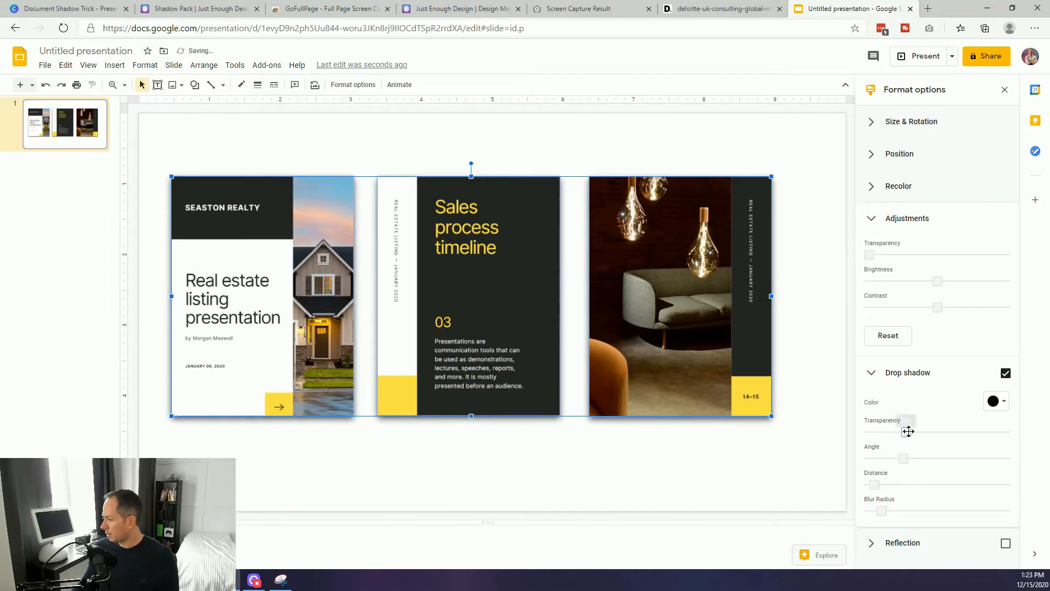
{"action": "left_click", "coordinate": [786, 474]}
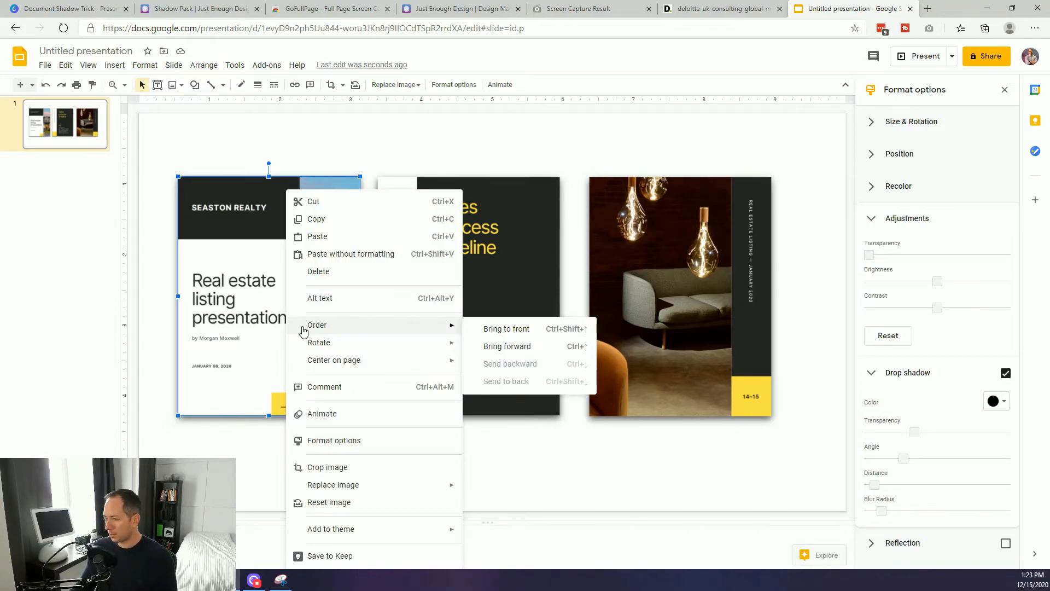
{"action": "mouse_move", "coordinate": [394, 501]}
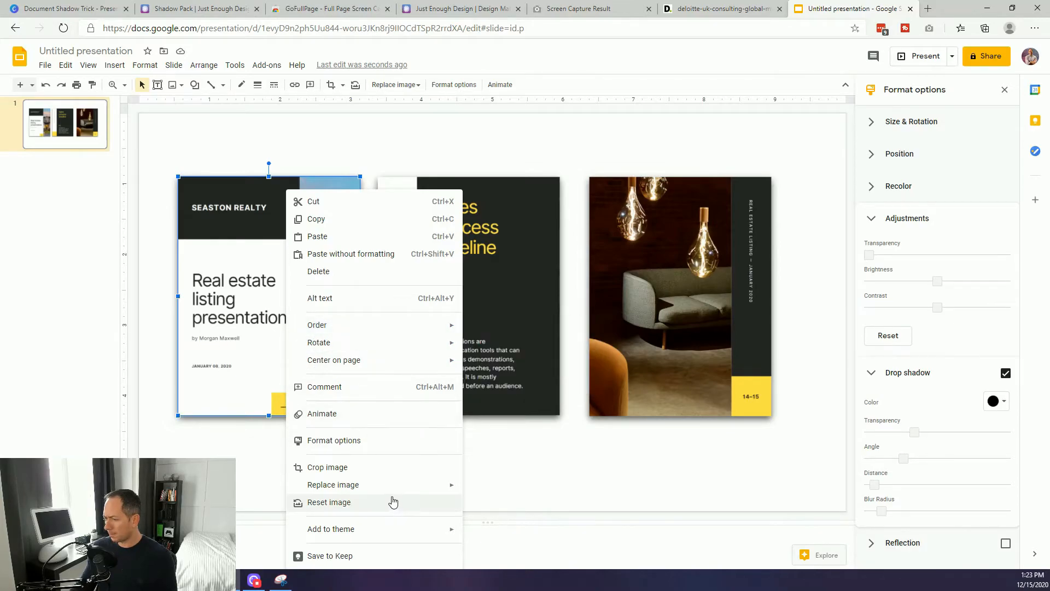
{"action": "left_click", "coordinate": [328, 501]}
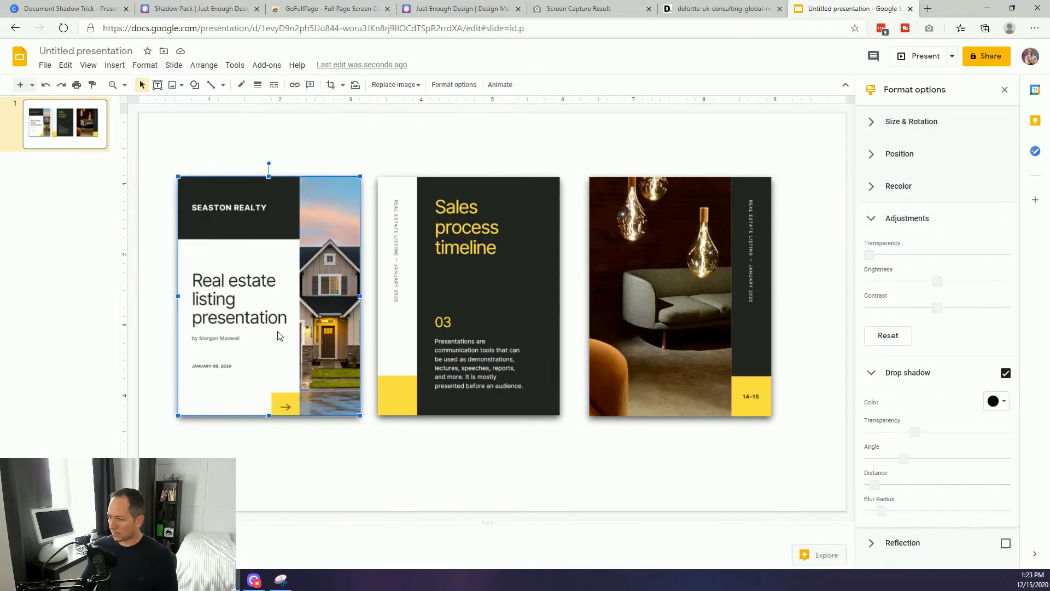
Step: Cut the Real estate listing slide and place it centred over the other two slides
{"action": "right_click", "coordinate": [278, 335]}
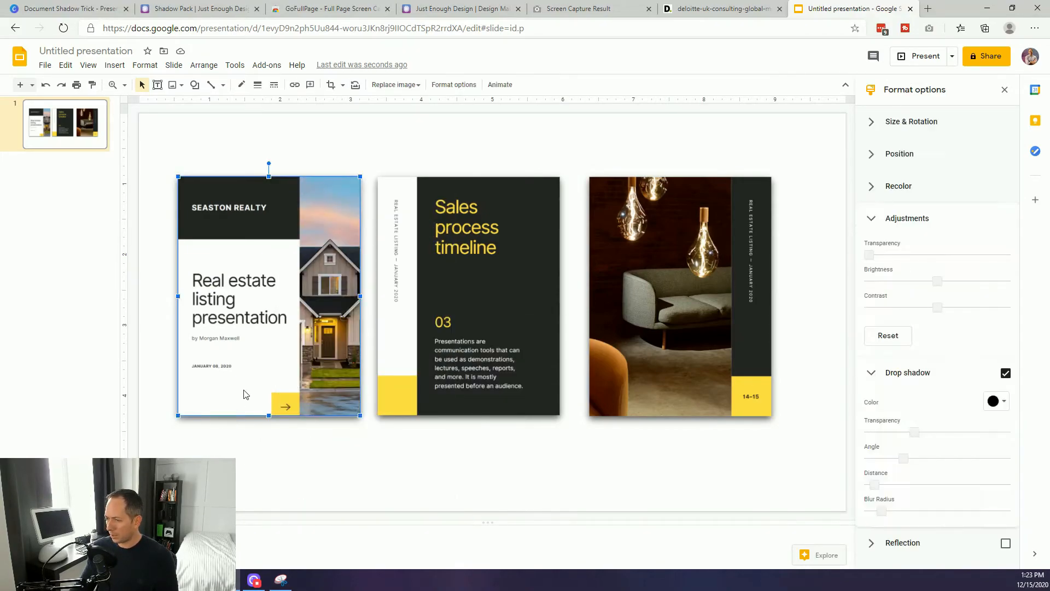
{"action": "key", "text": "Delete"}
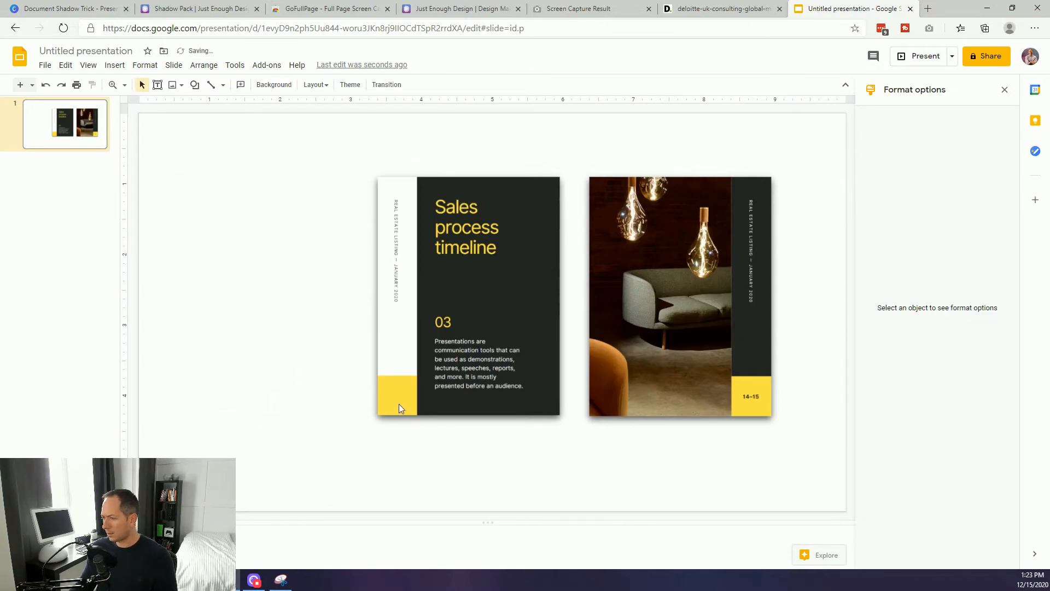
{"action": "left_click", "coordinate": [463, 302]}
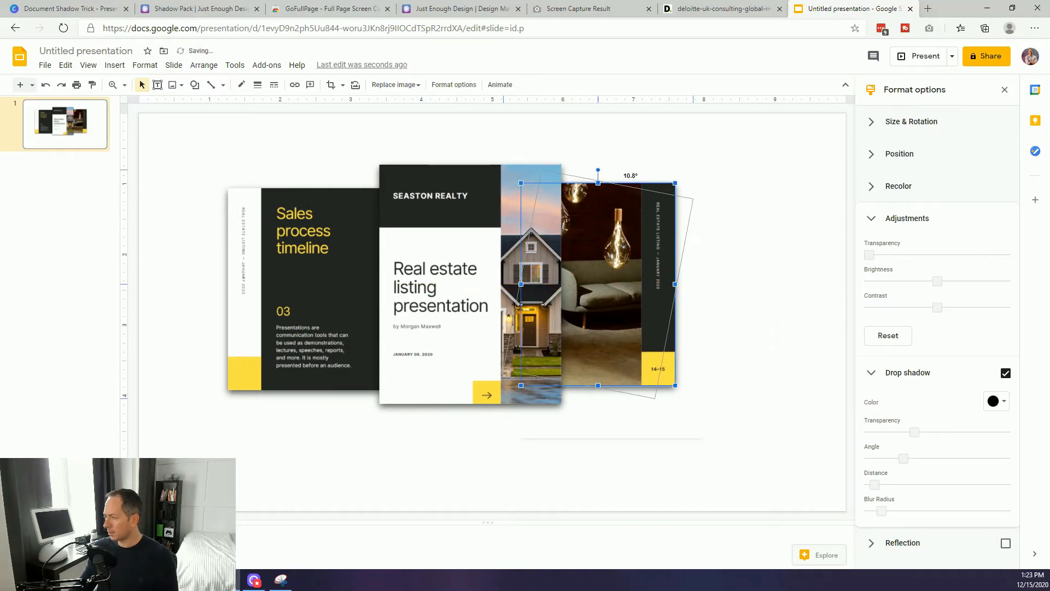
Step: Tilt the lamp-and-sofa slide clockwise and the Sales process slide left, applying drop shadows
{"action": "left_click_drag", "start_coordinate": [597, 171], "coordinate": [615, 173]}
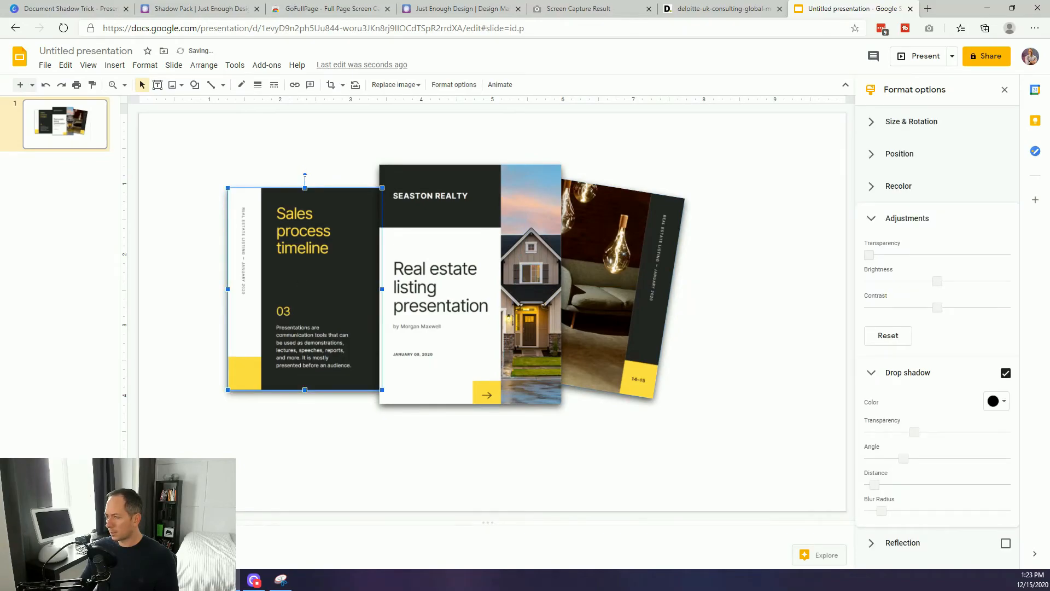
{"action": "left_click_drag", "start_coordinate": [305, 172], "coordinate": [289, 180]}
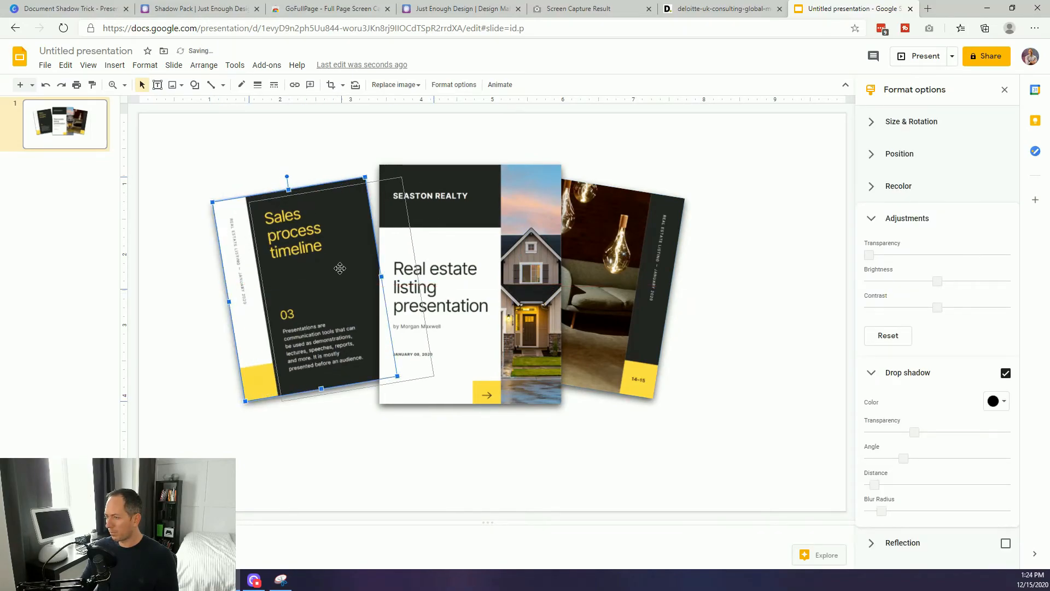
{"action": "left_click", "coordinate": [559, 383]}
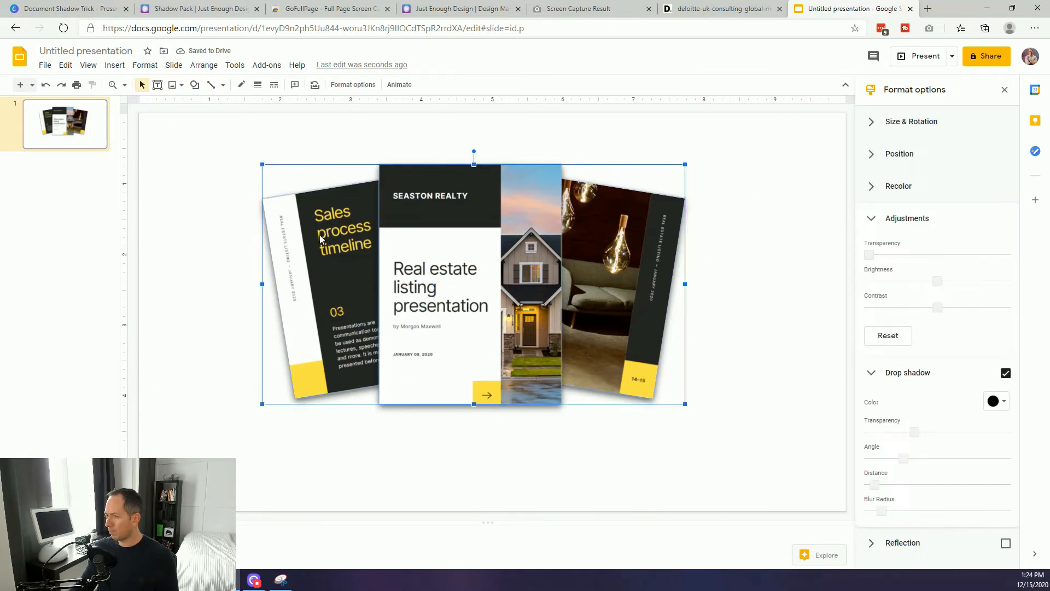
{"action": "left_click", "coordinate": [261, 430]}
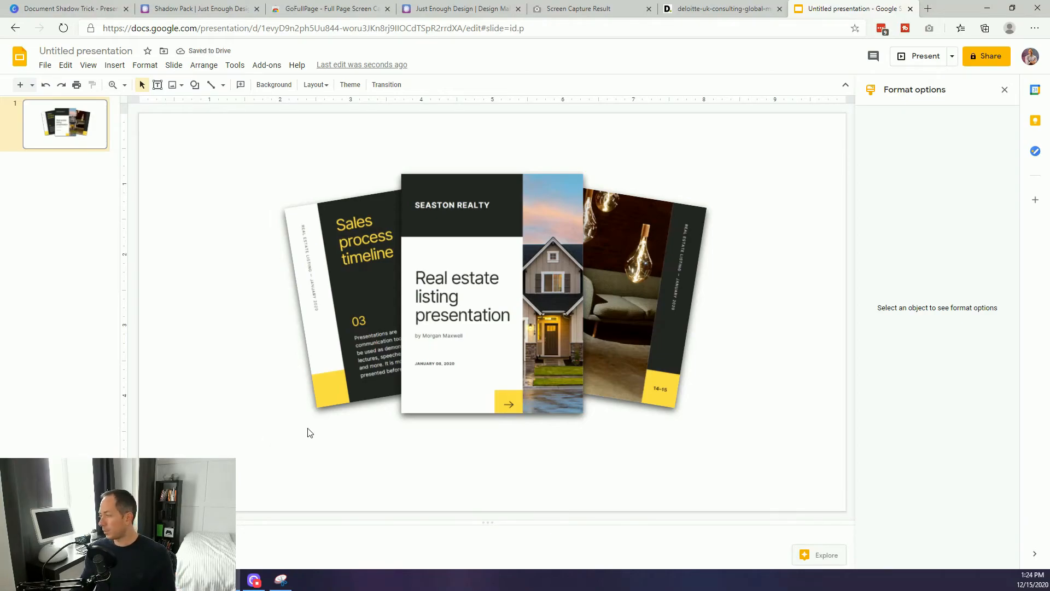
{"action": "left_click", "coordinate": [358, 294]}
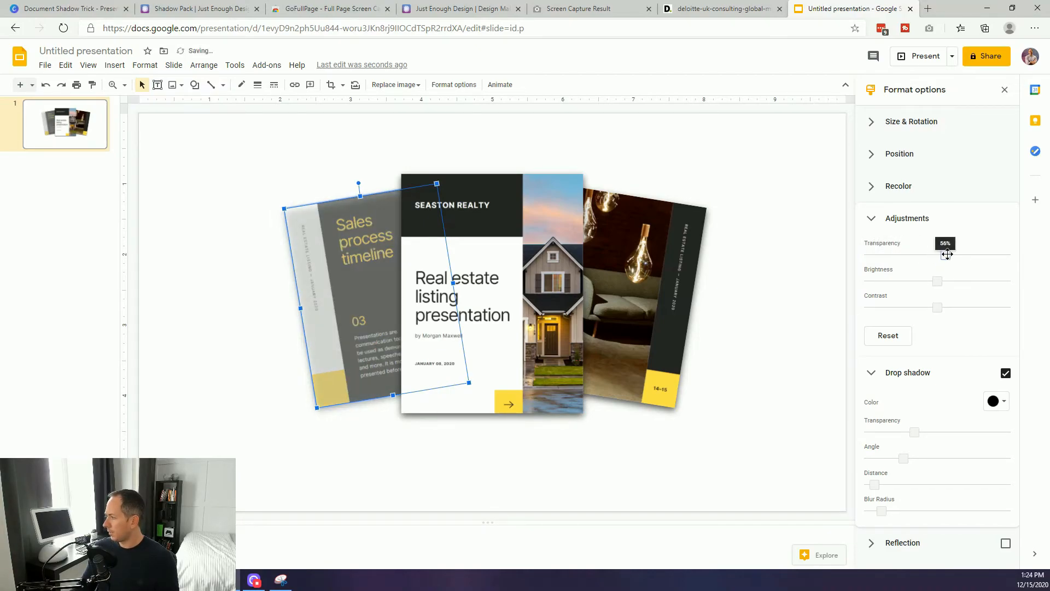
{"action": "left_click", "coordinate": [527, 501]}
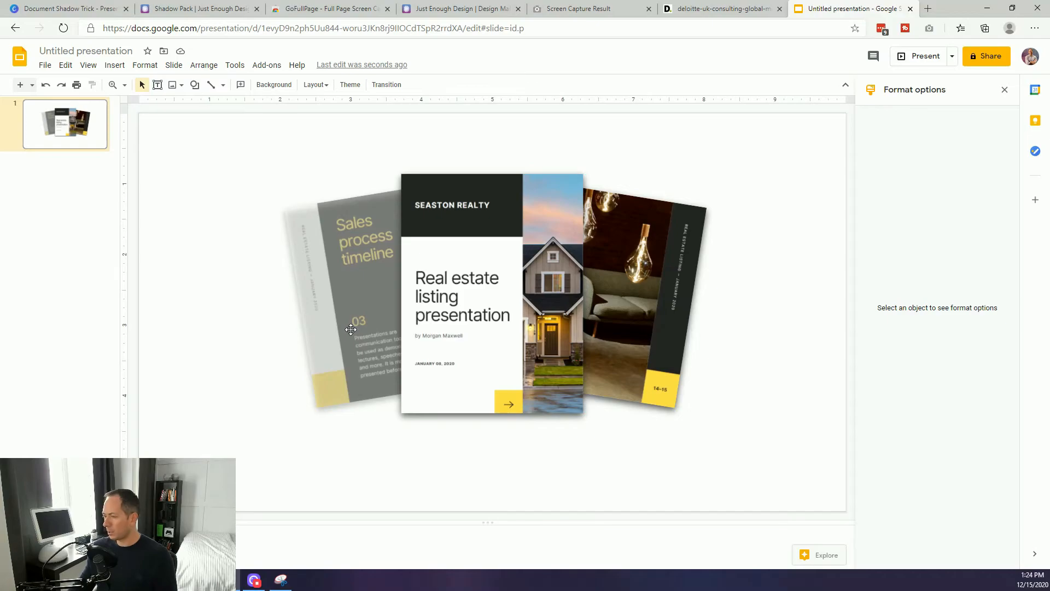
{"action": "left_click", "coordinate": [352, 328]}
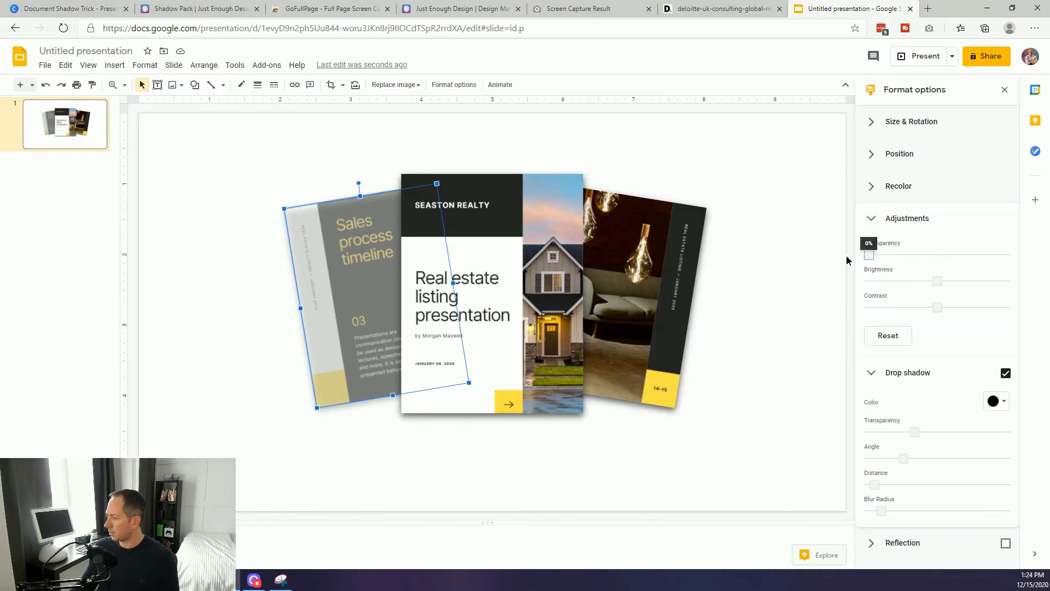
{"action": "left_click", "coordinate": [772, 322]}
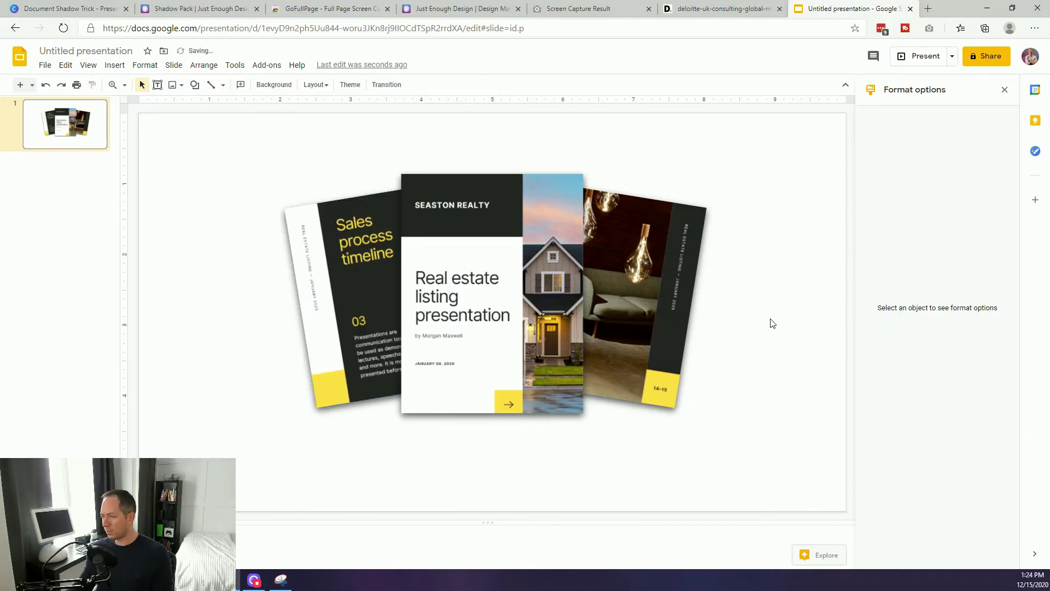
{"action": "mouse_move", "coordinate": [727, 318]}
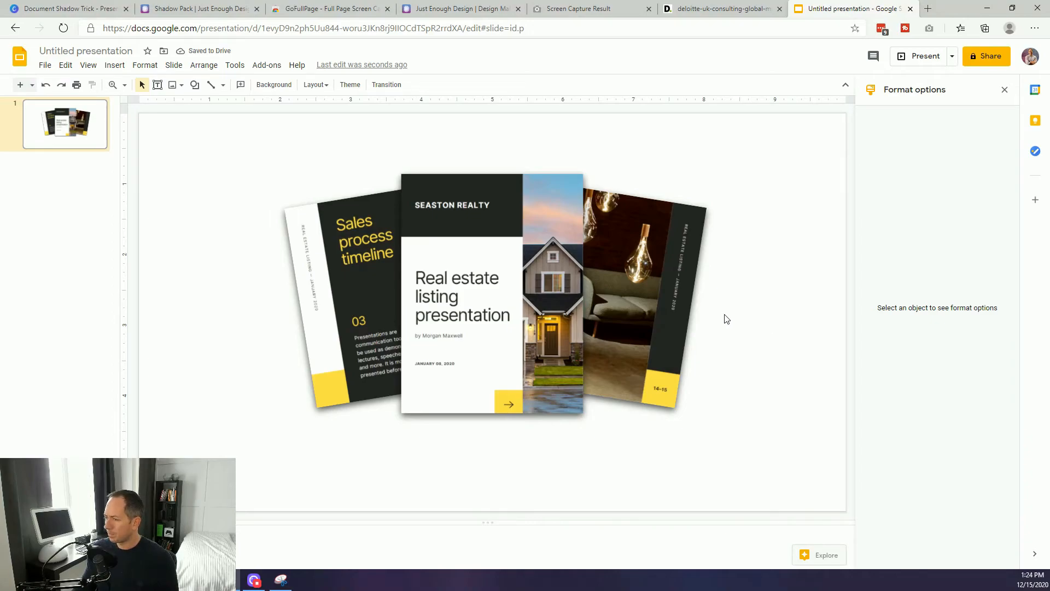
{"action": "mouse_move", "coordinate": [651, 258]}
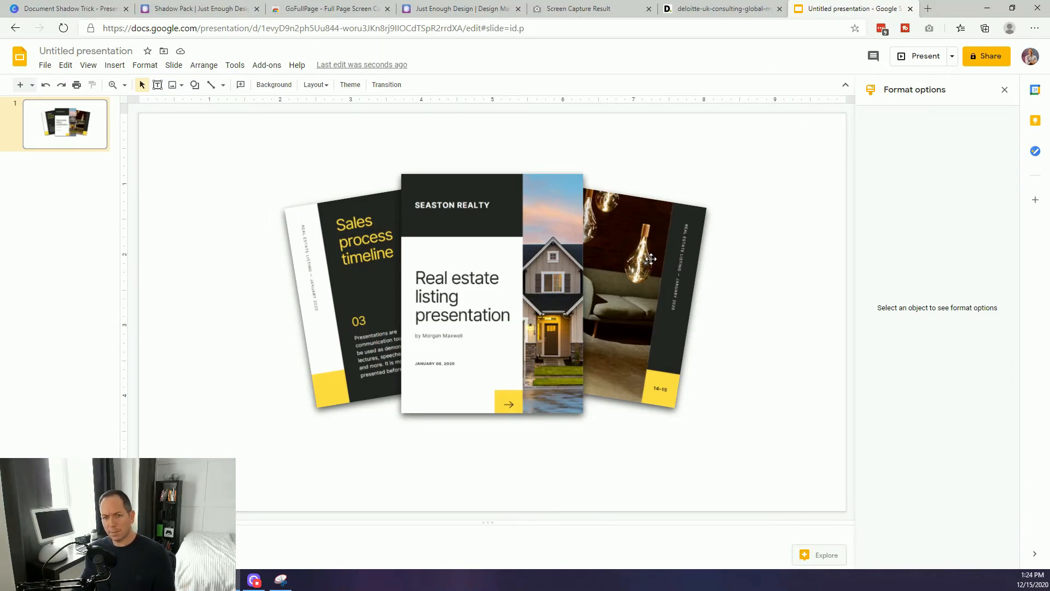
{"action": "mouse_move", "coordinate": [223, 223]}
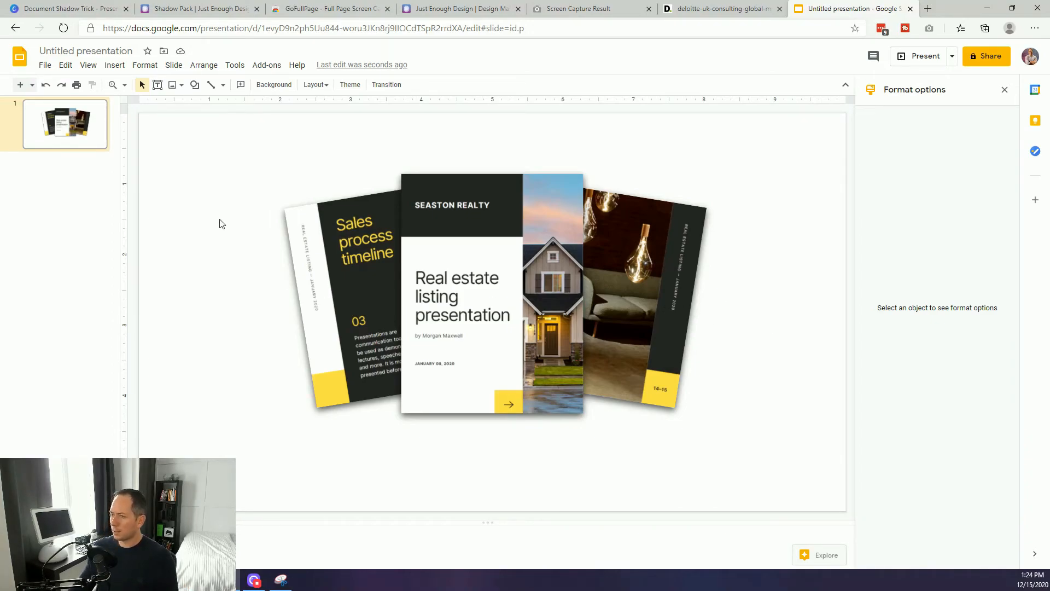
{"action": "mouse_move", "coordinate": [209, 206]}
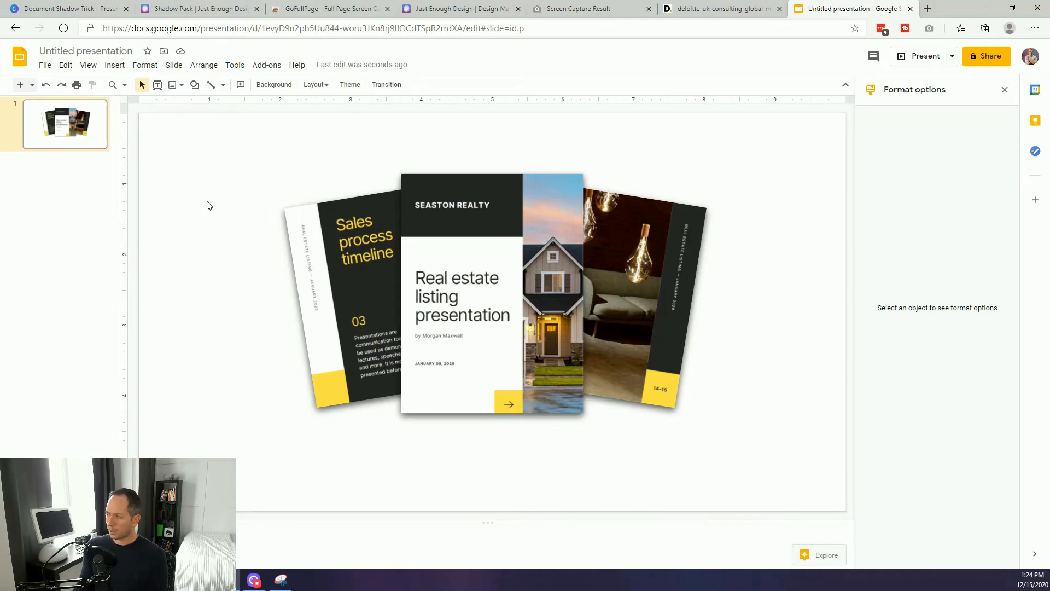
{"action": "mouse_move", "coordinate": [210, 197]}
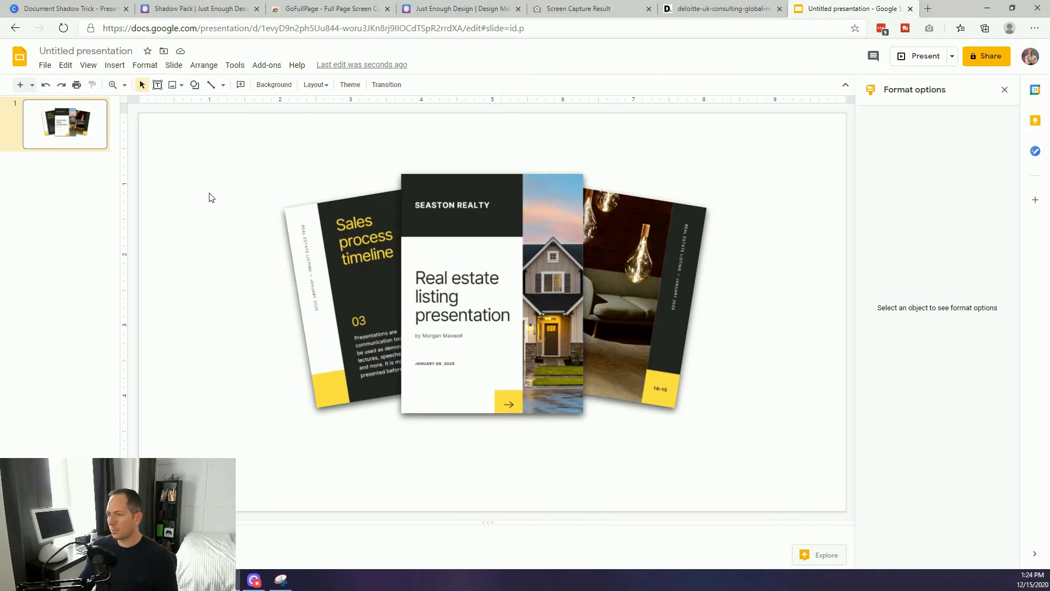
Step: Draw a white rectangle over the three slides and give it a transparent border
{"action": "left_click", "coordinate": [195, 84]}
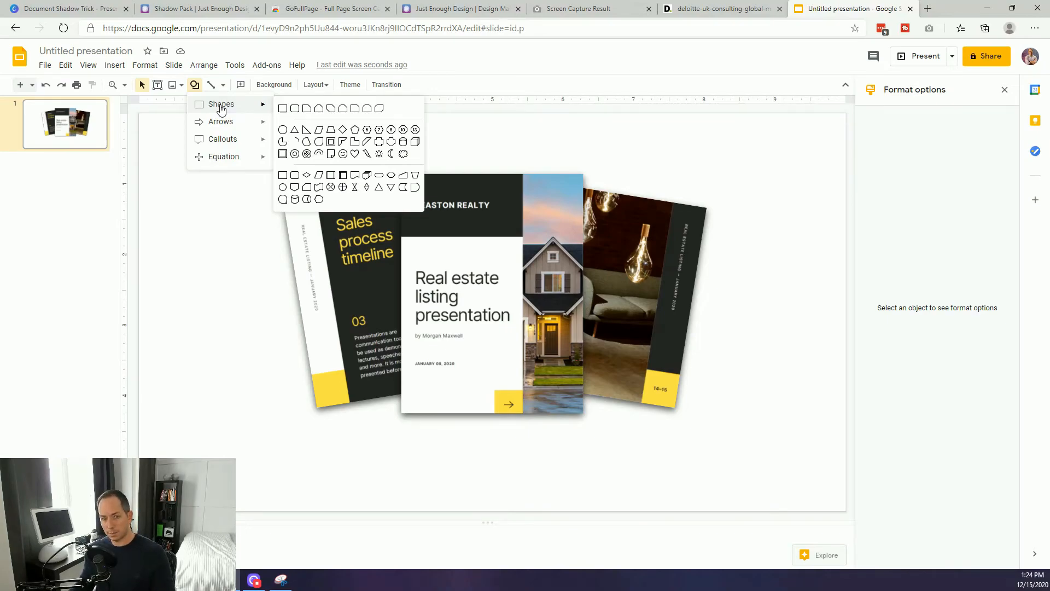
{"action": "mouse_move", "coordinate": [281, 109]}
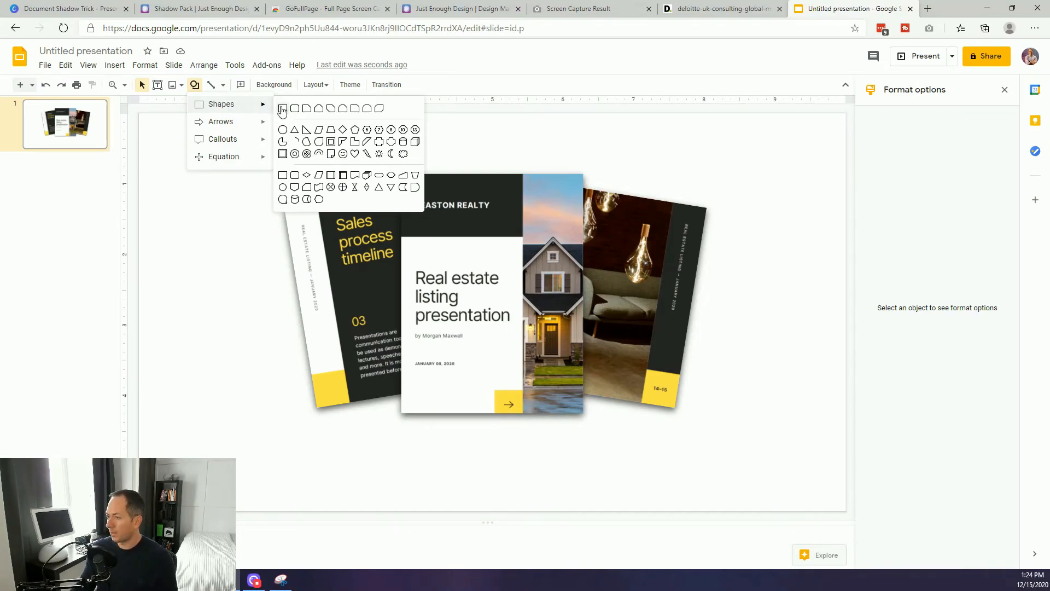
{"action": "left_click", "coordinate": [479, 301]}
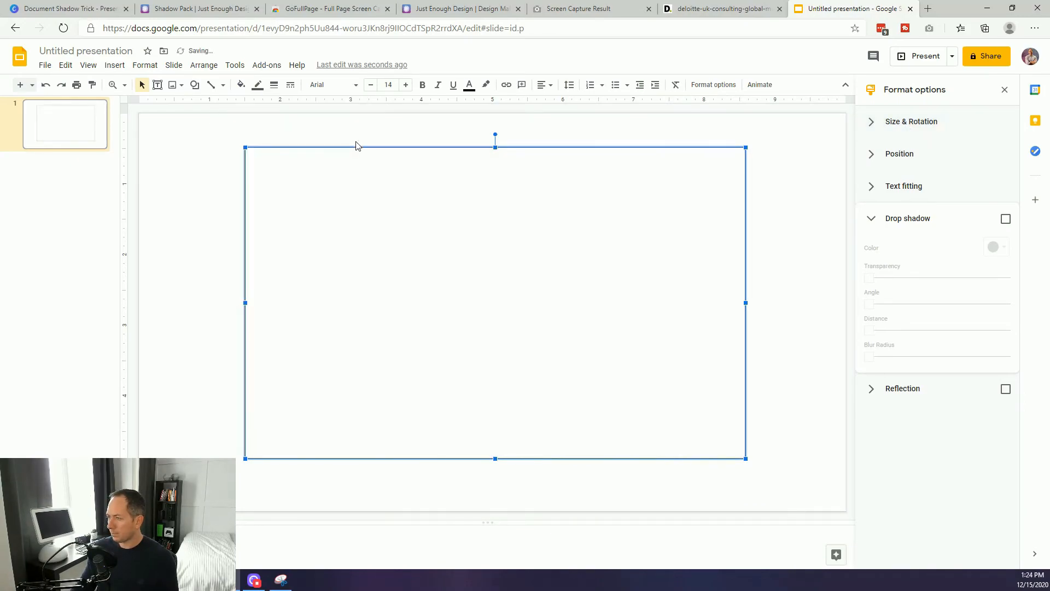
{"action": "left_click", "coordinate": [257, 84]}
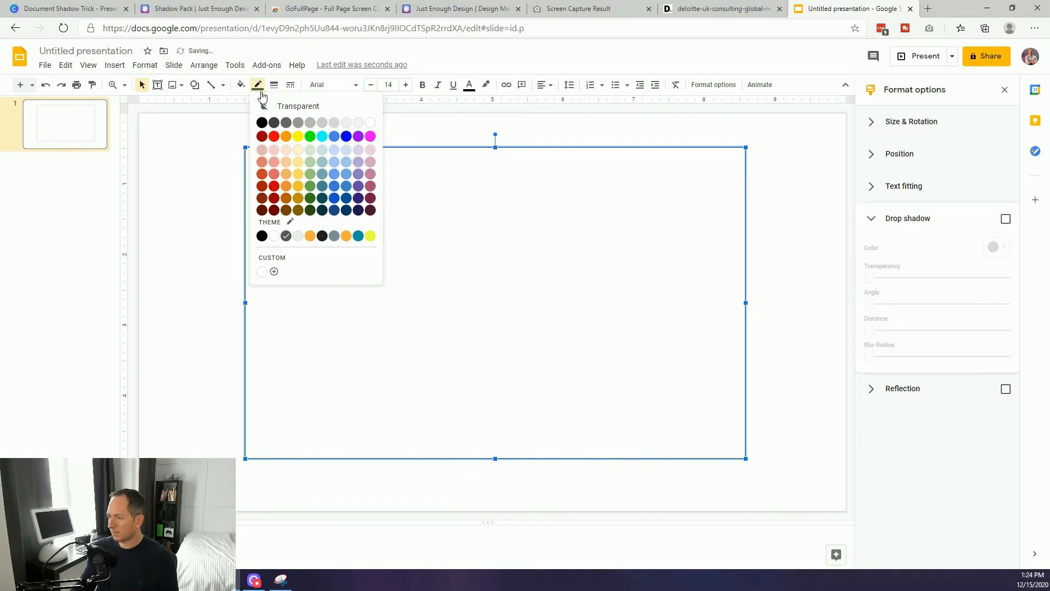
{"action": "mouse_move", "coordinate": [290, 109]}
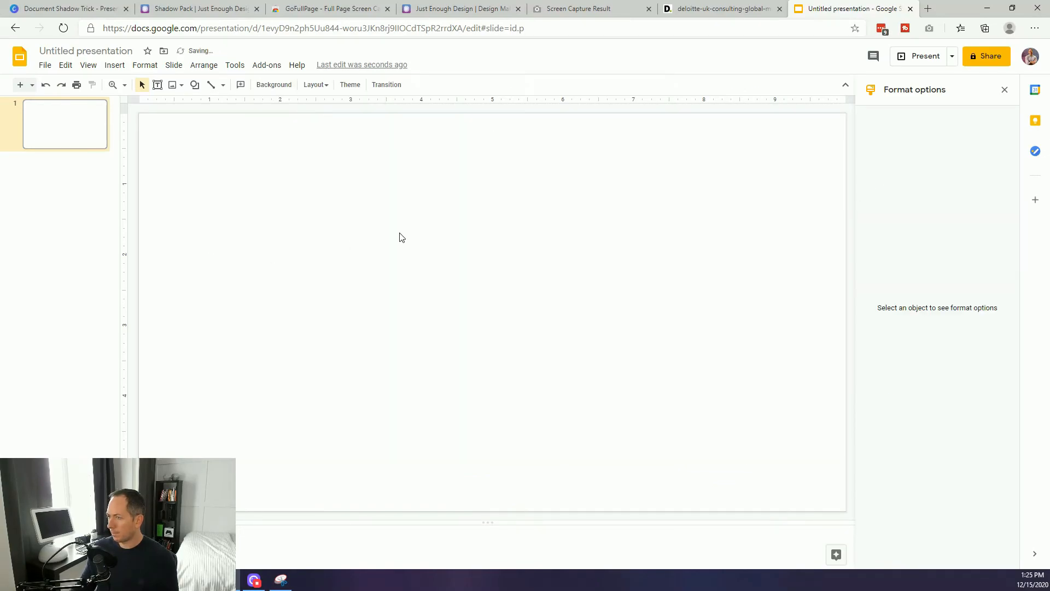
{"action": "left_click", "coordinate": [242, 84]}
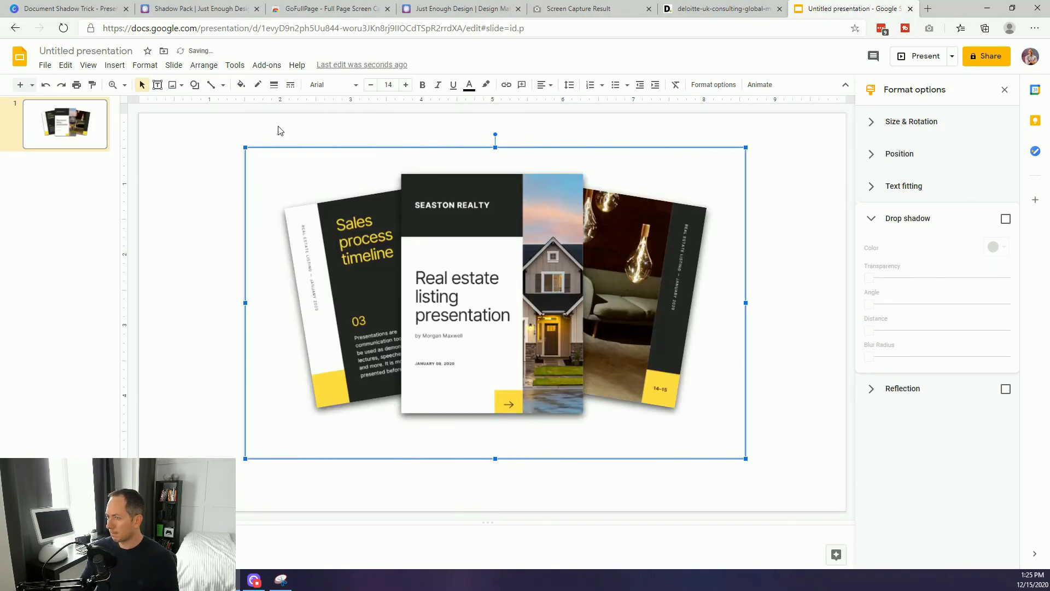
{"action": "key", "text": "Delete"}
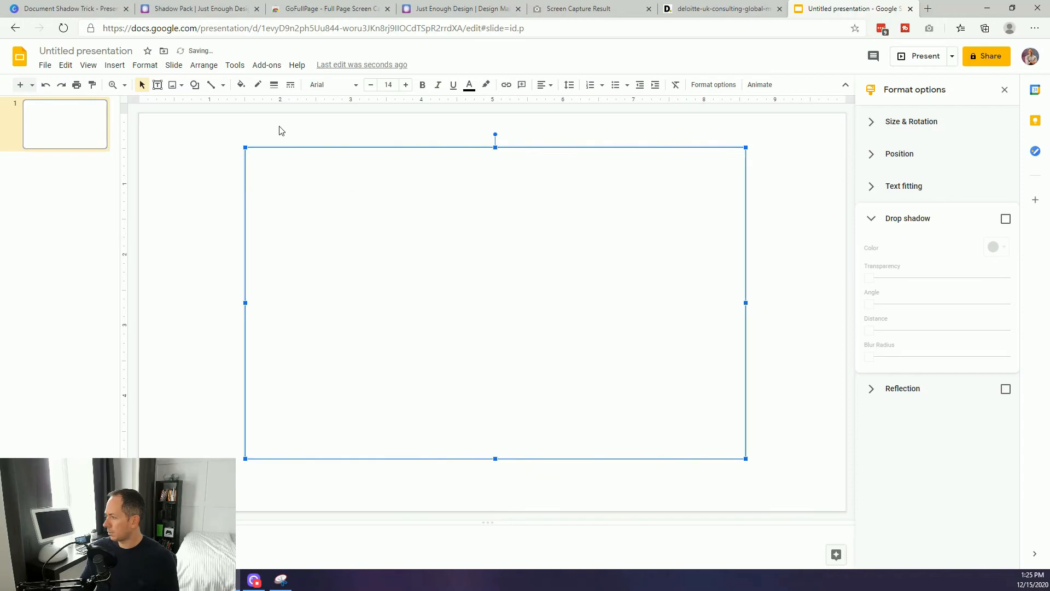
{"action": "mouse_move", "coordinate": [204, 282]}
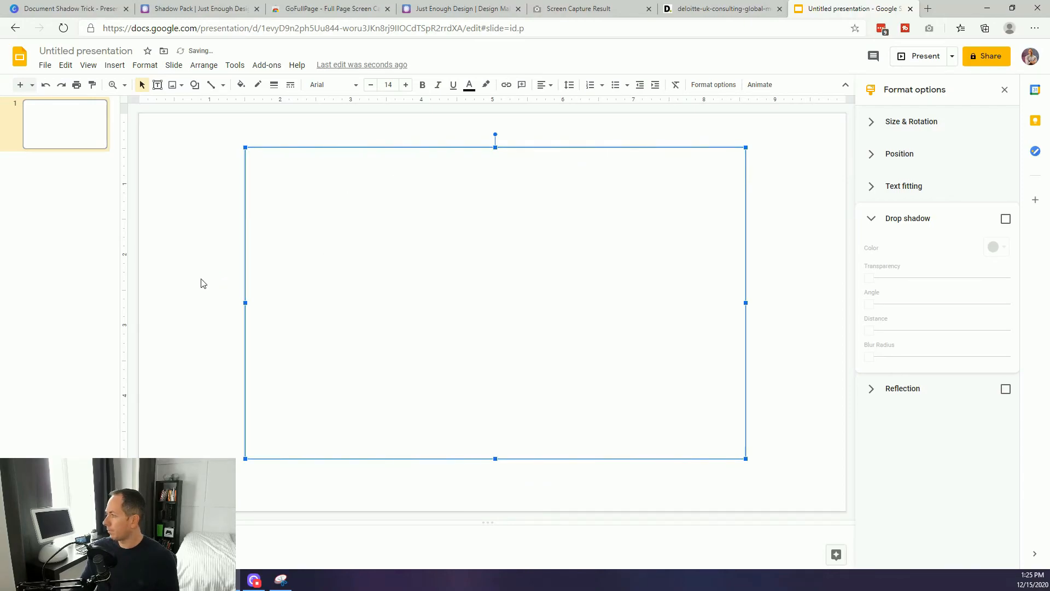
{"action": "left_click", "coordinate": [241, 84]}
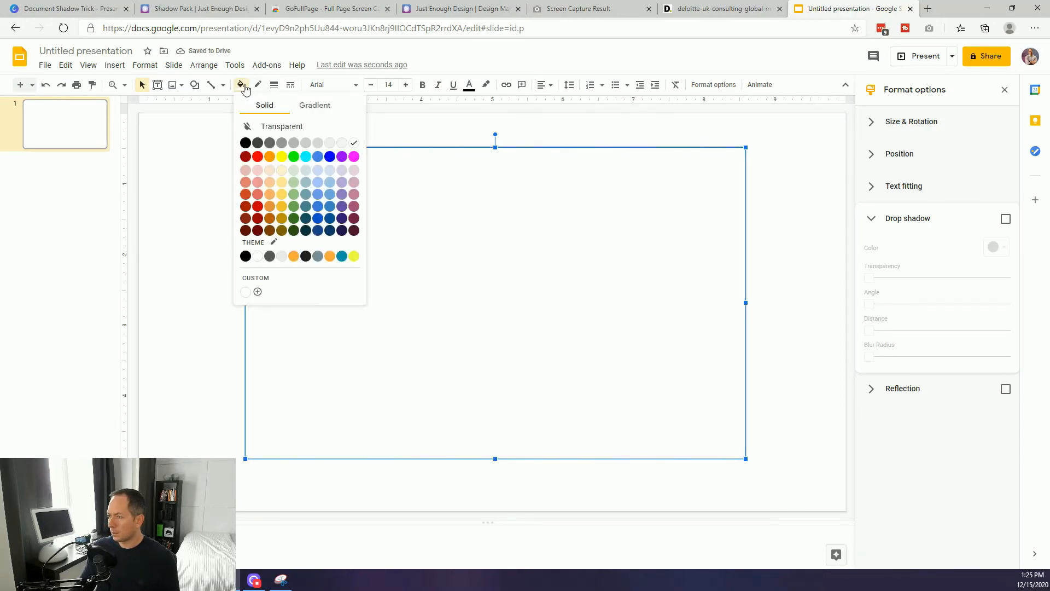
Step: Give the rectangle a custom half-transparent white fill (#ffffff80) and select the centre slide
{"action": "left_click", "coordinate": [257, 291]}
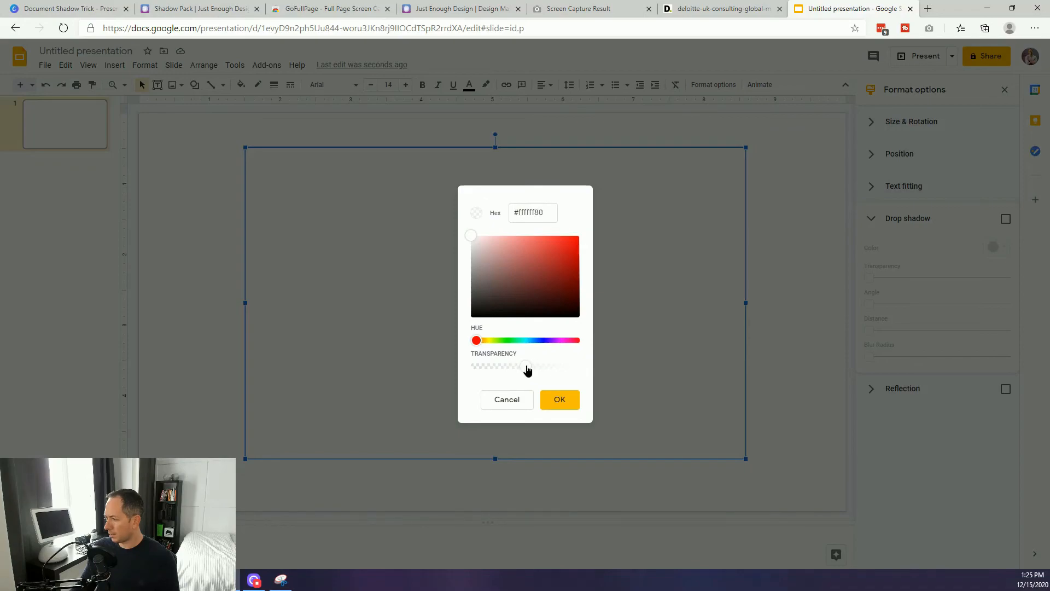
{"action": "left_click", "coordinate": [558, 399]}
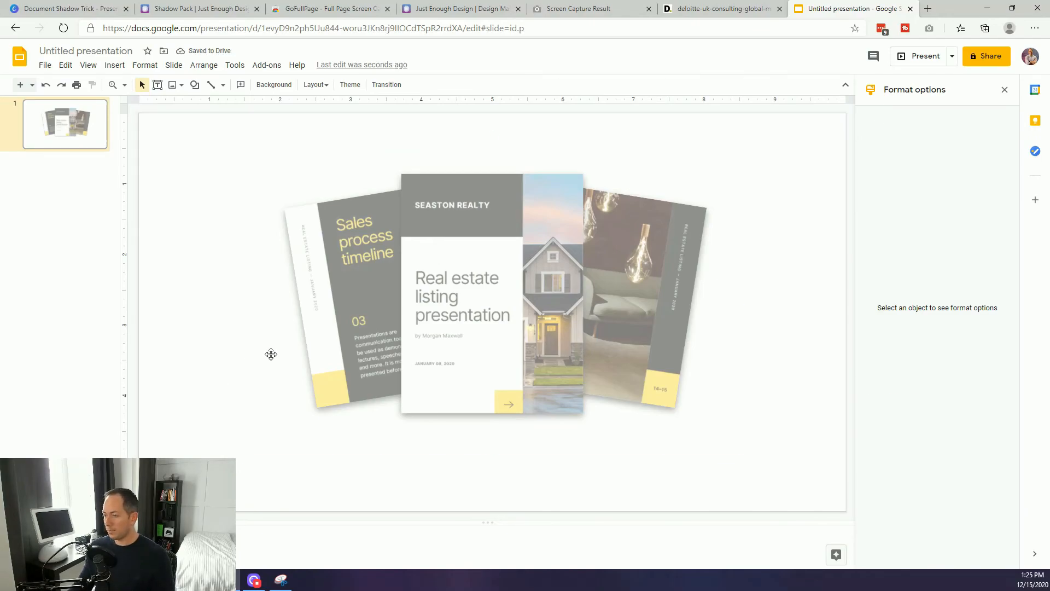
{"action": "left_click", "coordinate": [493, 294]}
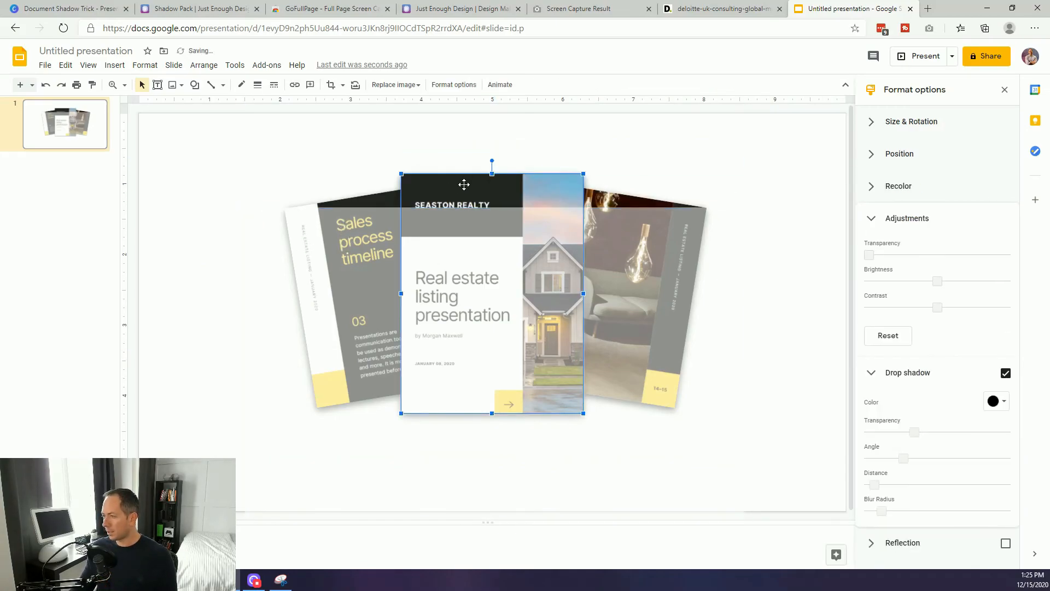
Step: Bring the centre listing slide to the front, above the white overlay
{"action": "right_click", "coordinate": [462, 191]}
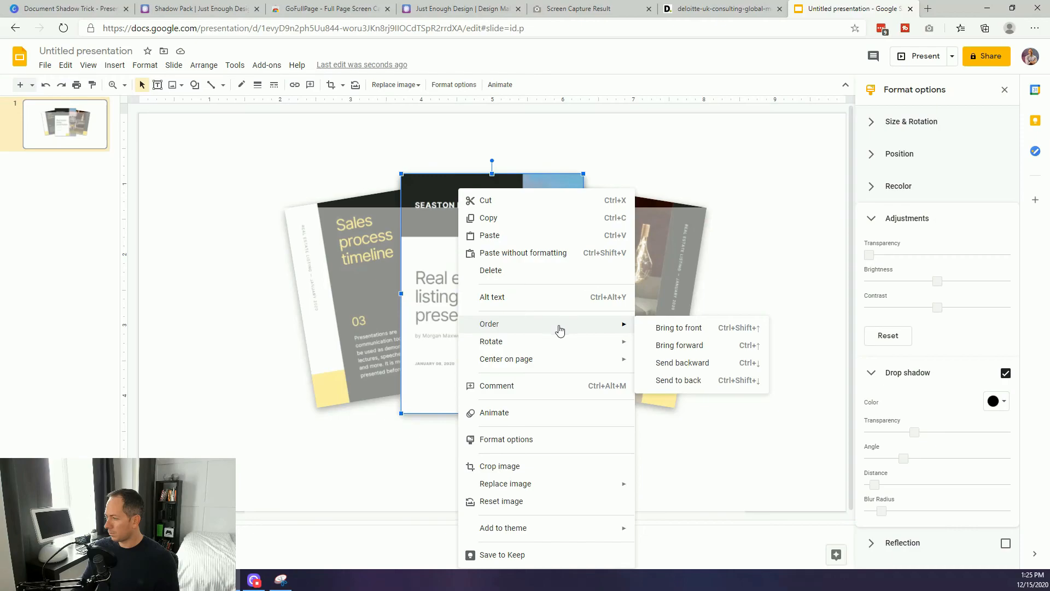
{"action": "left_click", "coordinate": [677, 379]}
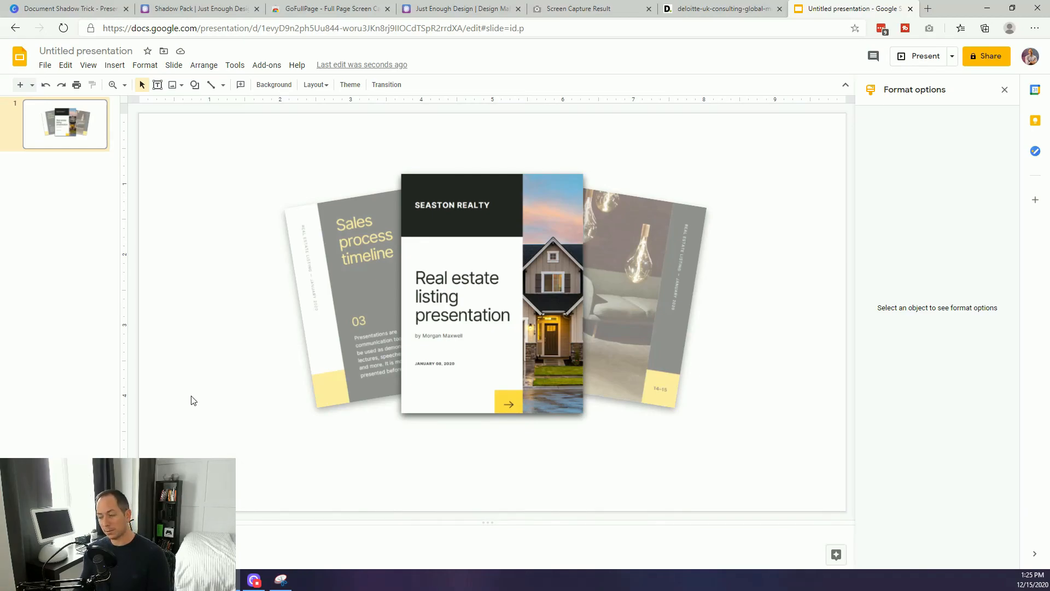
{"action": "mouse_move", "coordinate": [179, 277]}
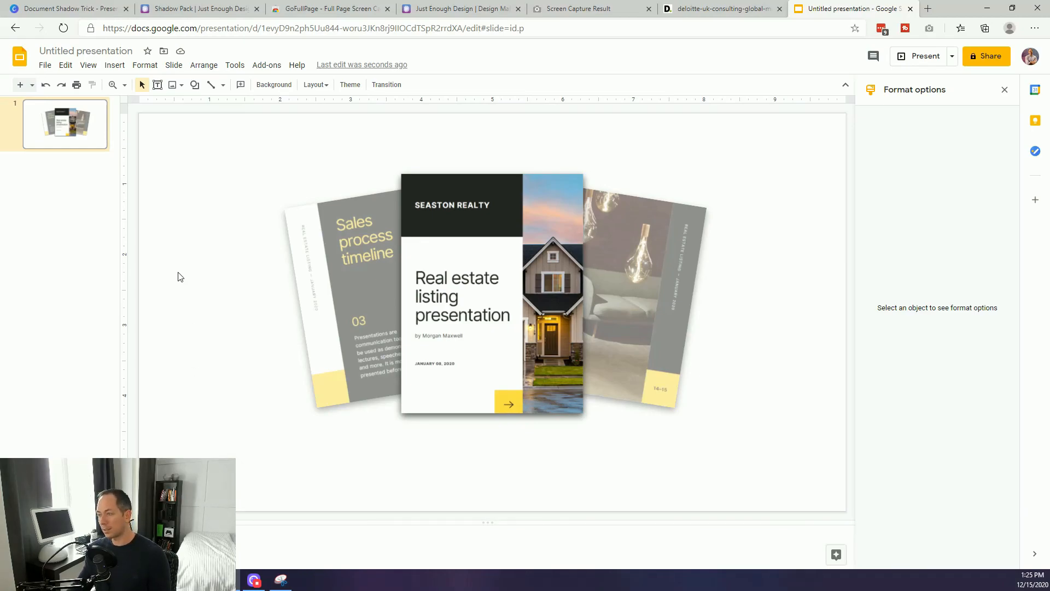
{"action": "mouse_move", "coordinate": [215, 333]}
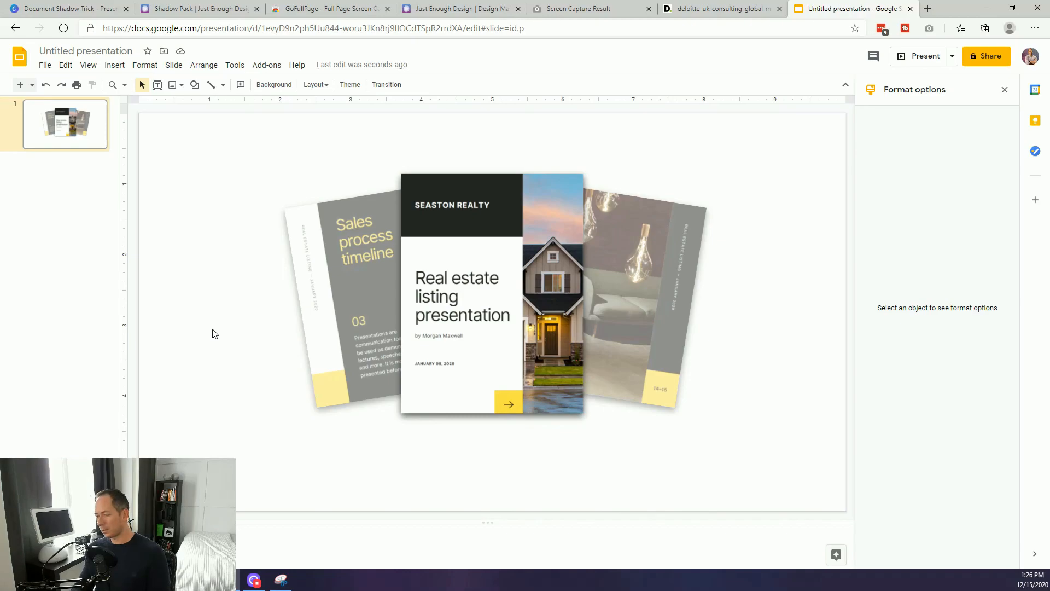
{"action": "mouse_move", "coordinate": [125, 40]}
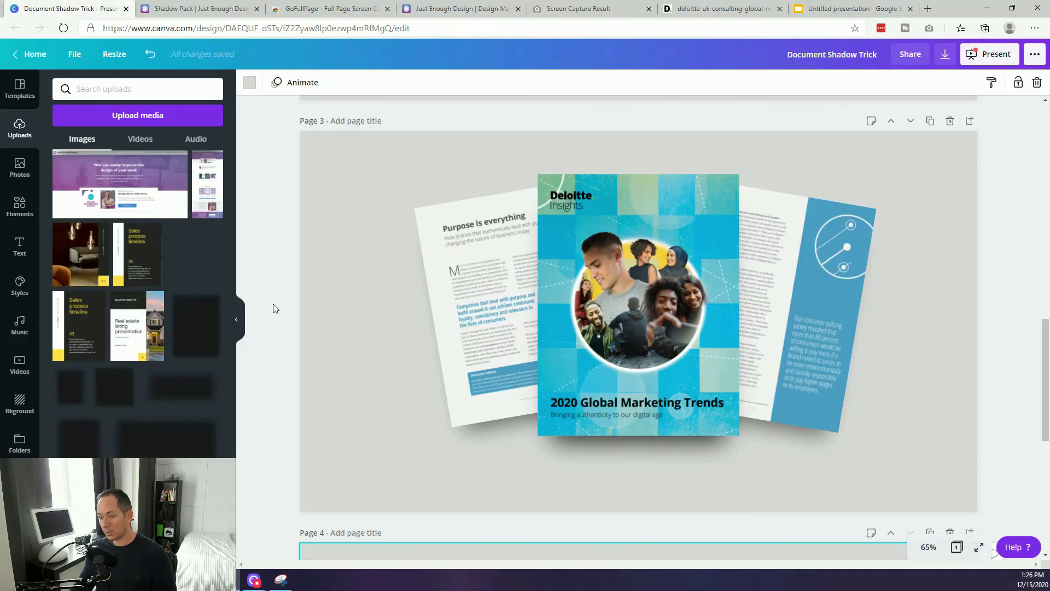
Step: Scroll up through the Canva design to Page 1
{"action": "scroll", "scroll_direction": "up", "scroll_amount": 3}
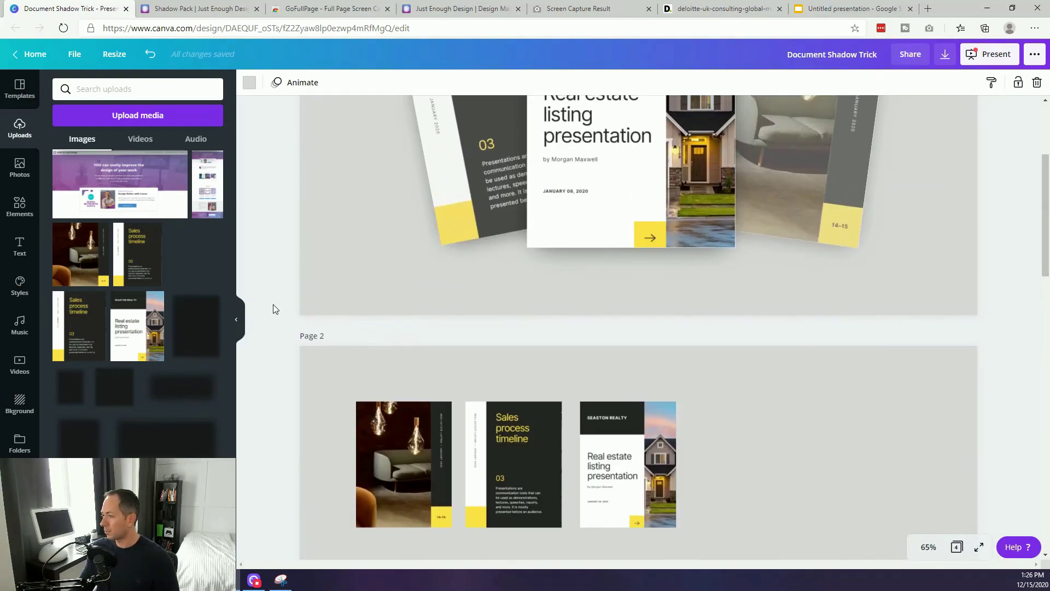
{"action": "scroll", "scroll_direction": "up", "scroll_amount": 3}
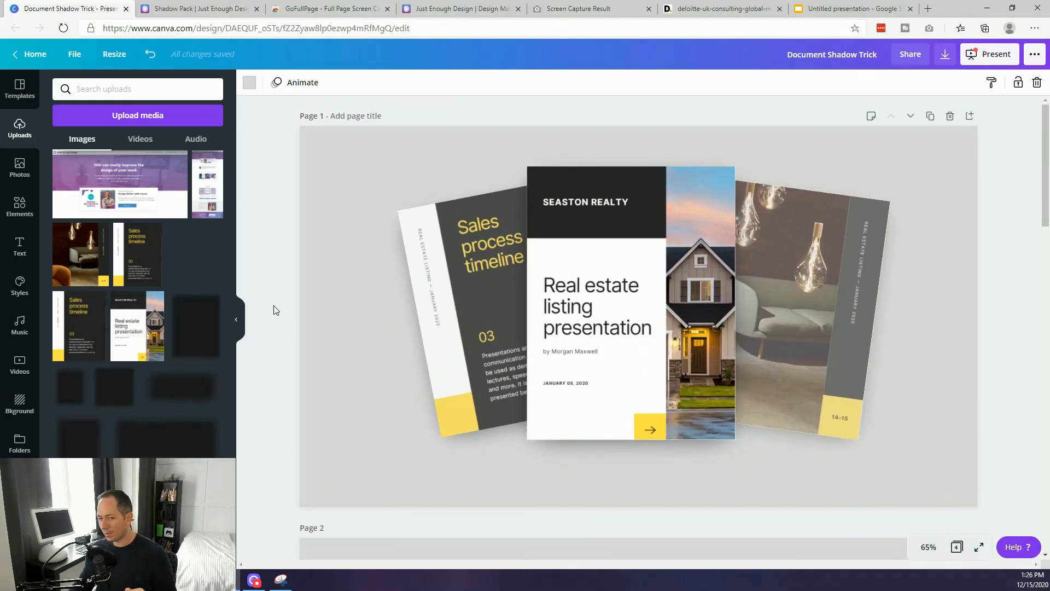